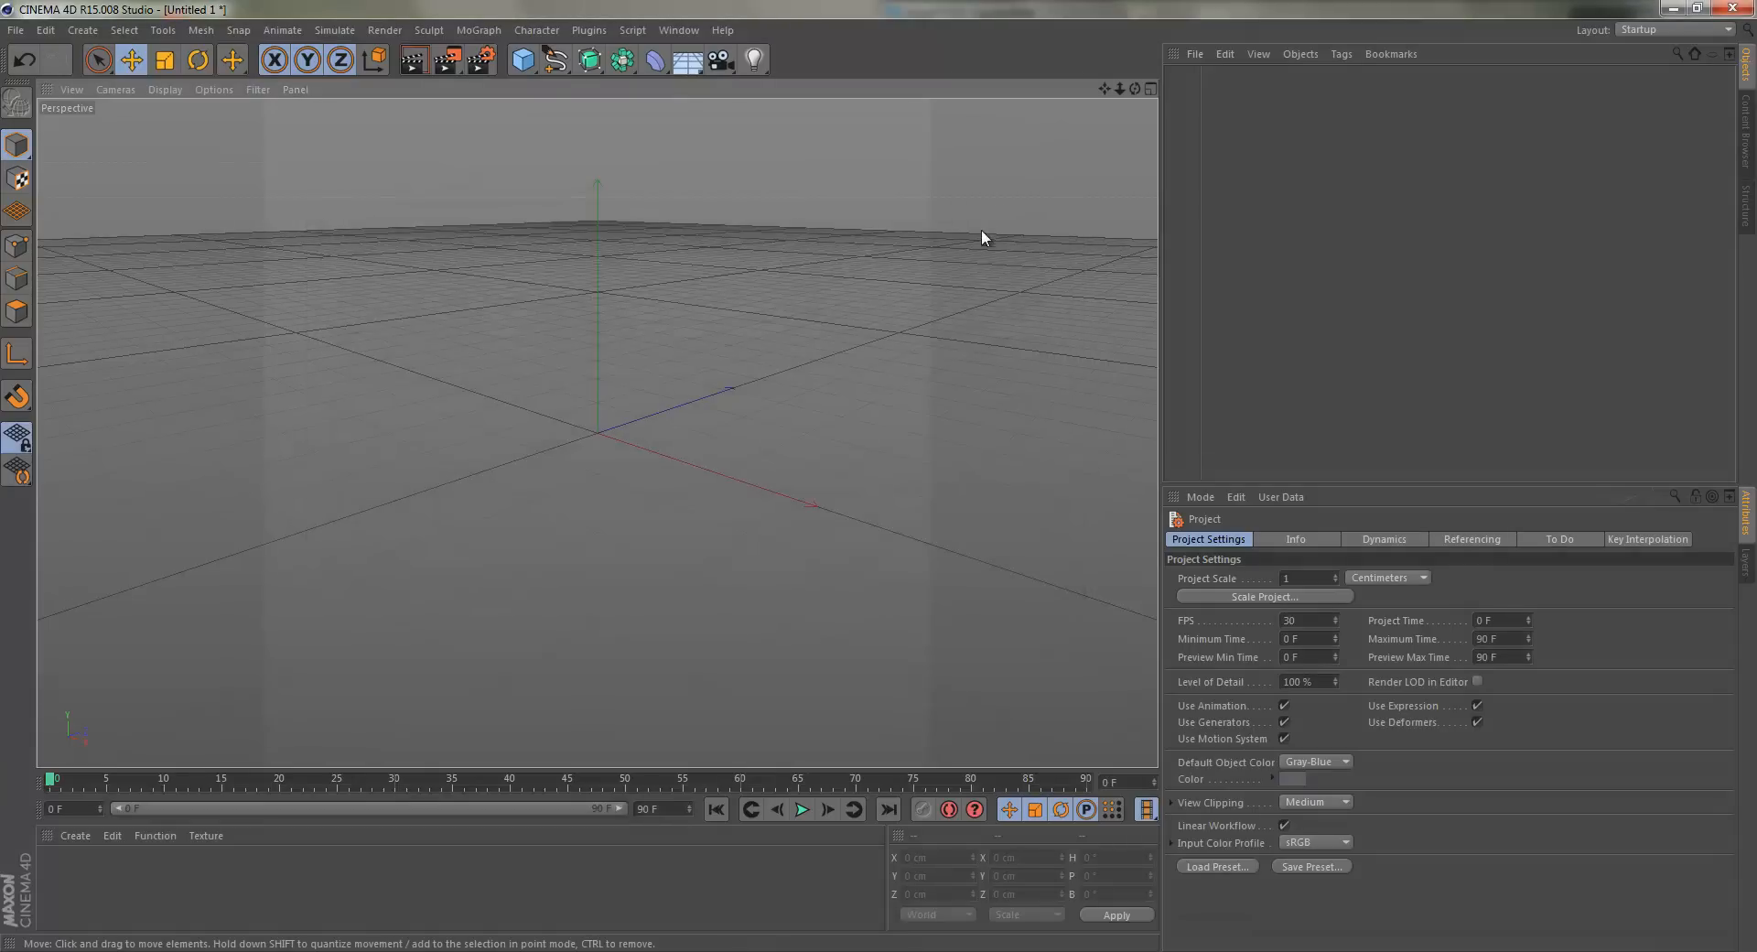
pyautogui.moveTo(909, 348)
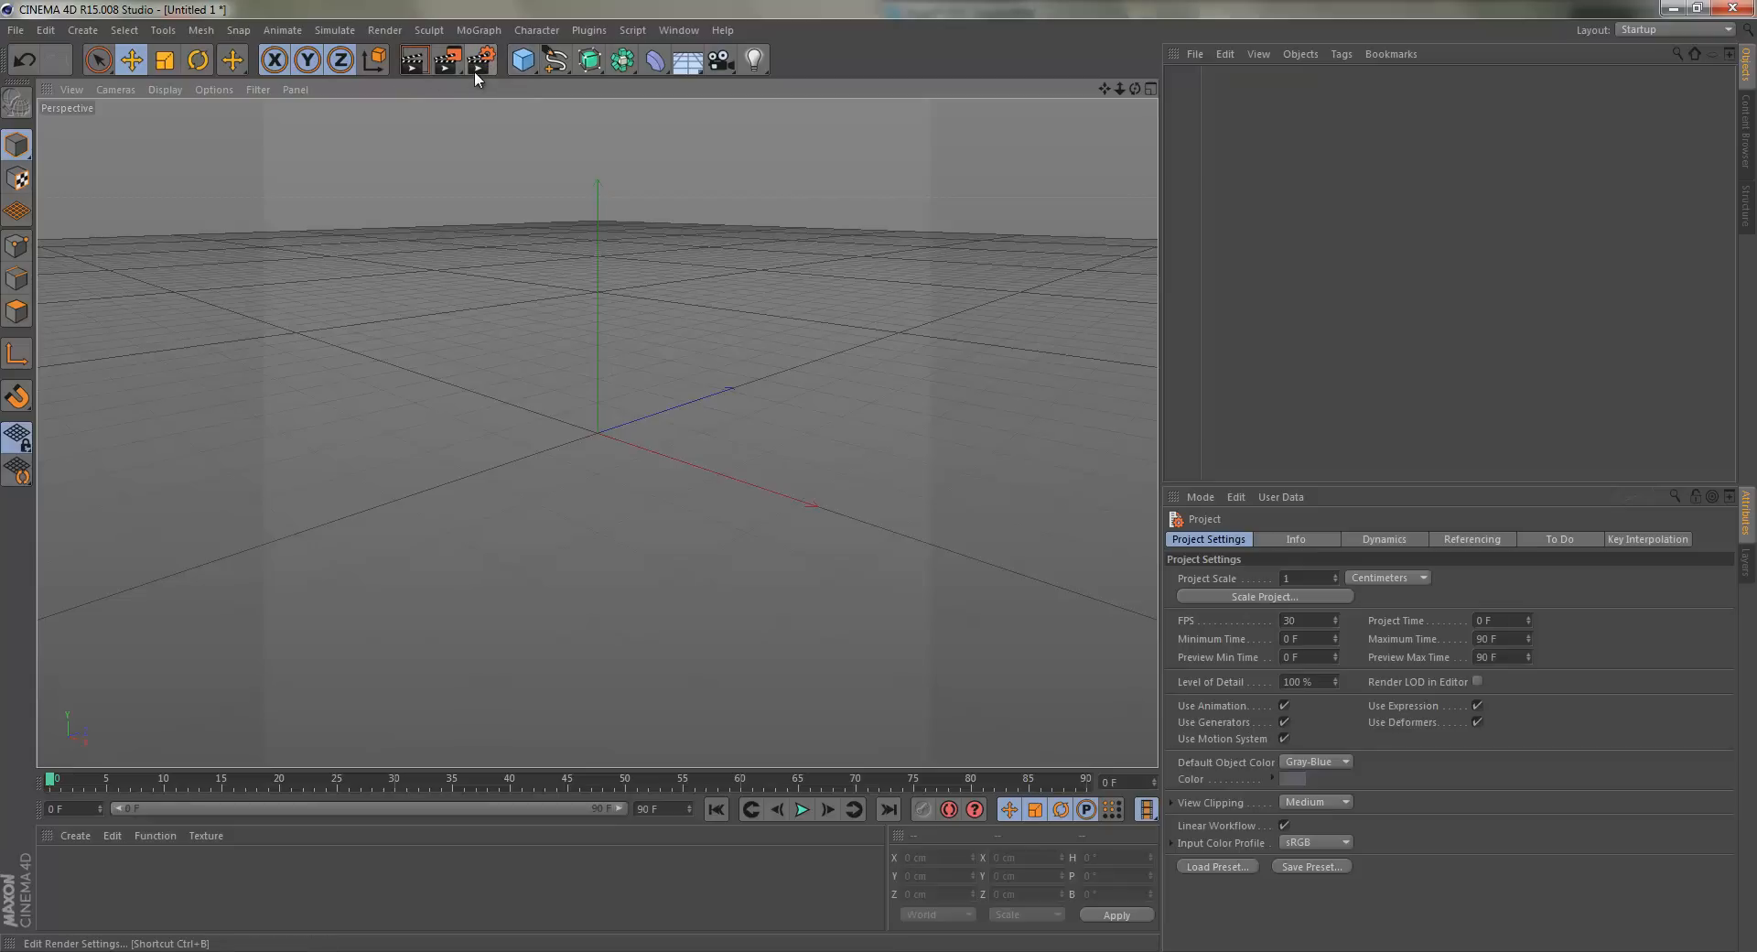
pyautogui.moveTo(479, 58)
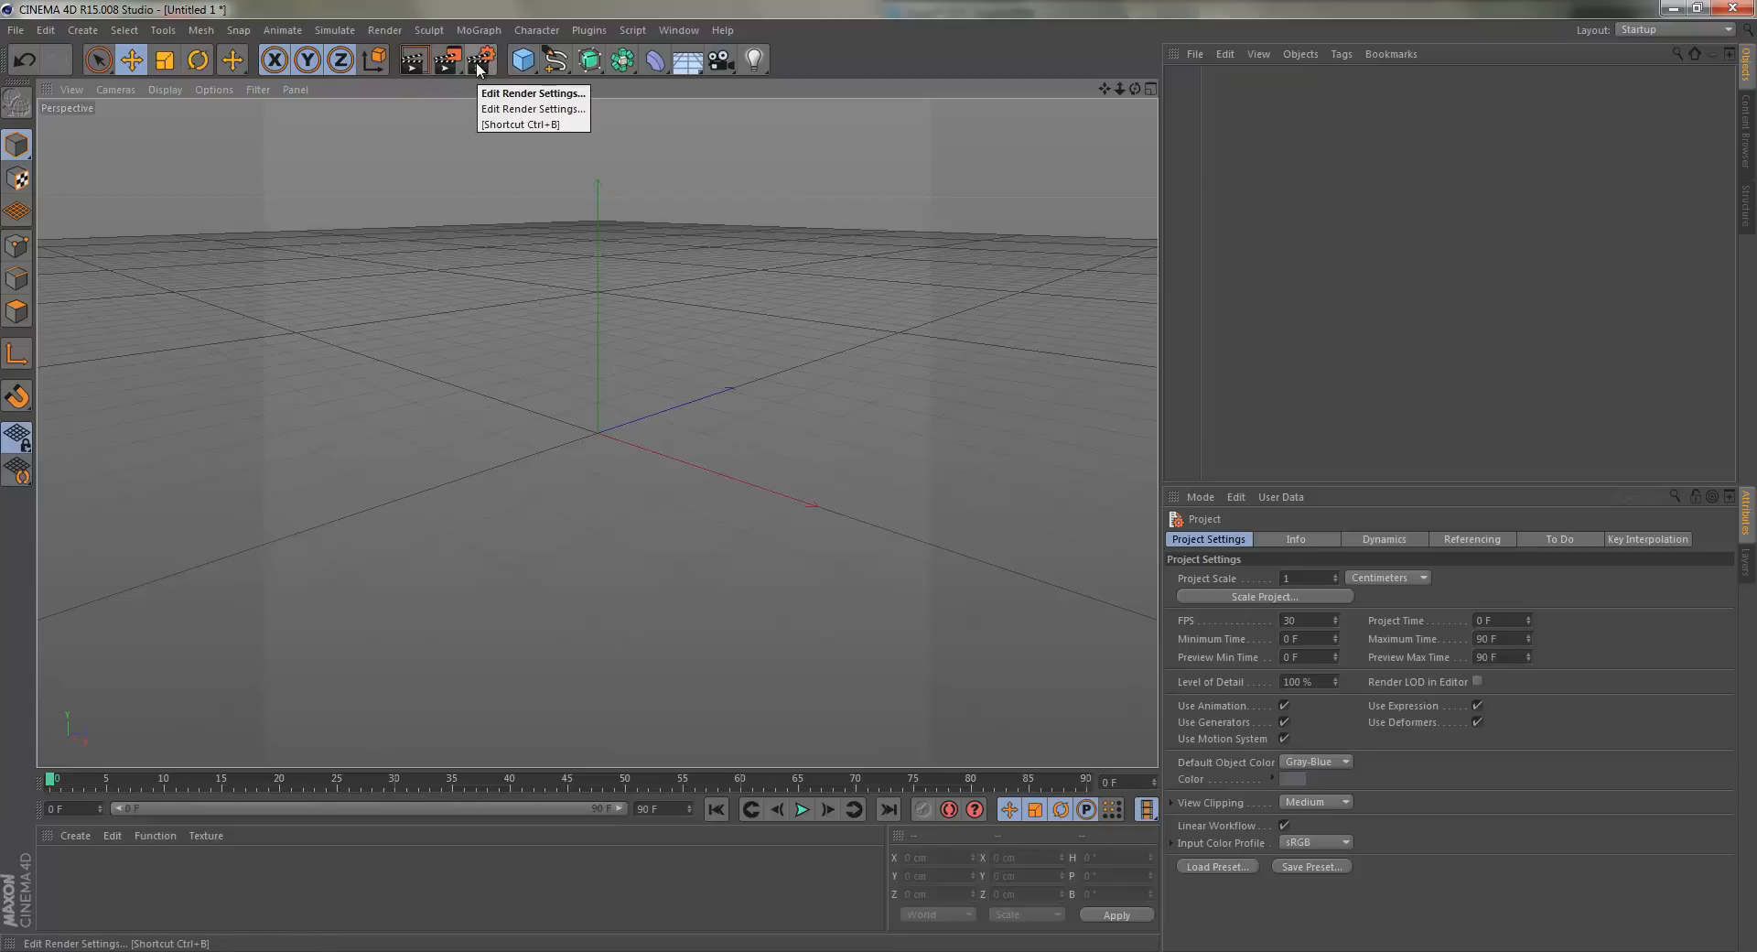
# Bring up the Render Settings window from the toolbar.
pyautogui.click(478, 59)
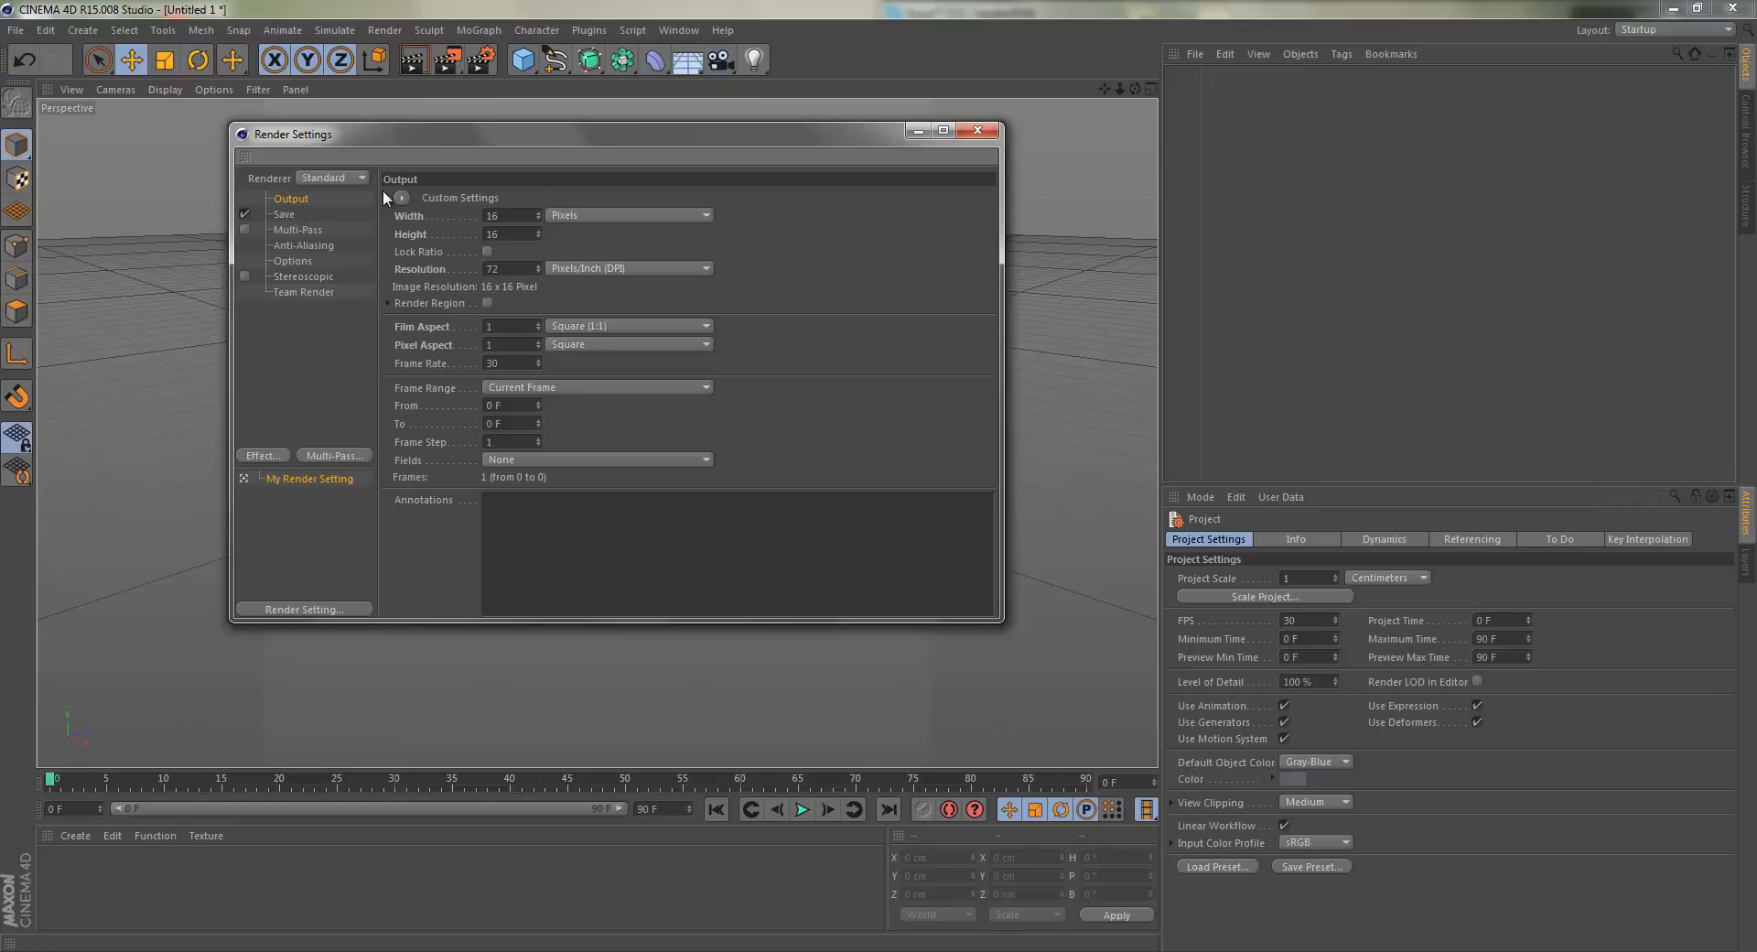
pyautogui.moveTo(525, 212)
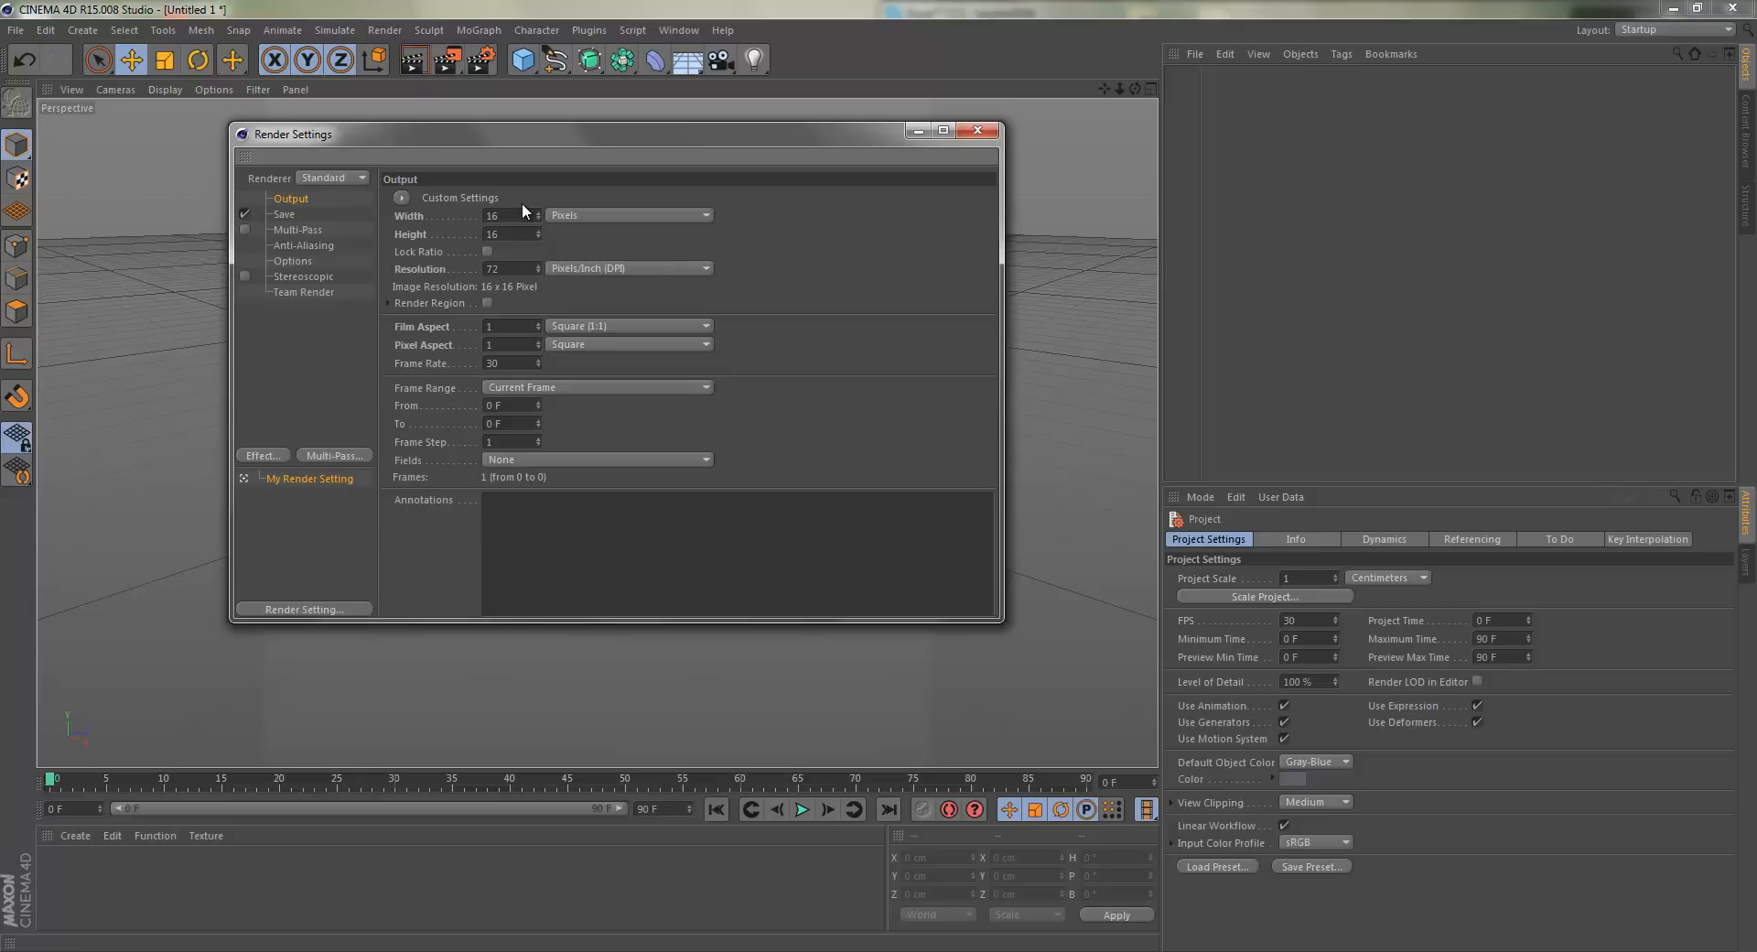
pyautogui.moveTo(607, 324)
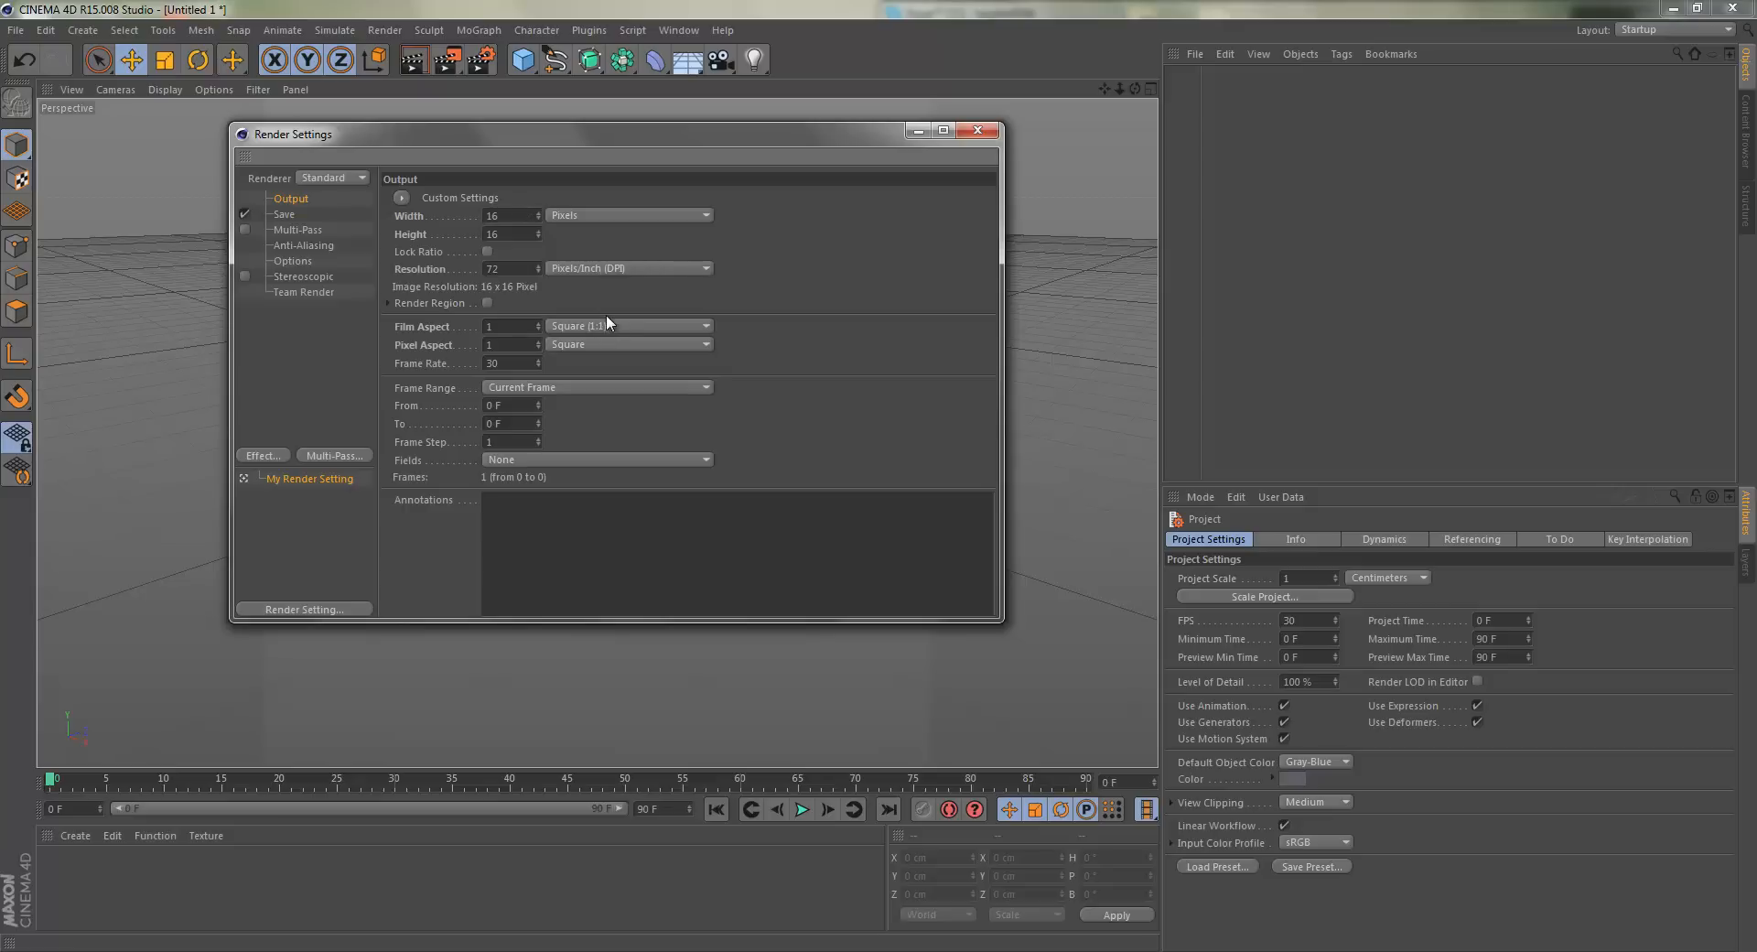
pyautogui.moveTo(432, 253)
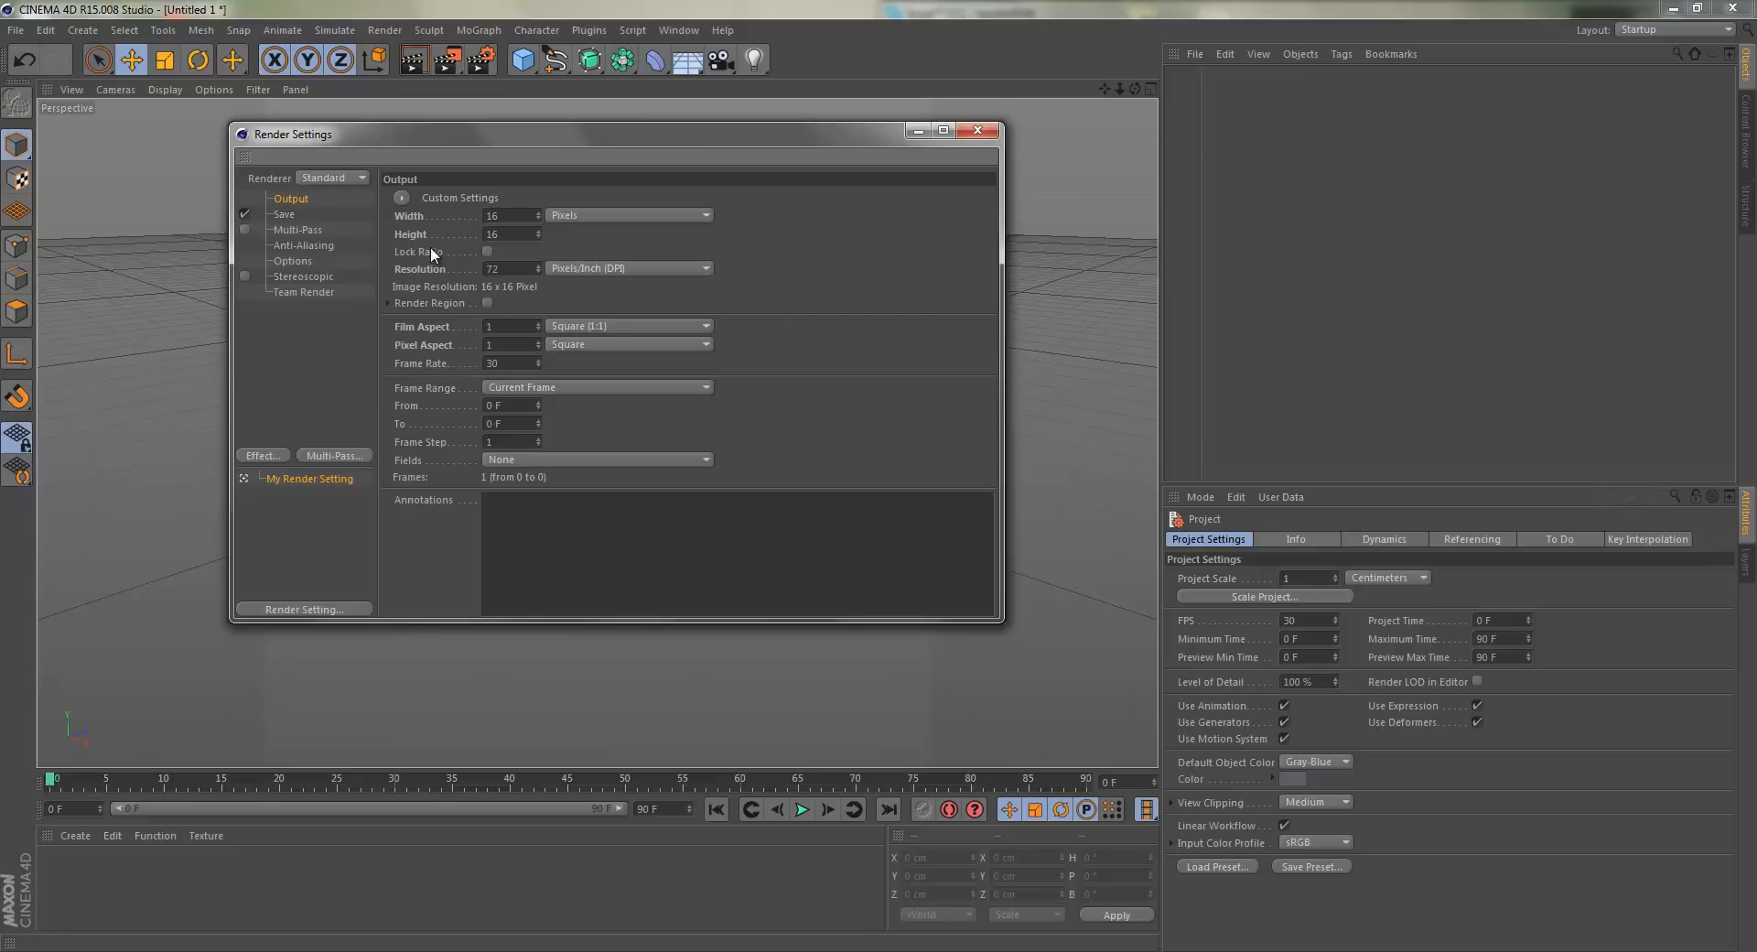
pyautogui.moveTo(412, 235)
pyautogui.write('1080')
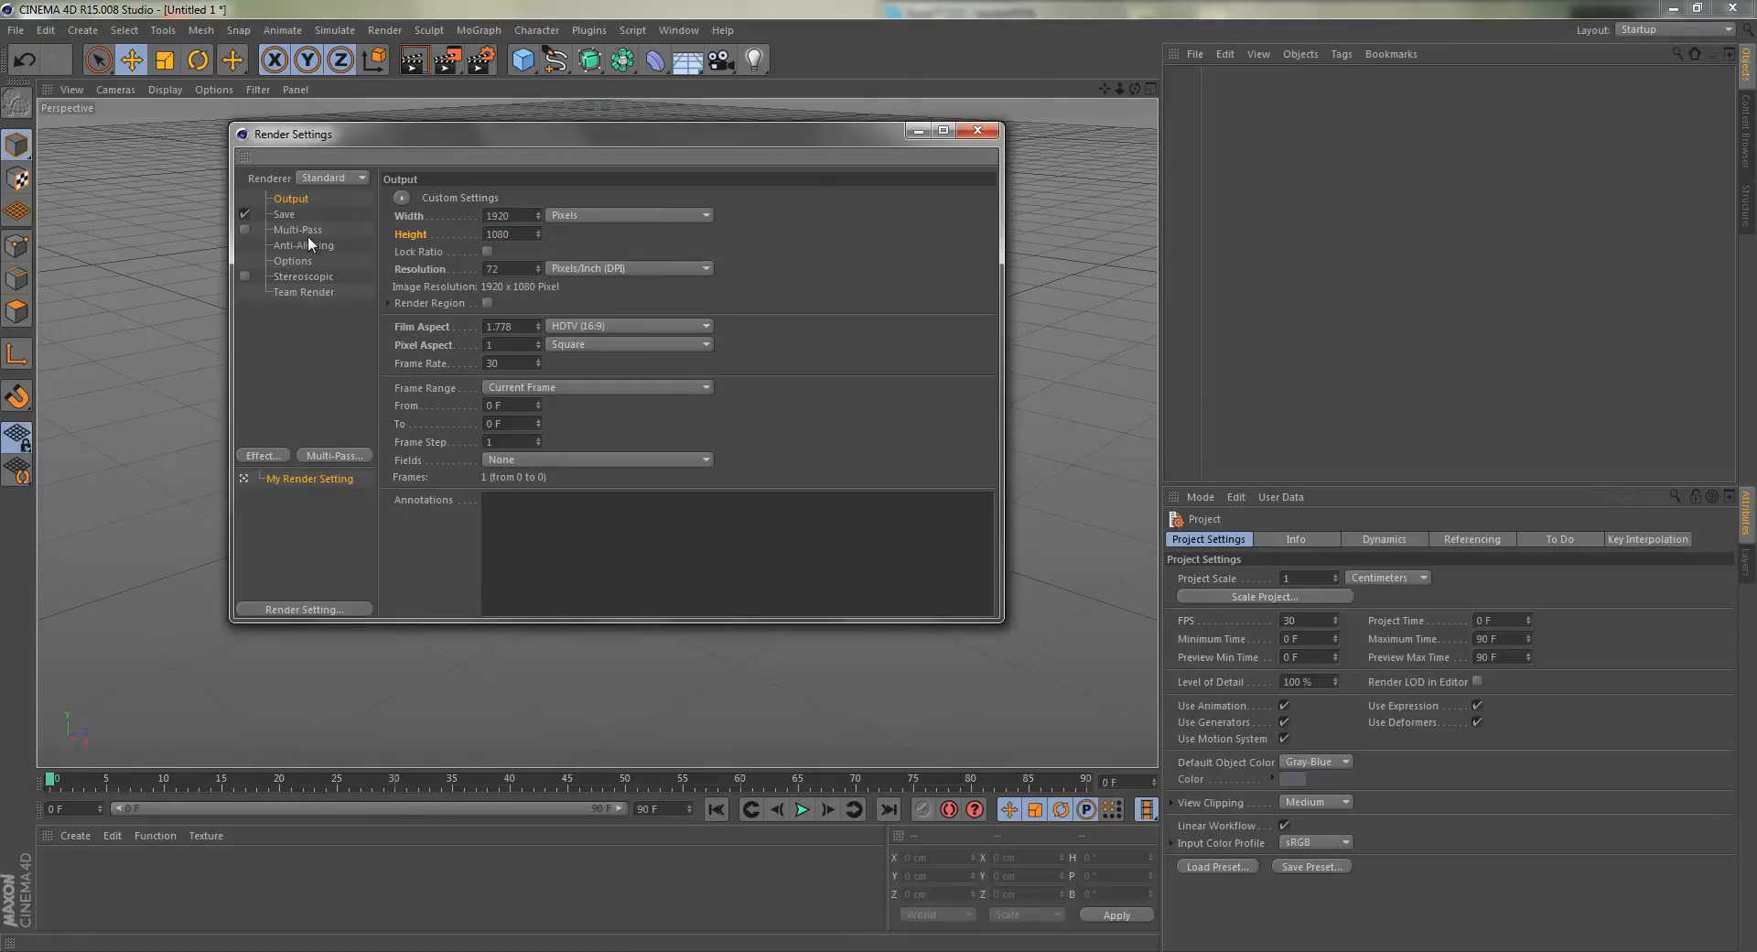
pyautogui.moveTo(311, 200)
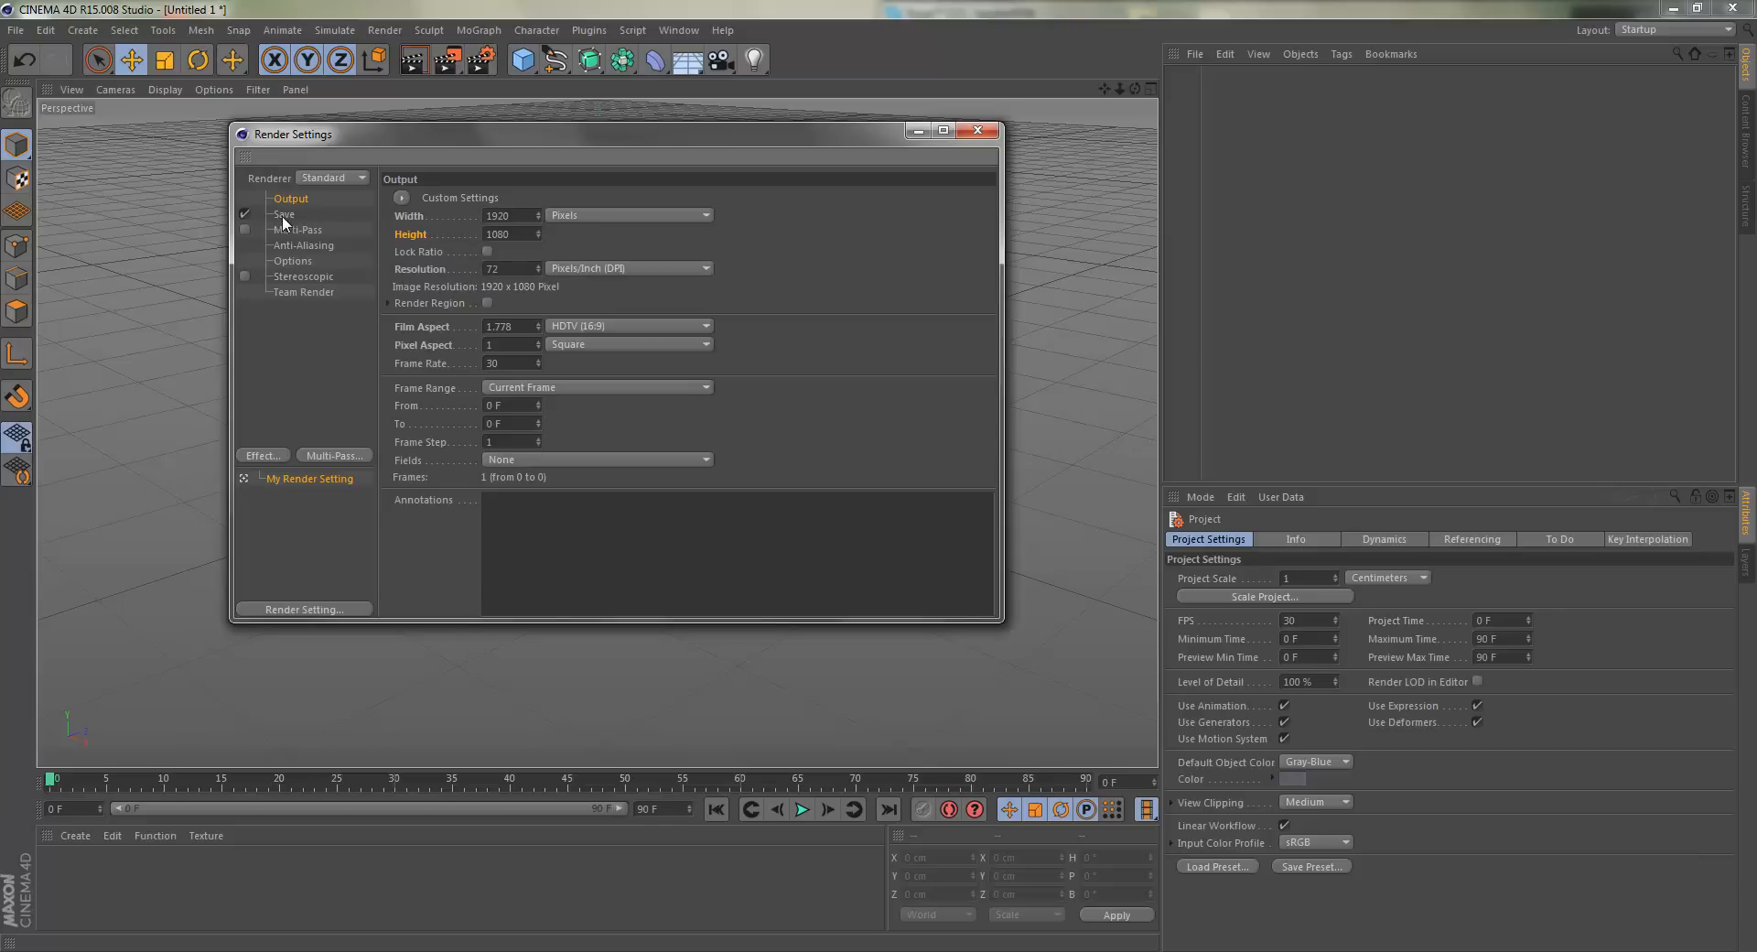
# On the Save page, set the output file to 'render' on the desktop.
pyautogui.click(284, 214)
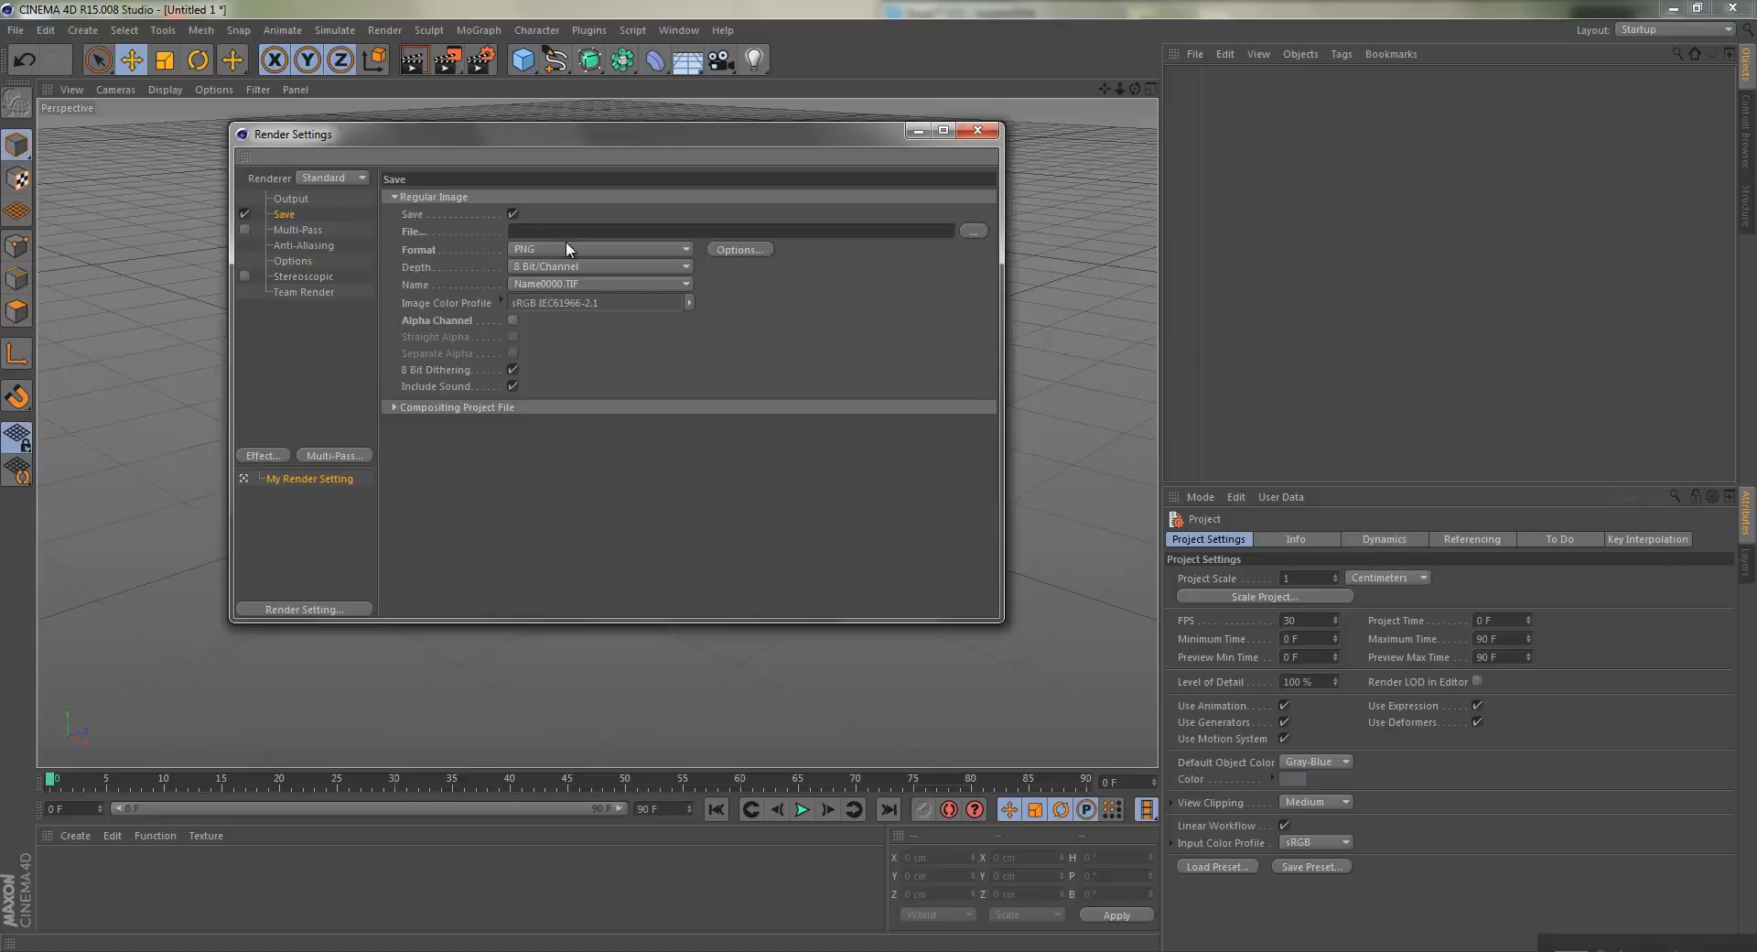
pyautogui.moveTo(820, 300)
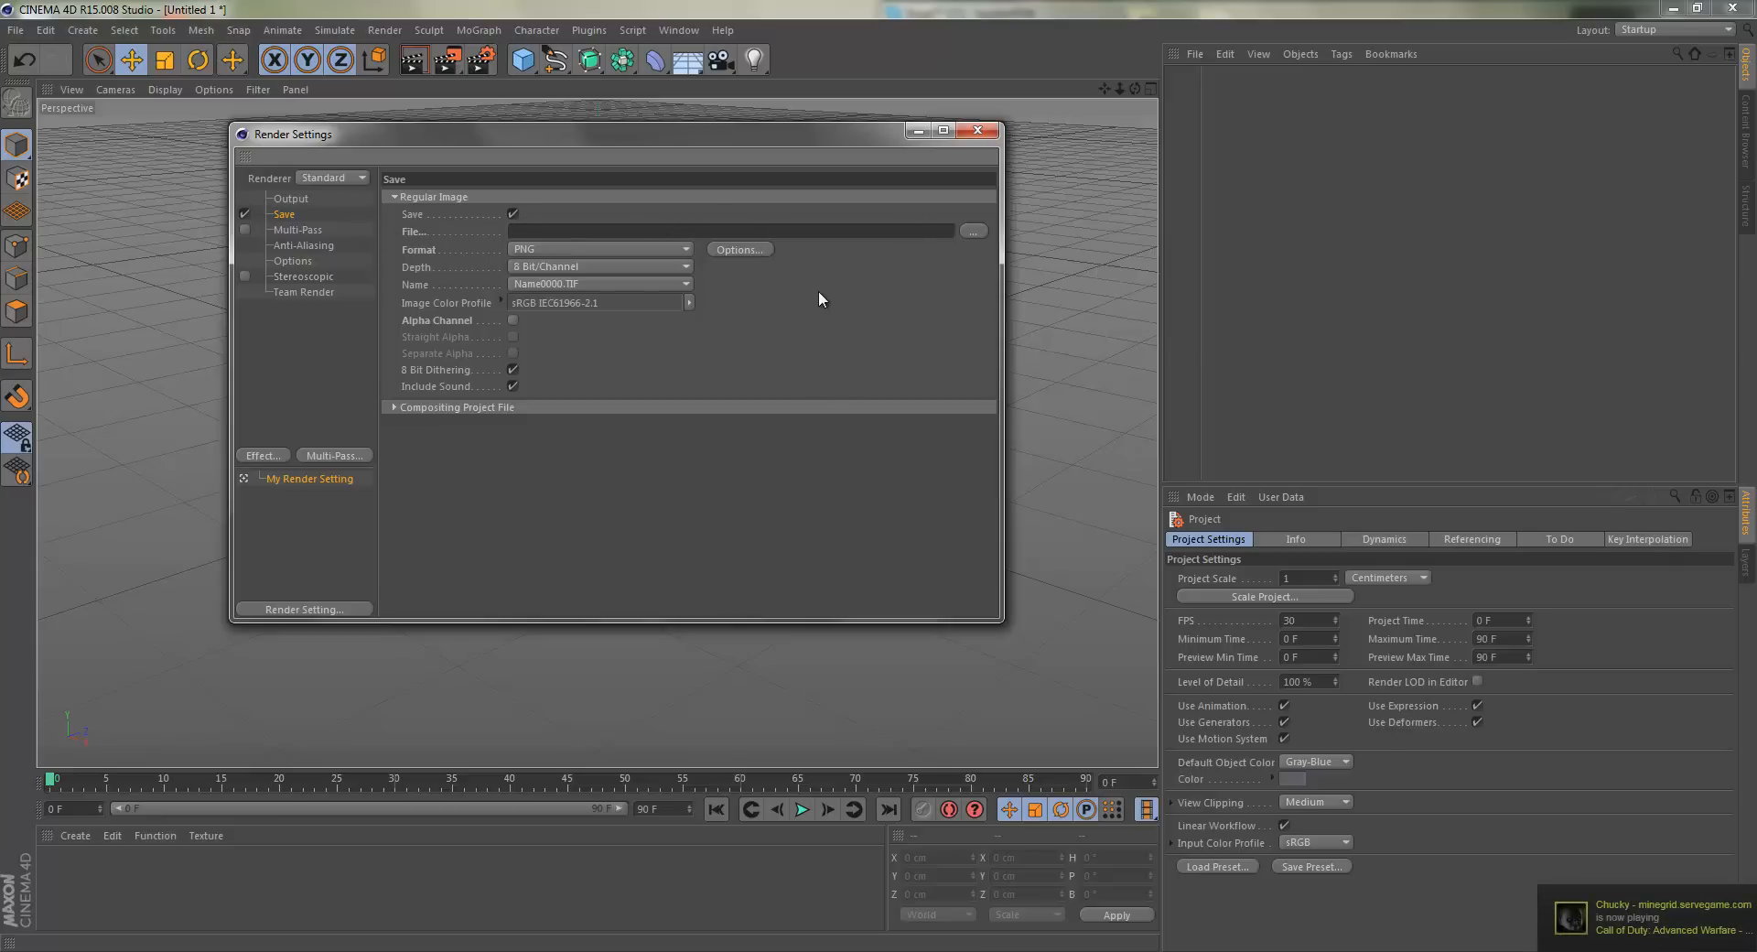
pyautogui.moveTo(966, 245)
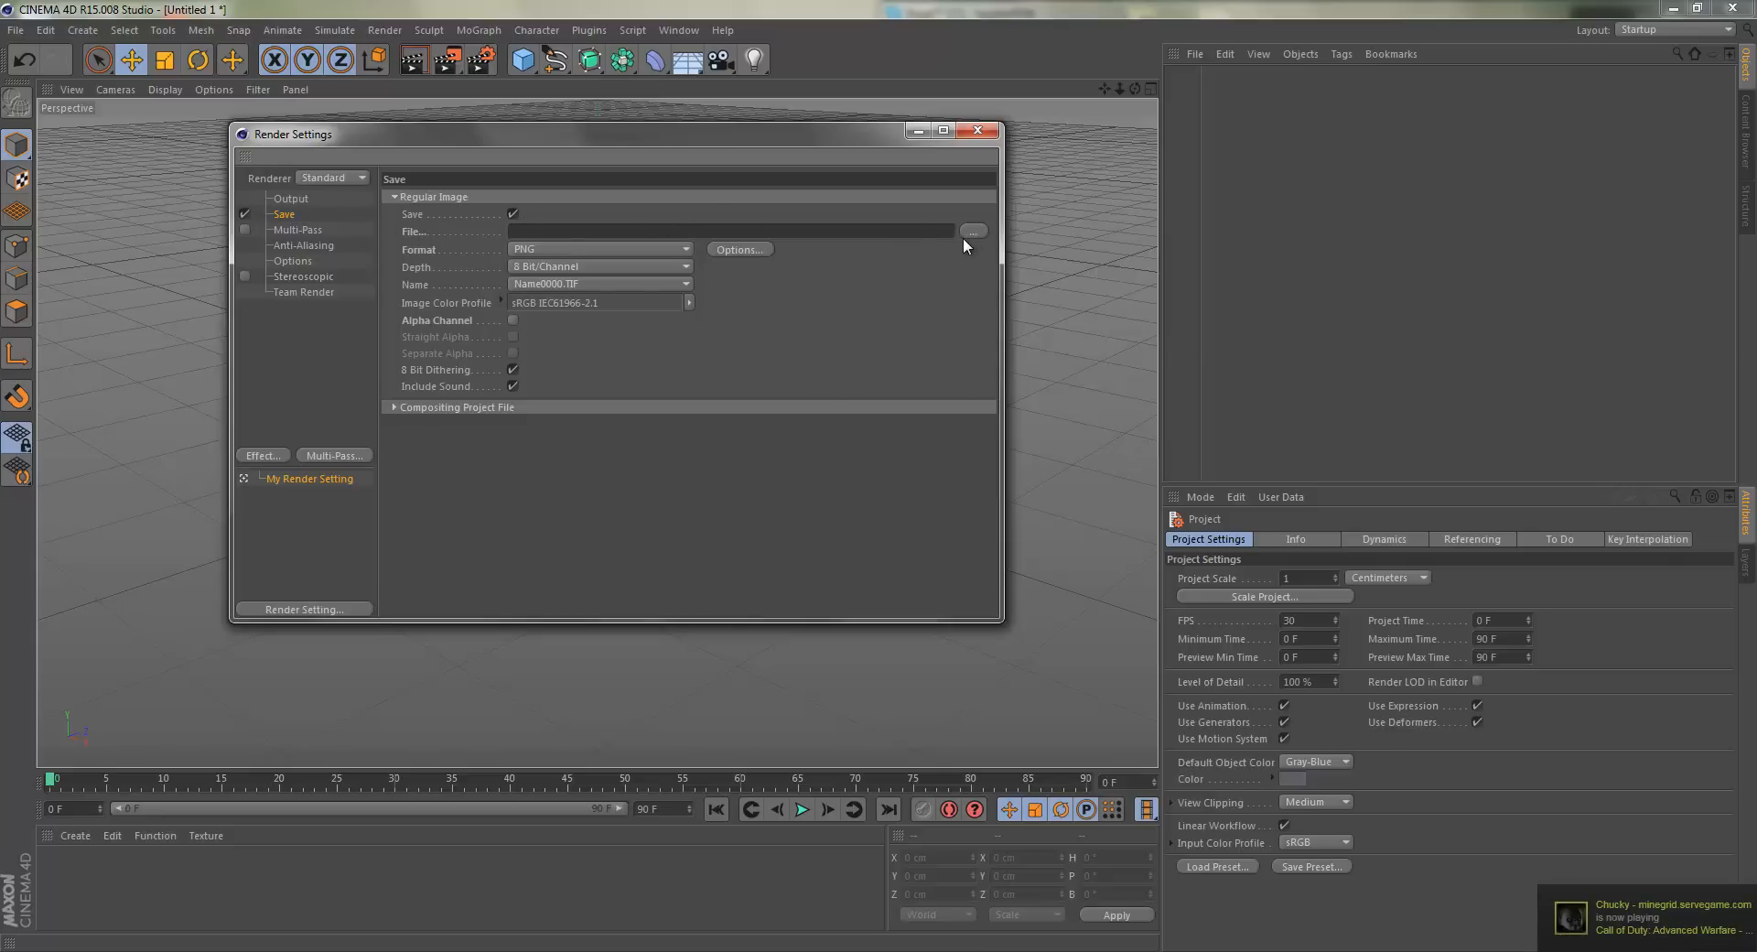
pyautogui.click(970, 233)
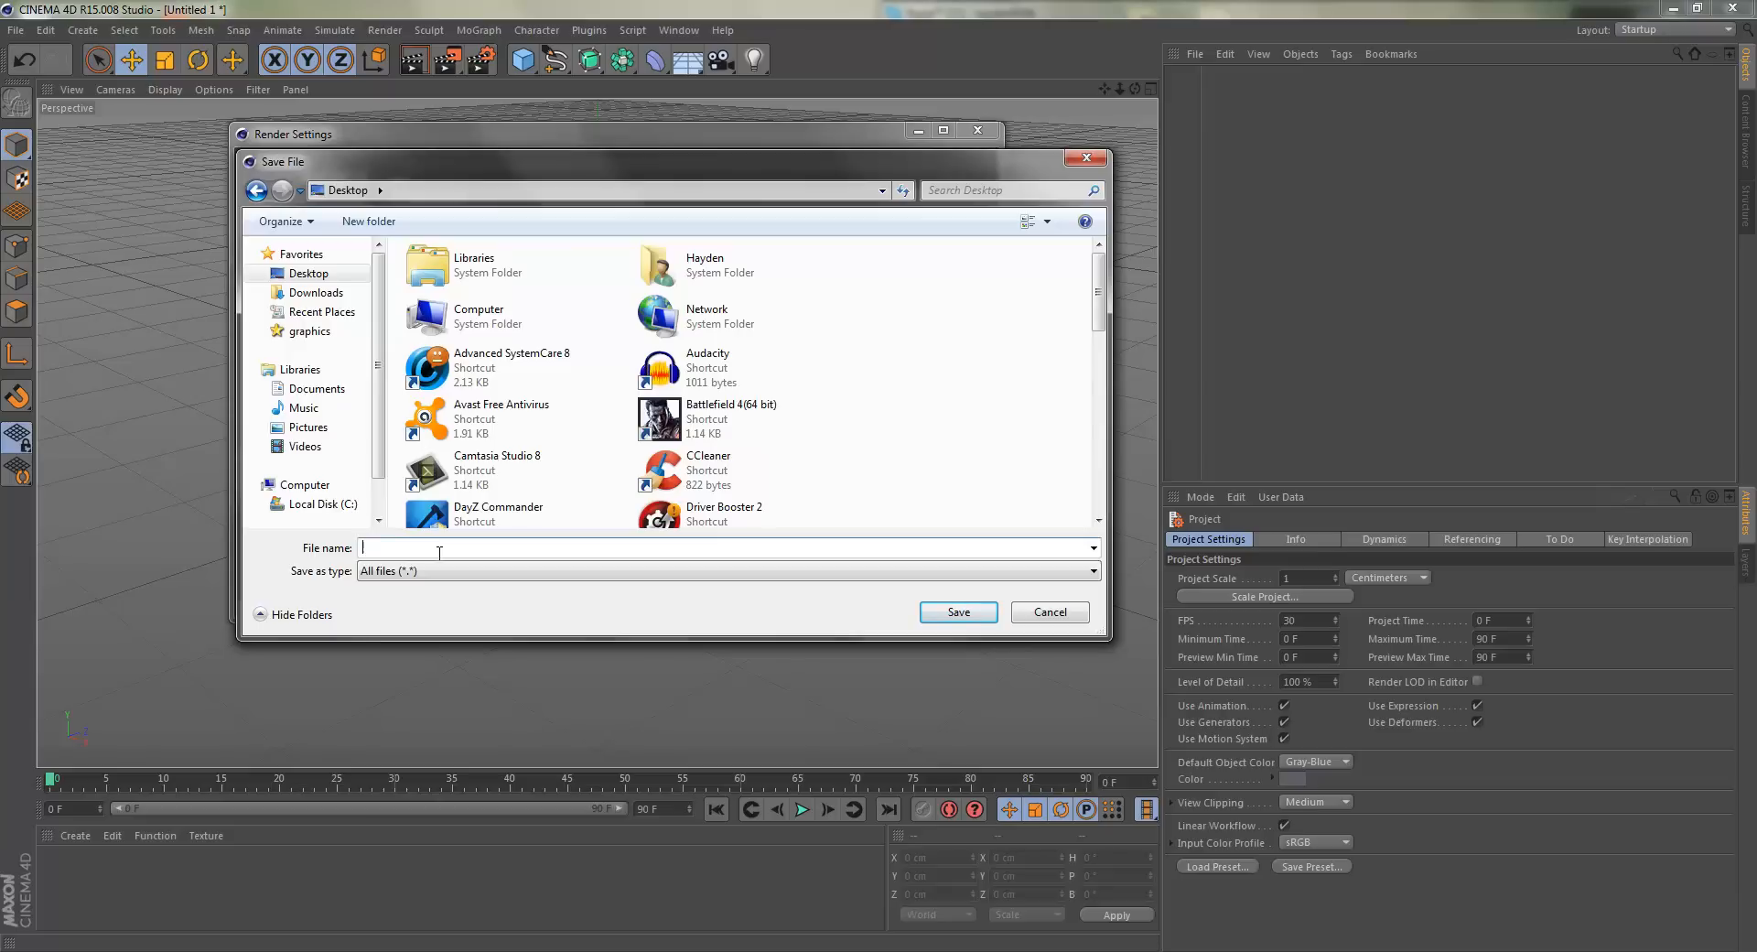
pyautogui.write('render')
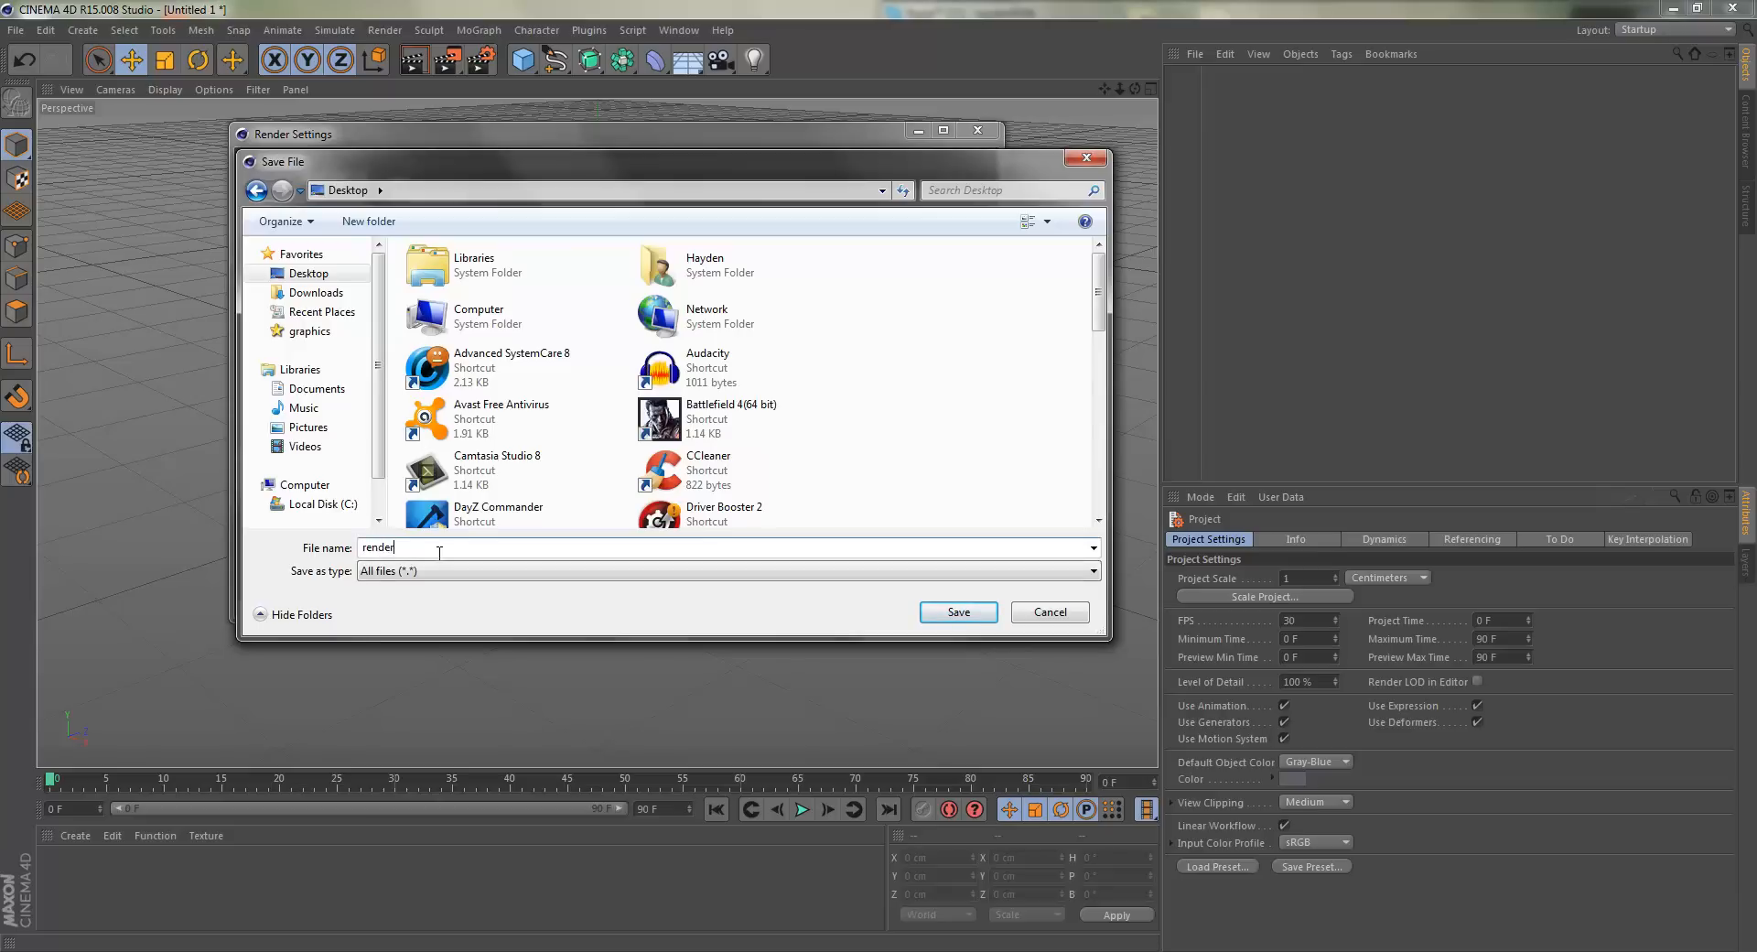
pyautogui.click(955, 611)
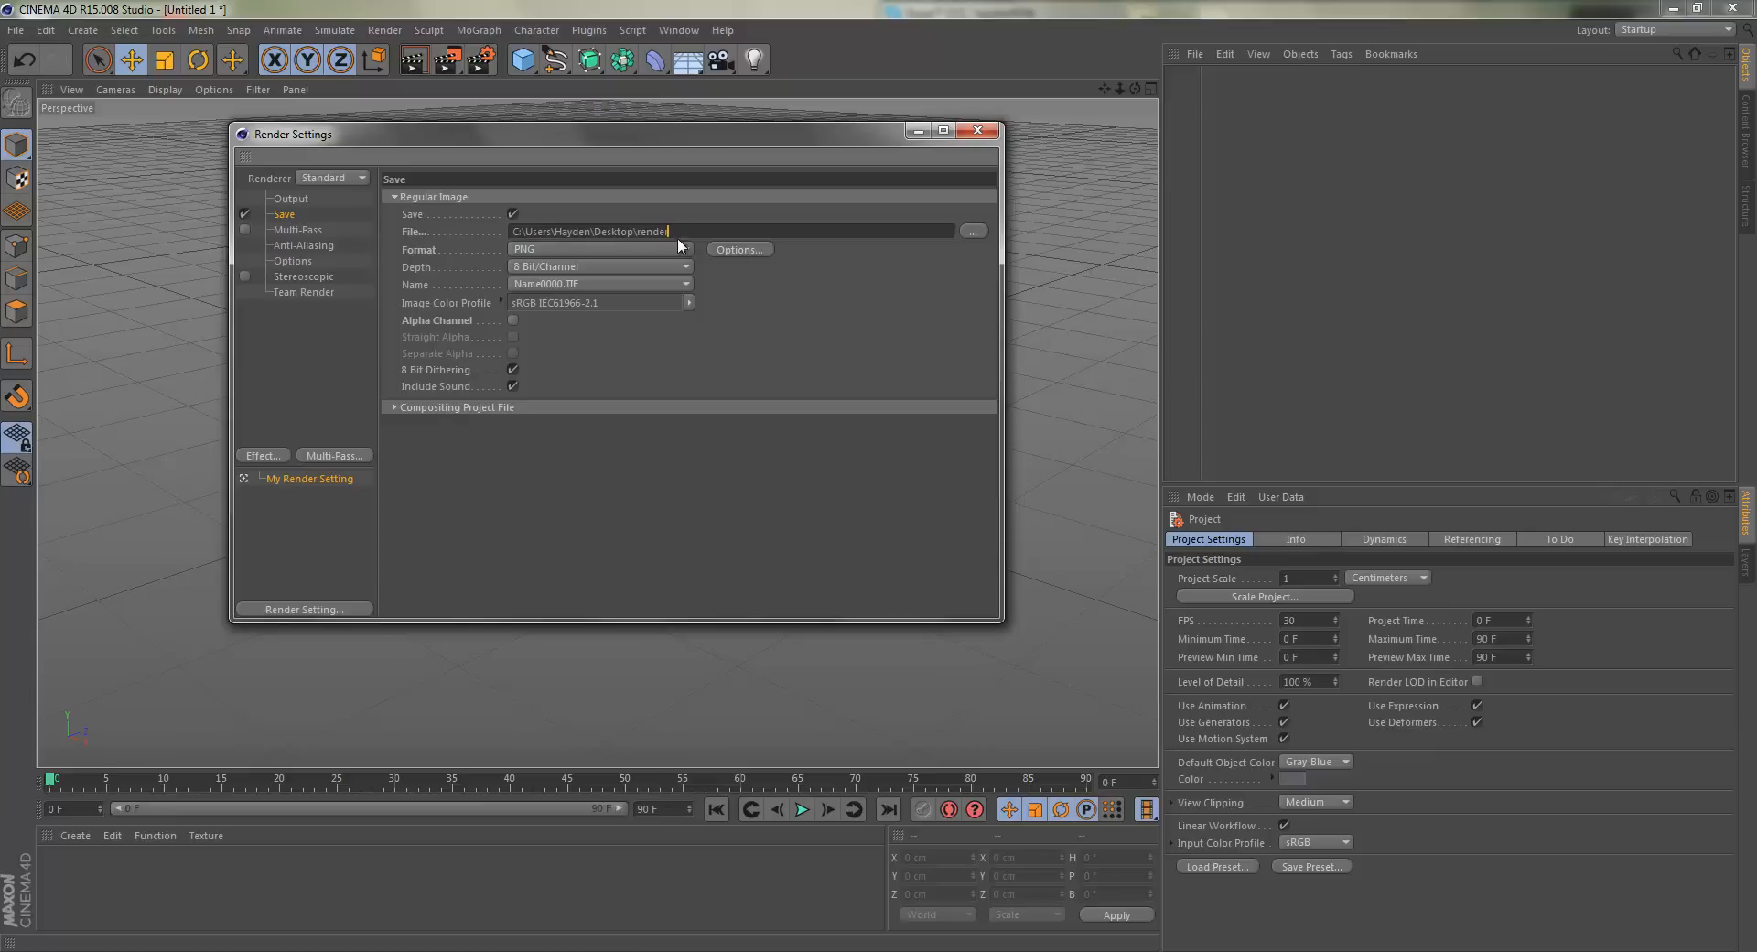
pyautogui.moveTo(500, 267)
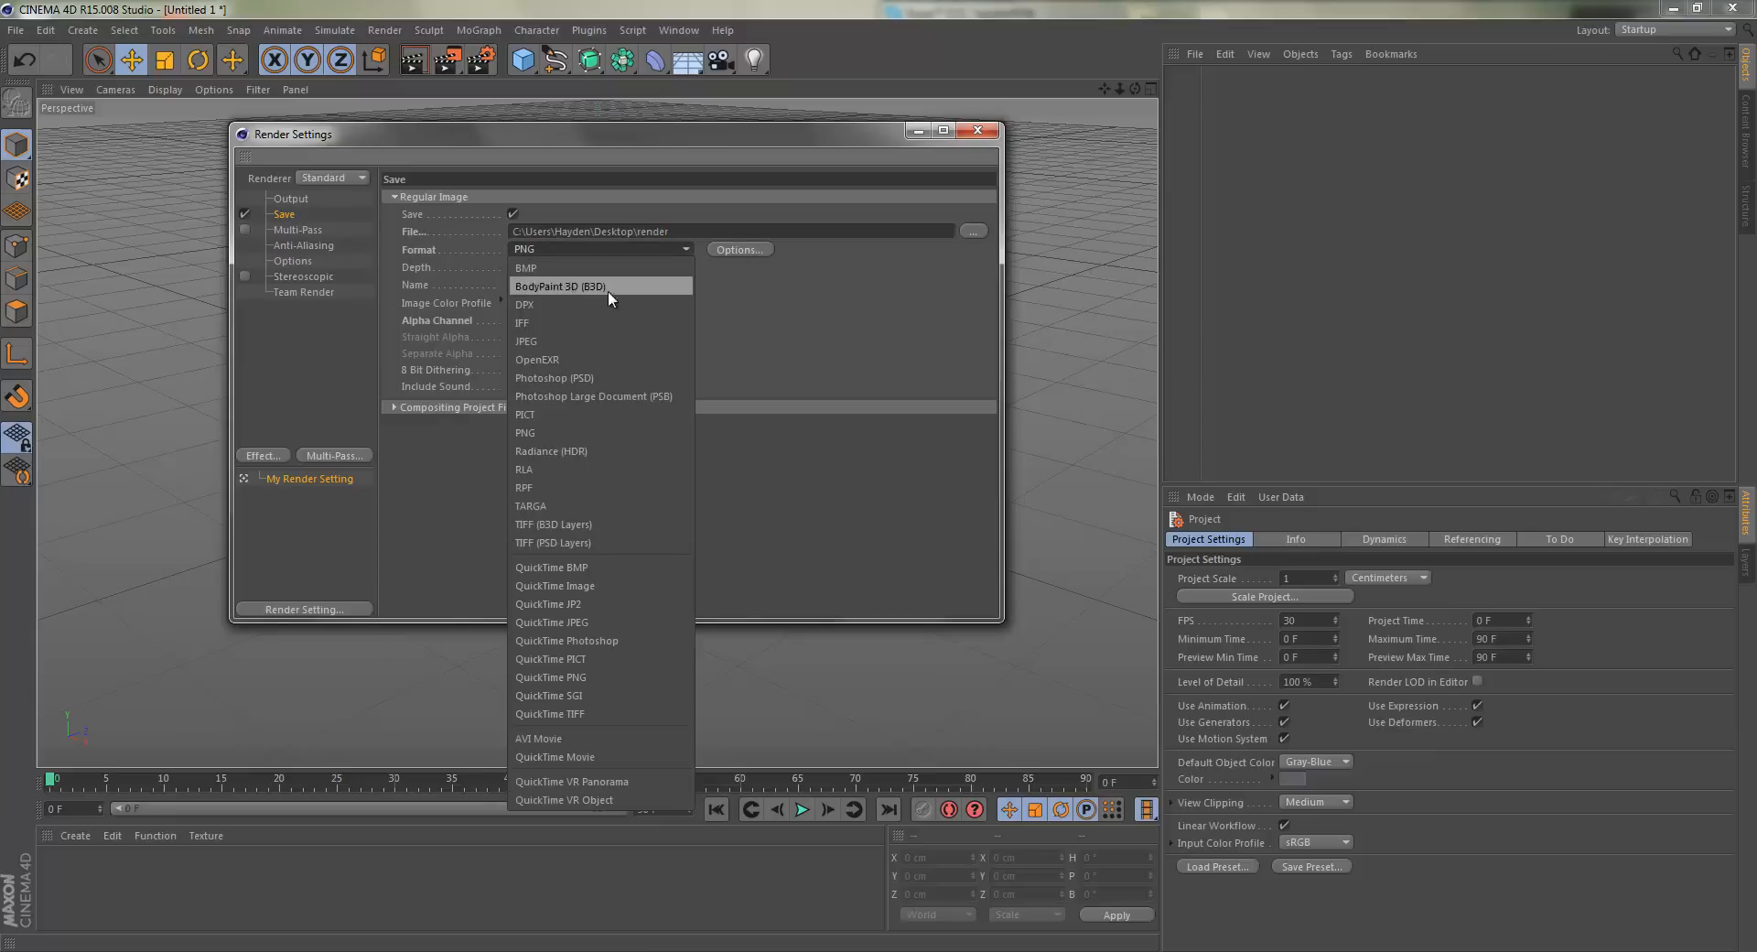
# Try Photoshop (PSD), return the format to PNG, and enable the alpha channel.
pyautogui.click(552, 377)
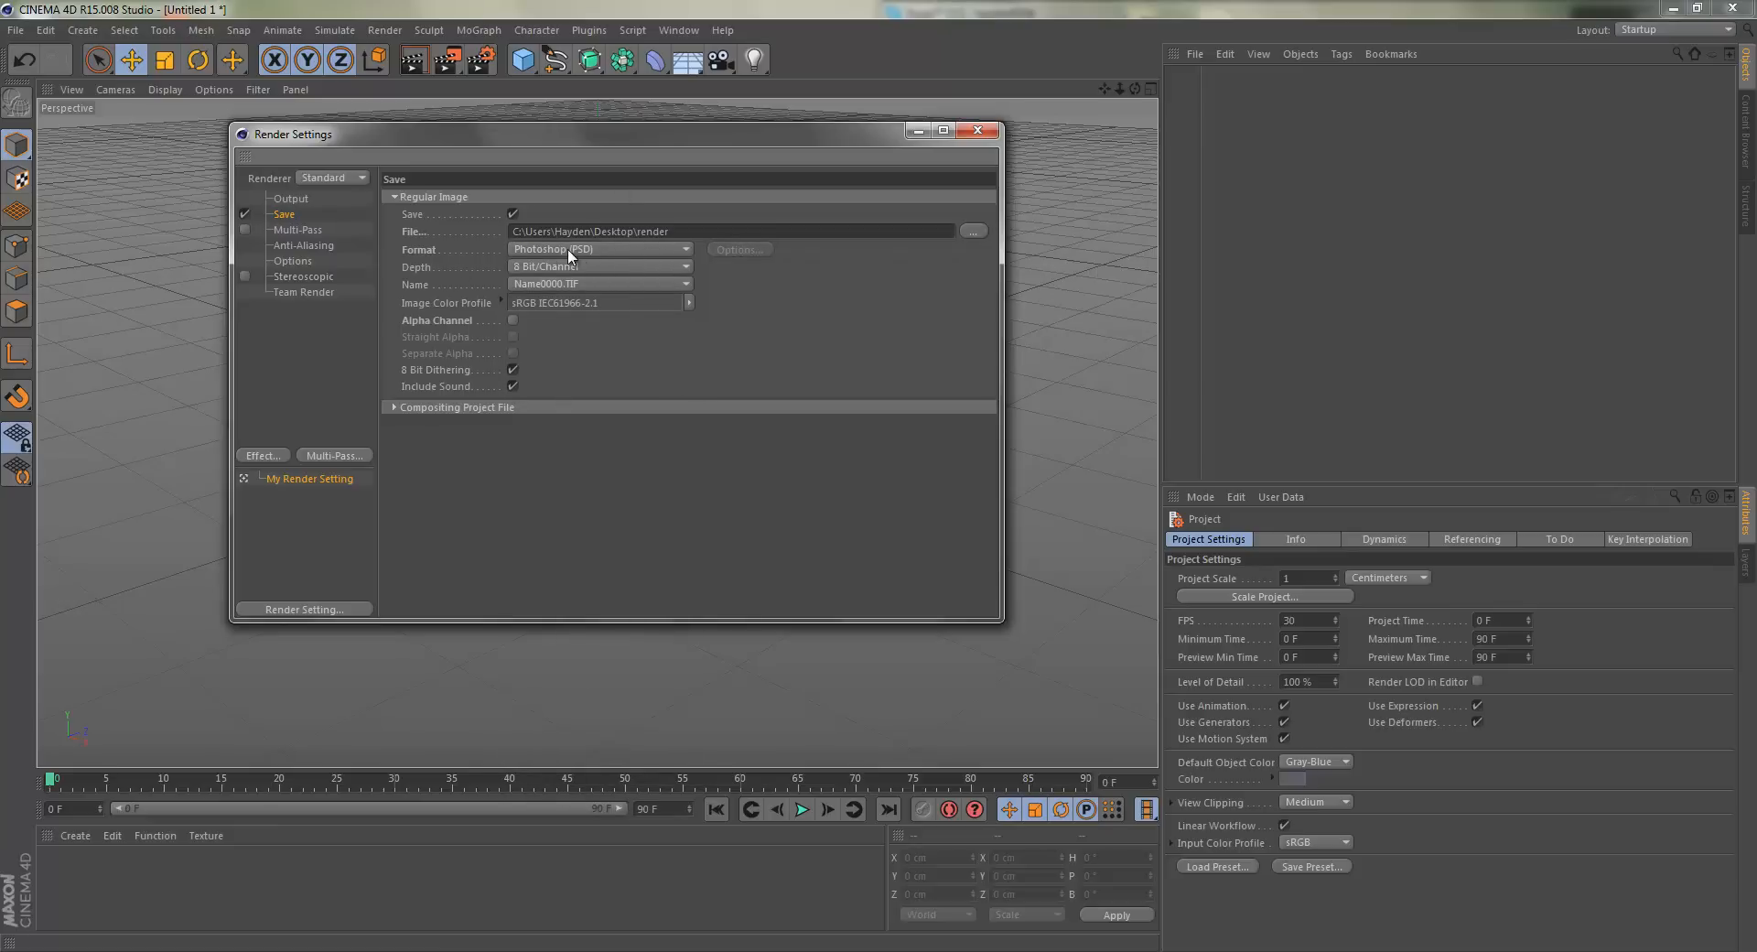
pyautogui.click(601, 249)
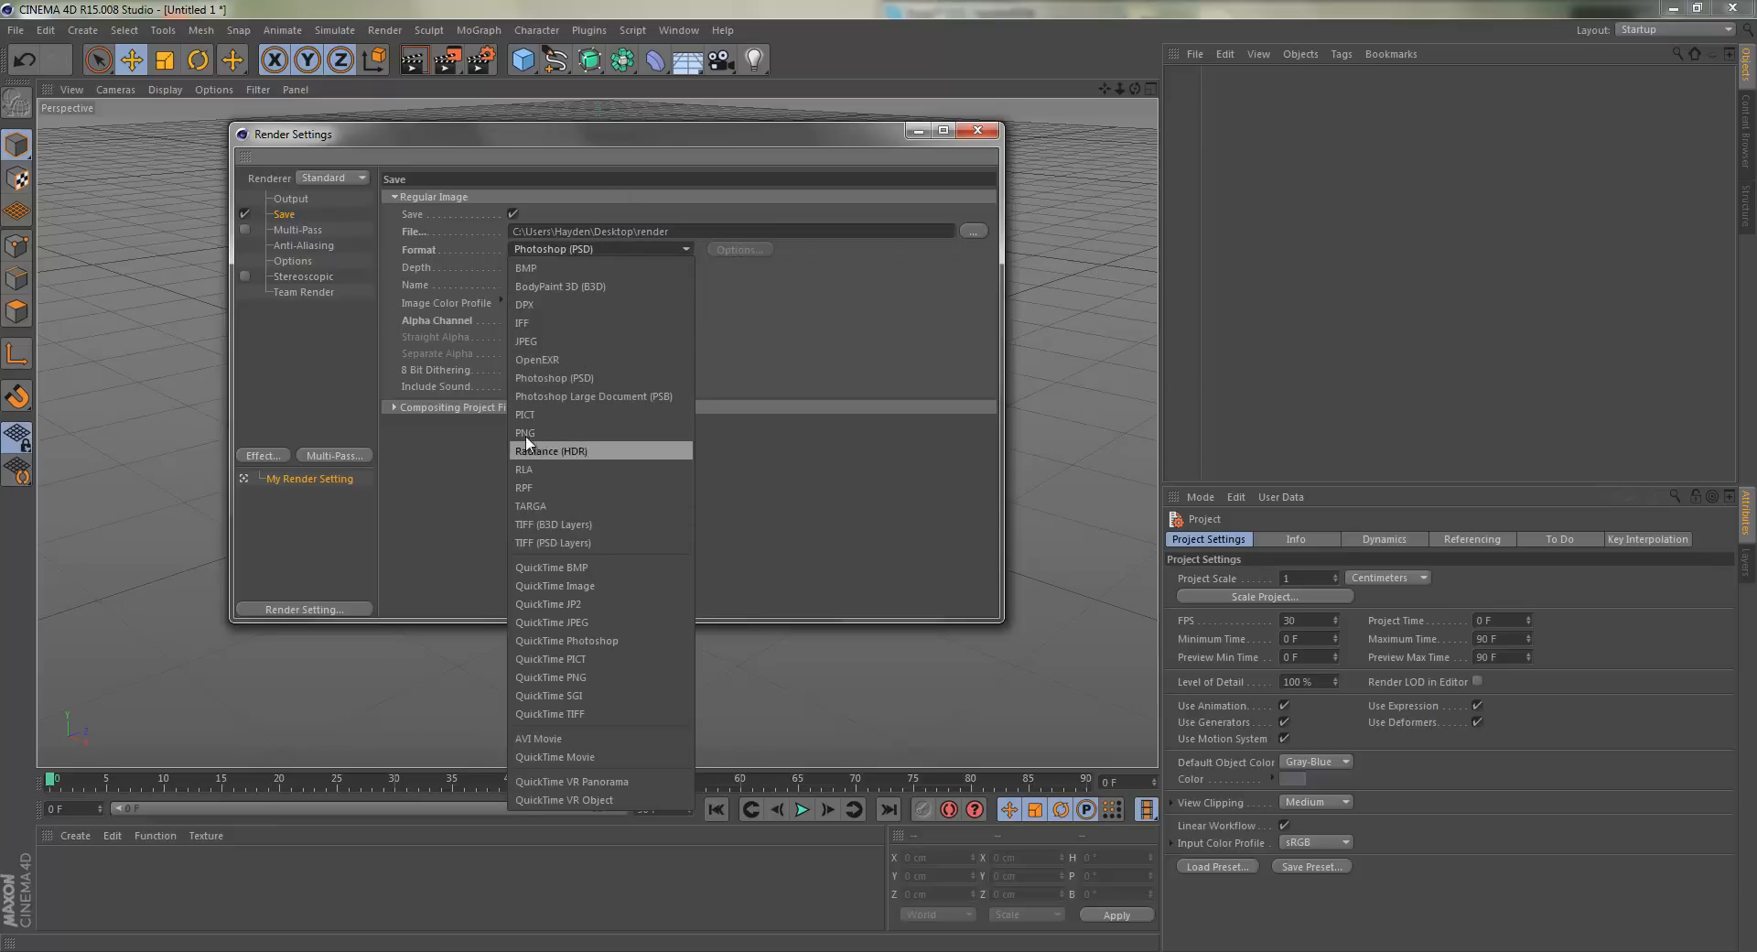
pyautogui.click(526, 432)
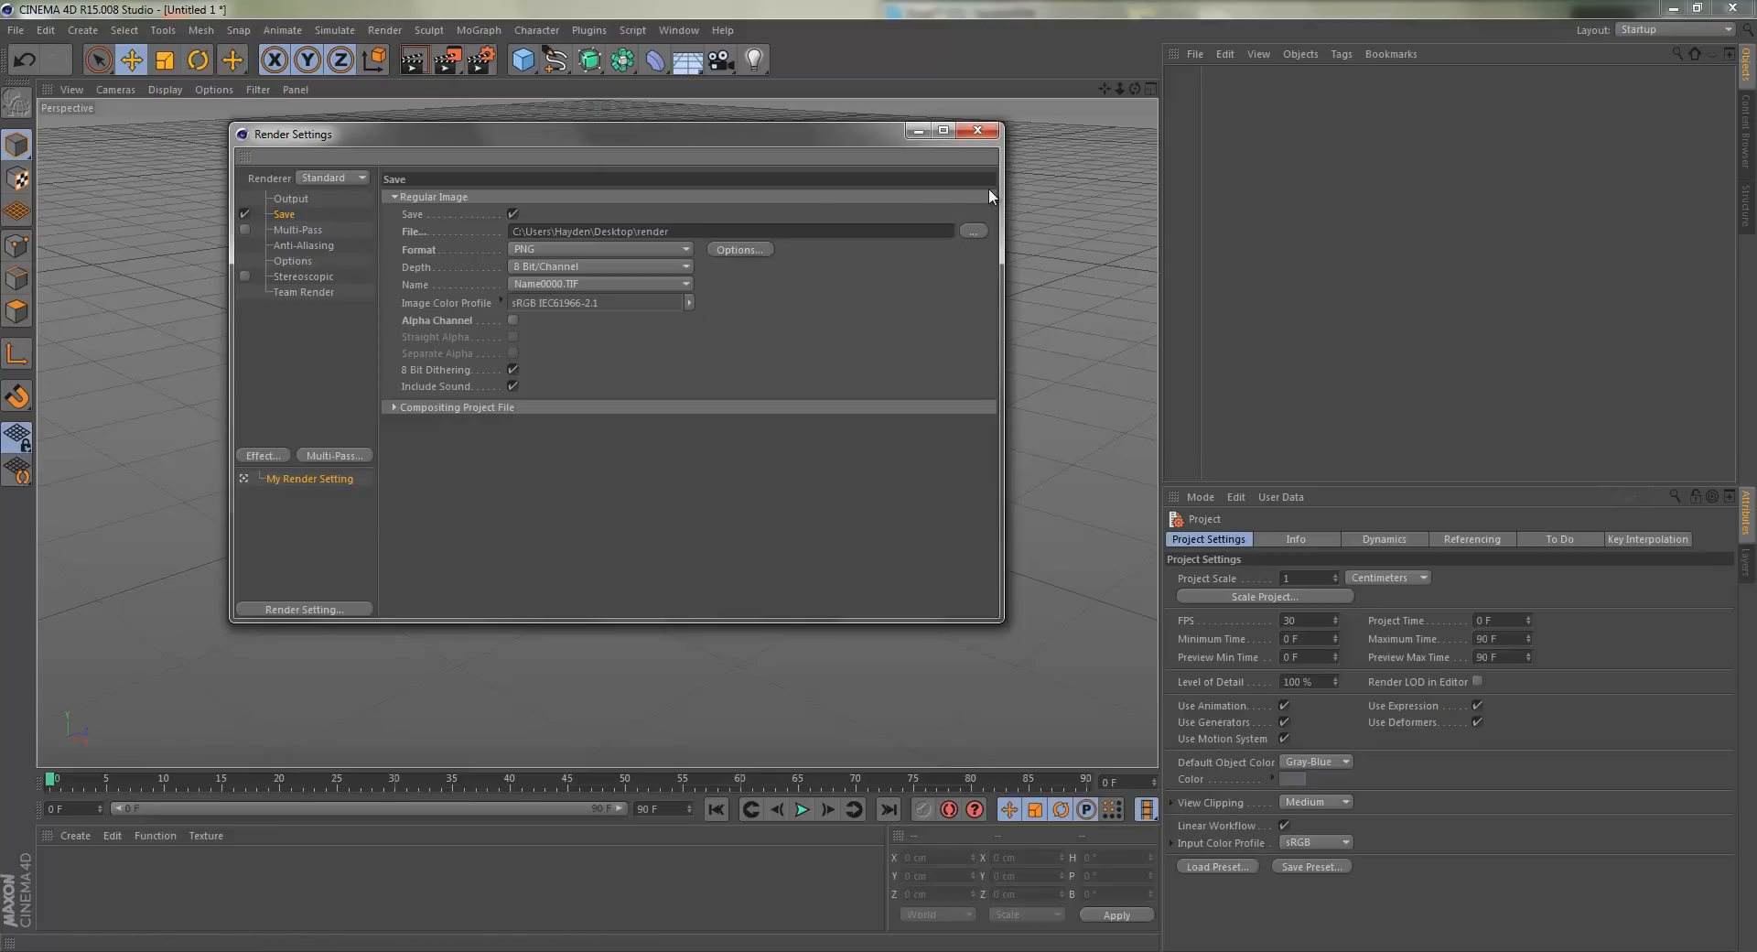
pyautogui.moveTo(730, 322)
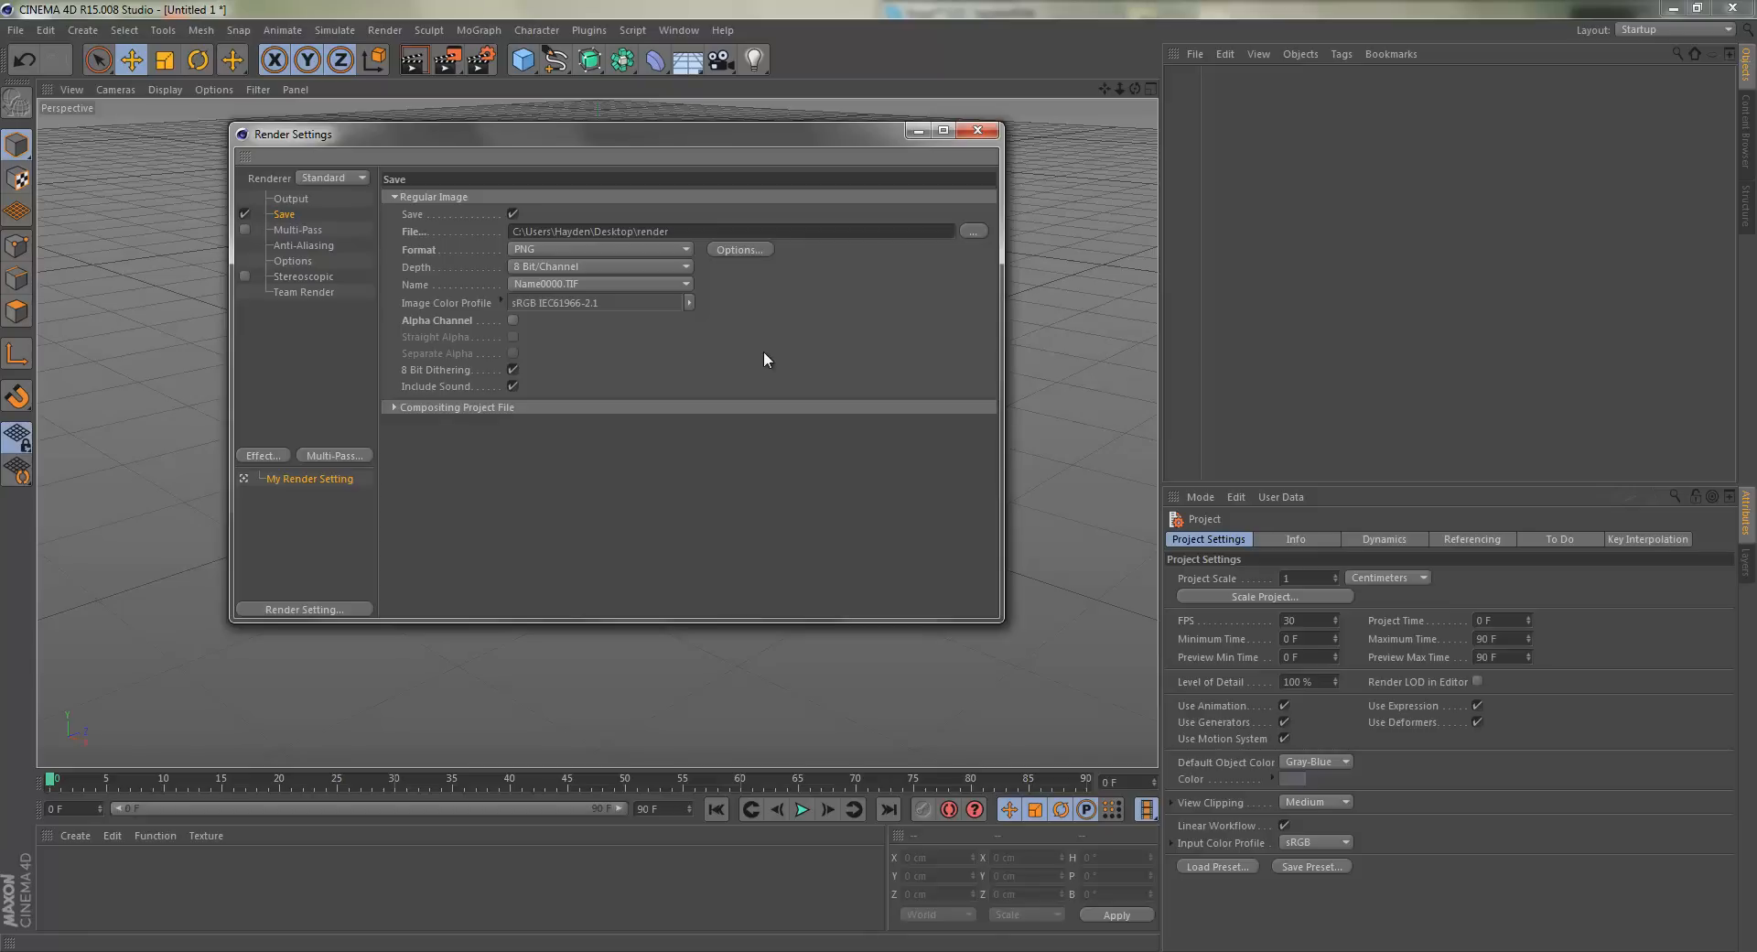
pyautogui.moveTo(428, 319)
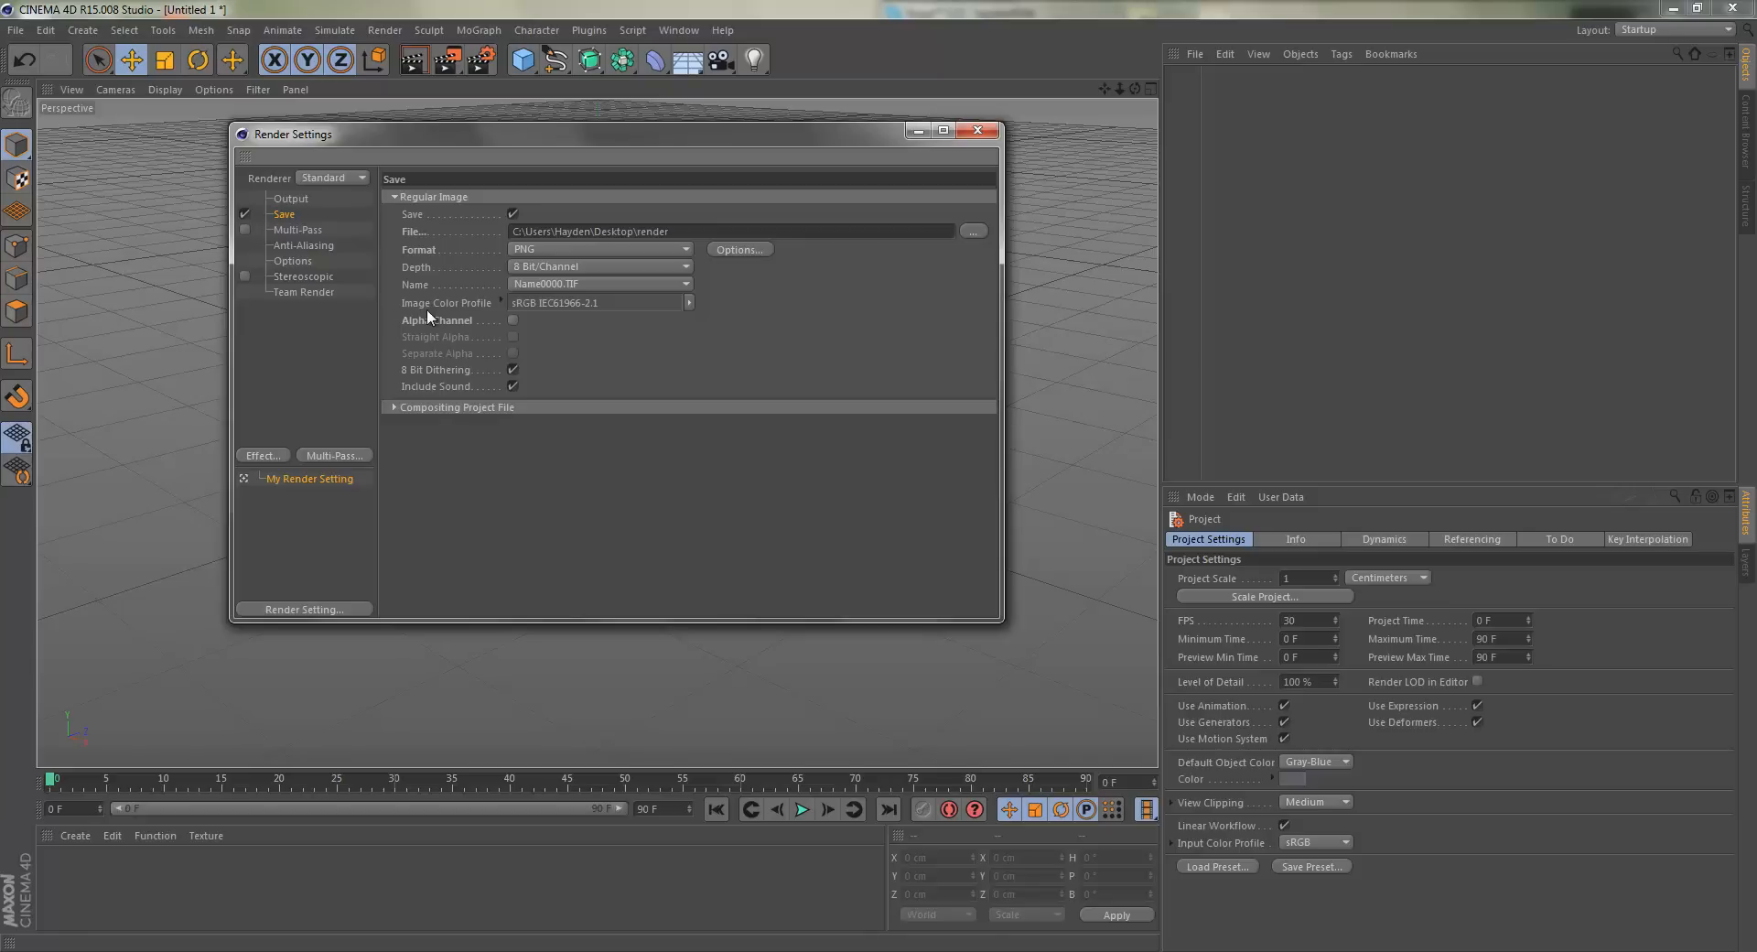
pyautogui.click(513, 320)
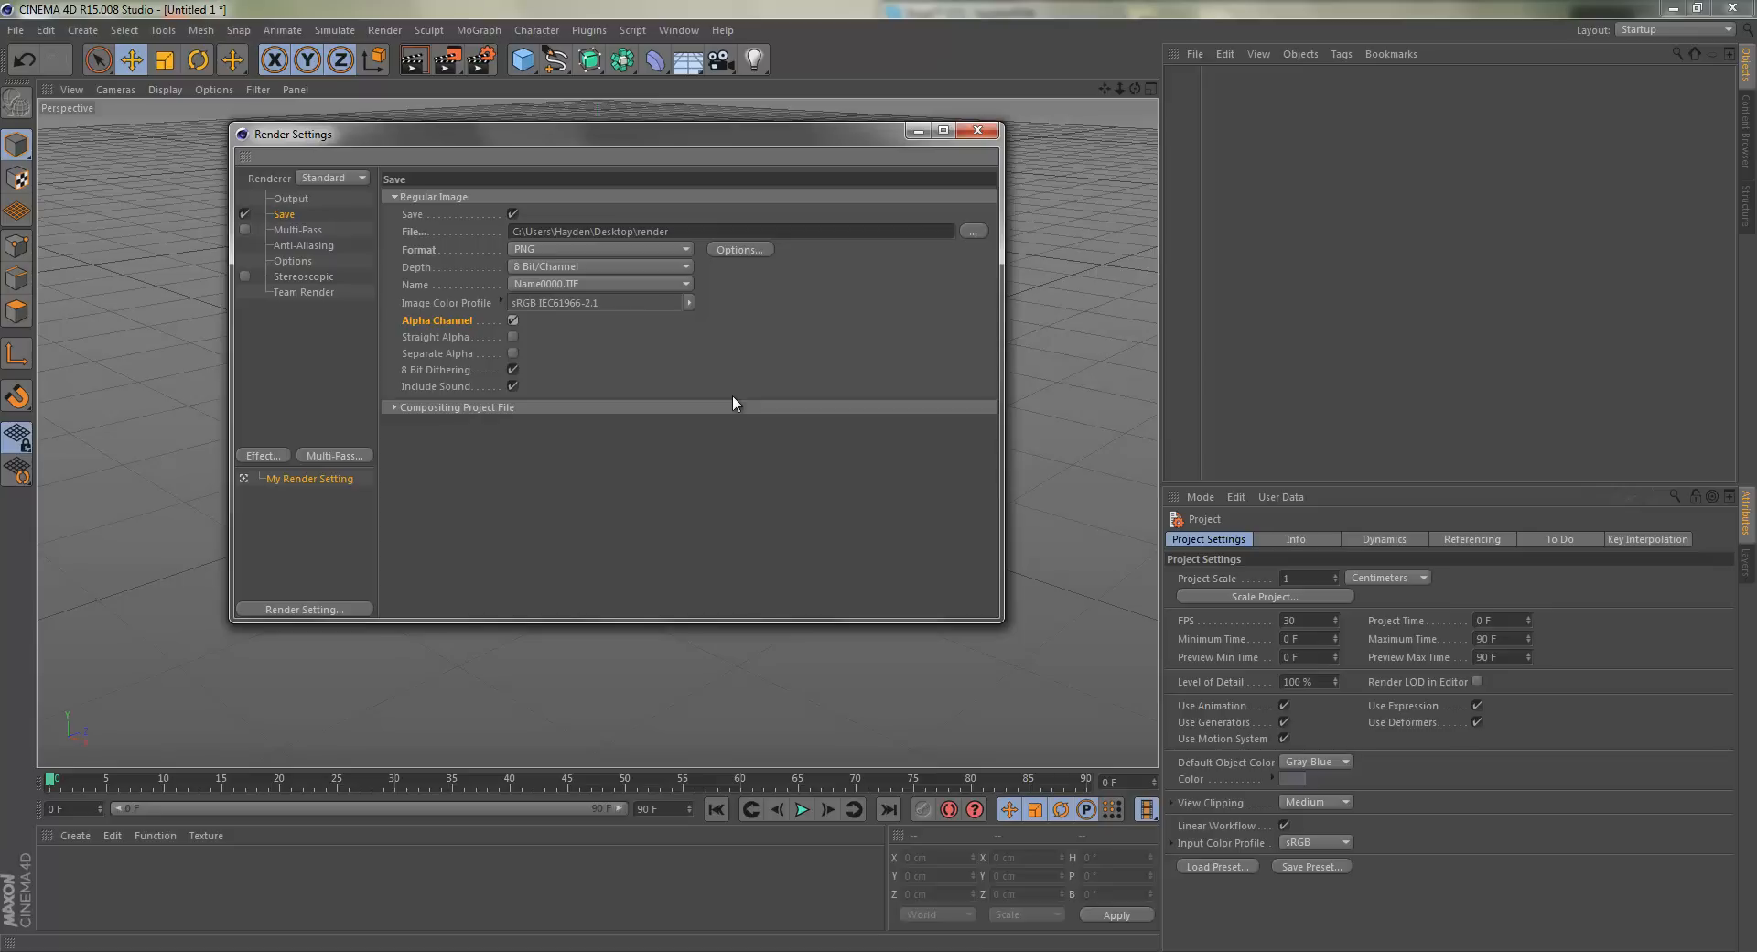
pyautogui.moveTo(687, 369)
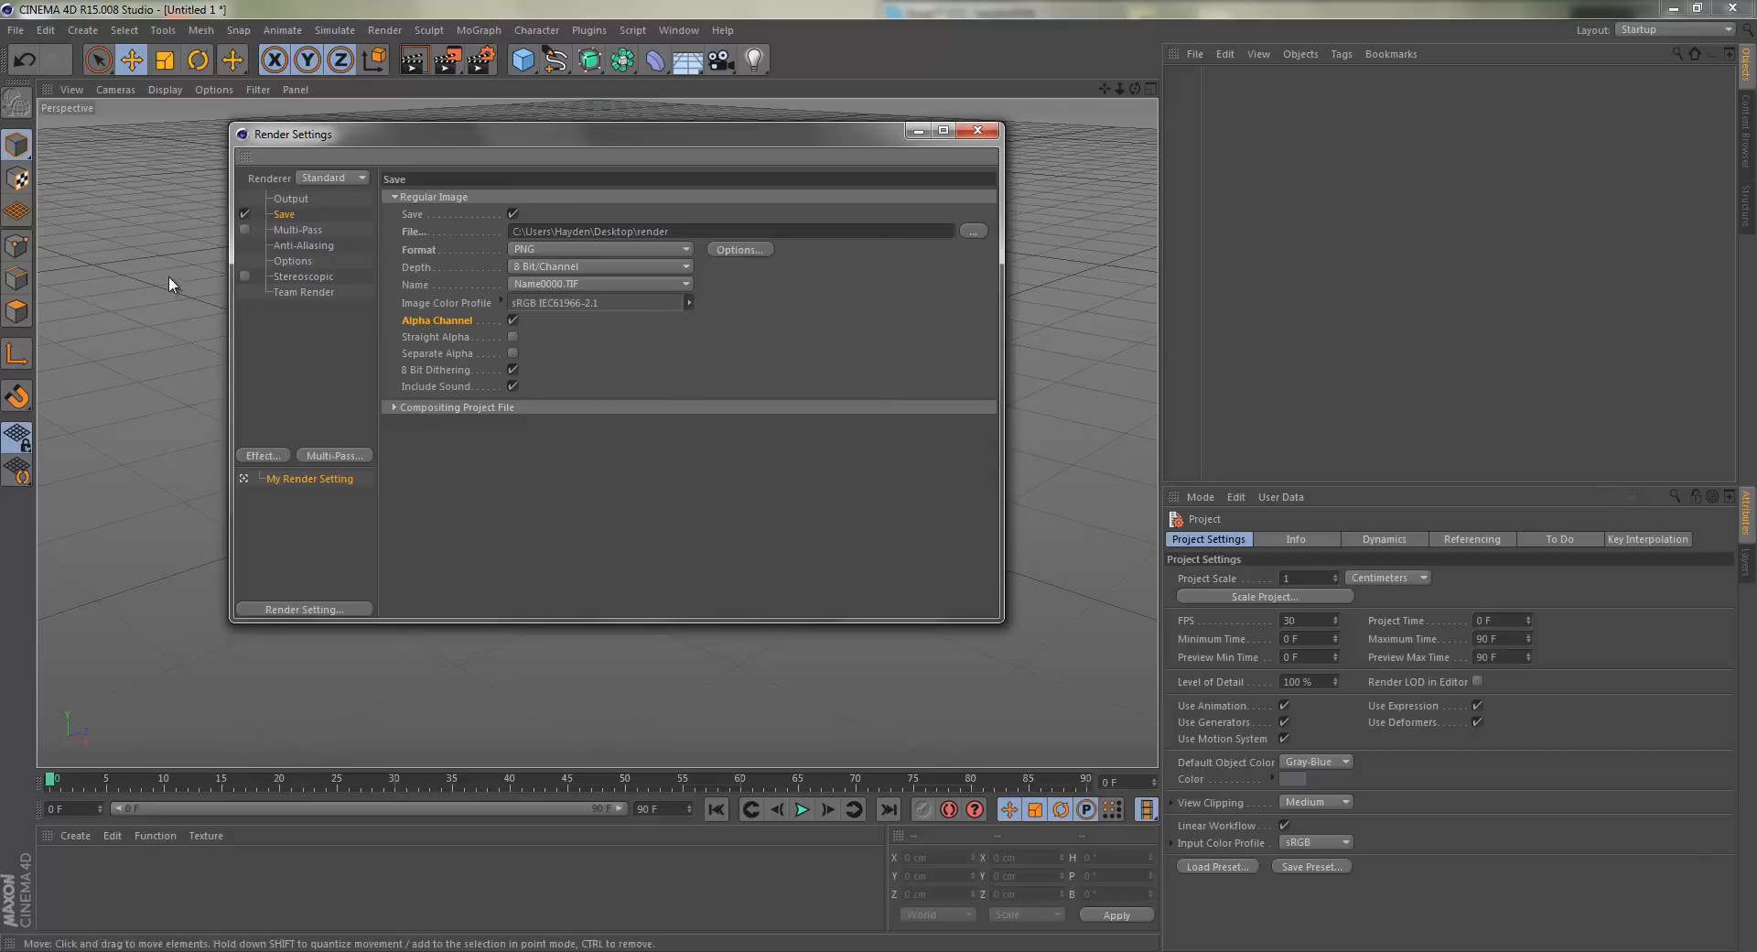
# Set anti-aliasing to Best with a 16x16 maximum level.
pyautogui.click(296, 230)
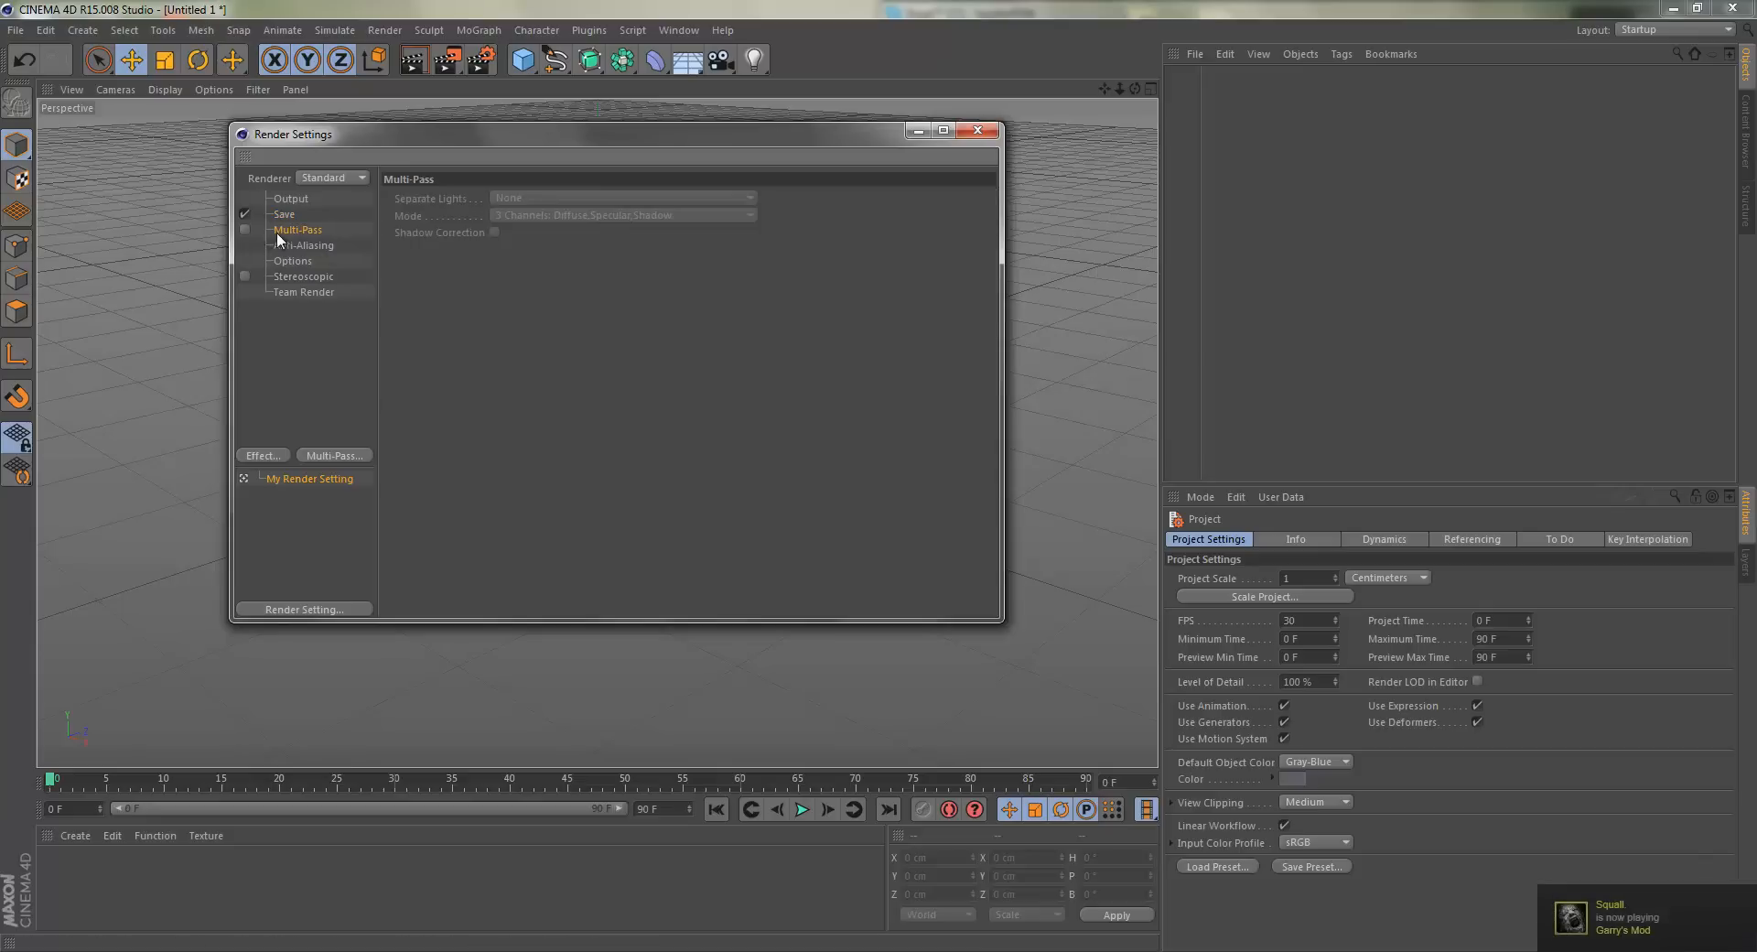
pyautogui.click(302, 245)
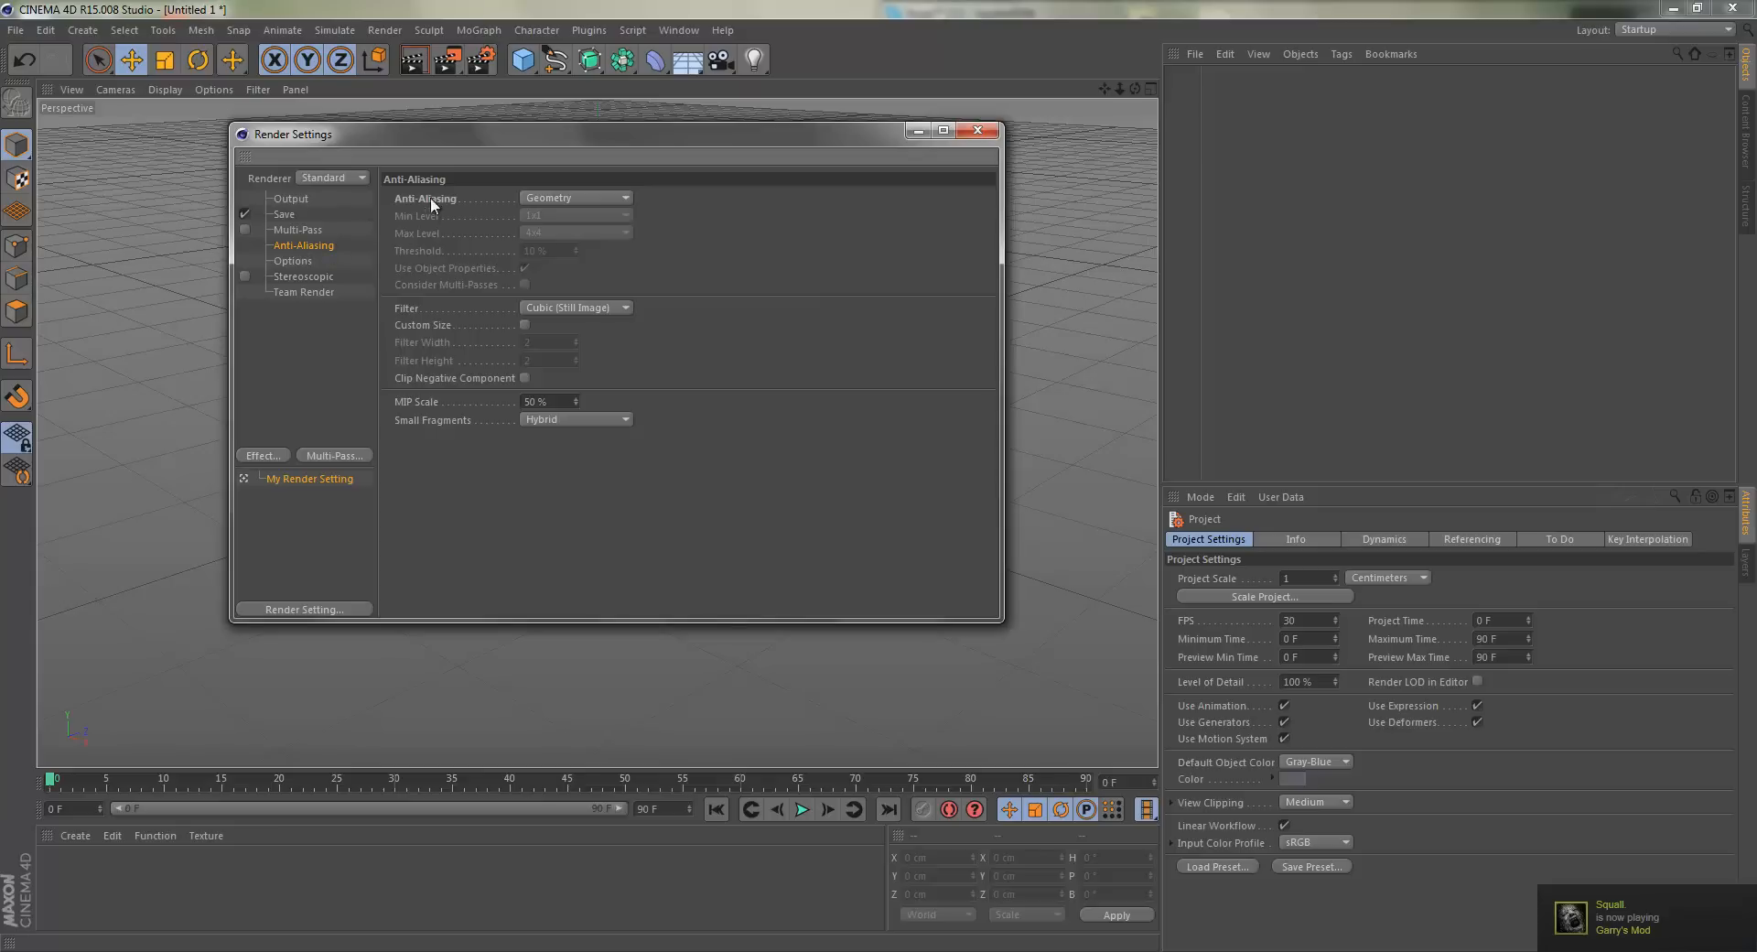
pyautogui.moveTo(370, 252)
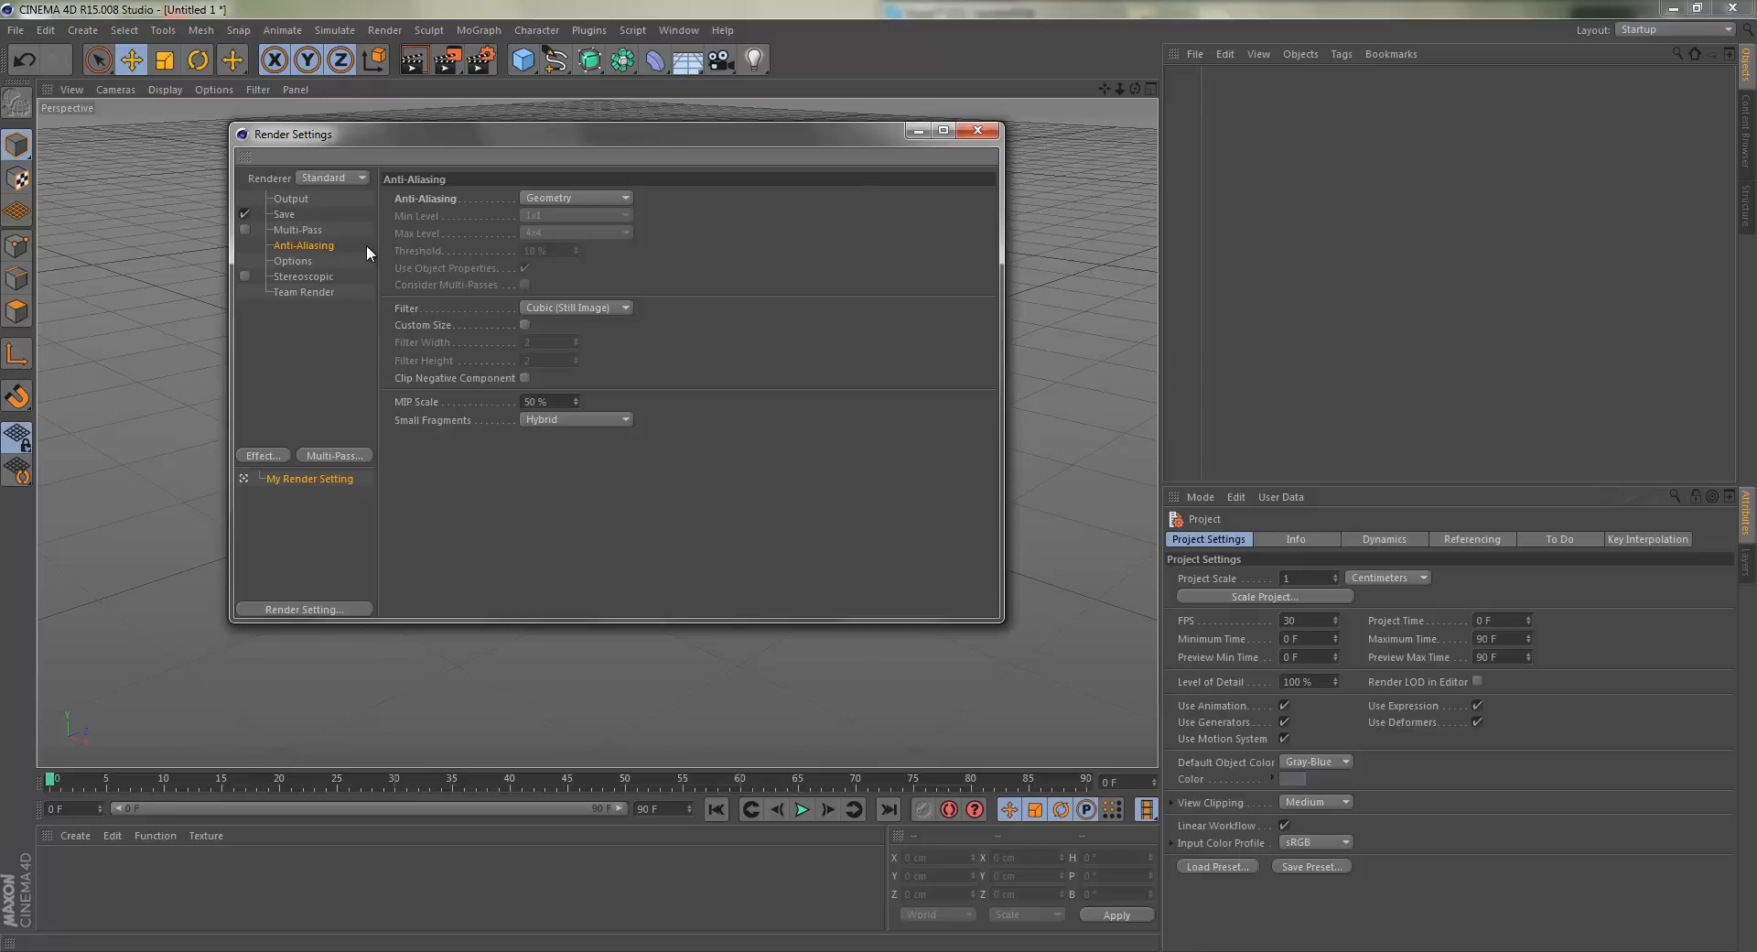
pyautogui.moveTo(562, 204)
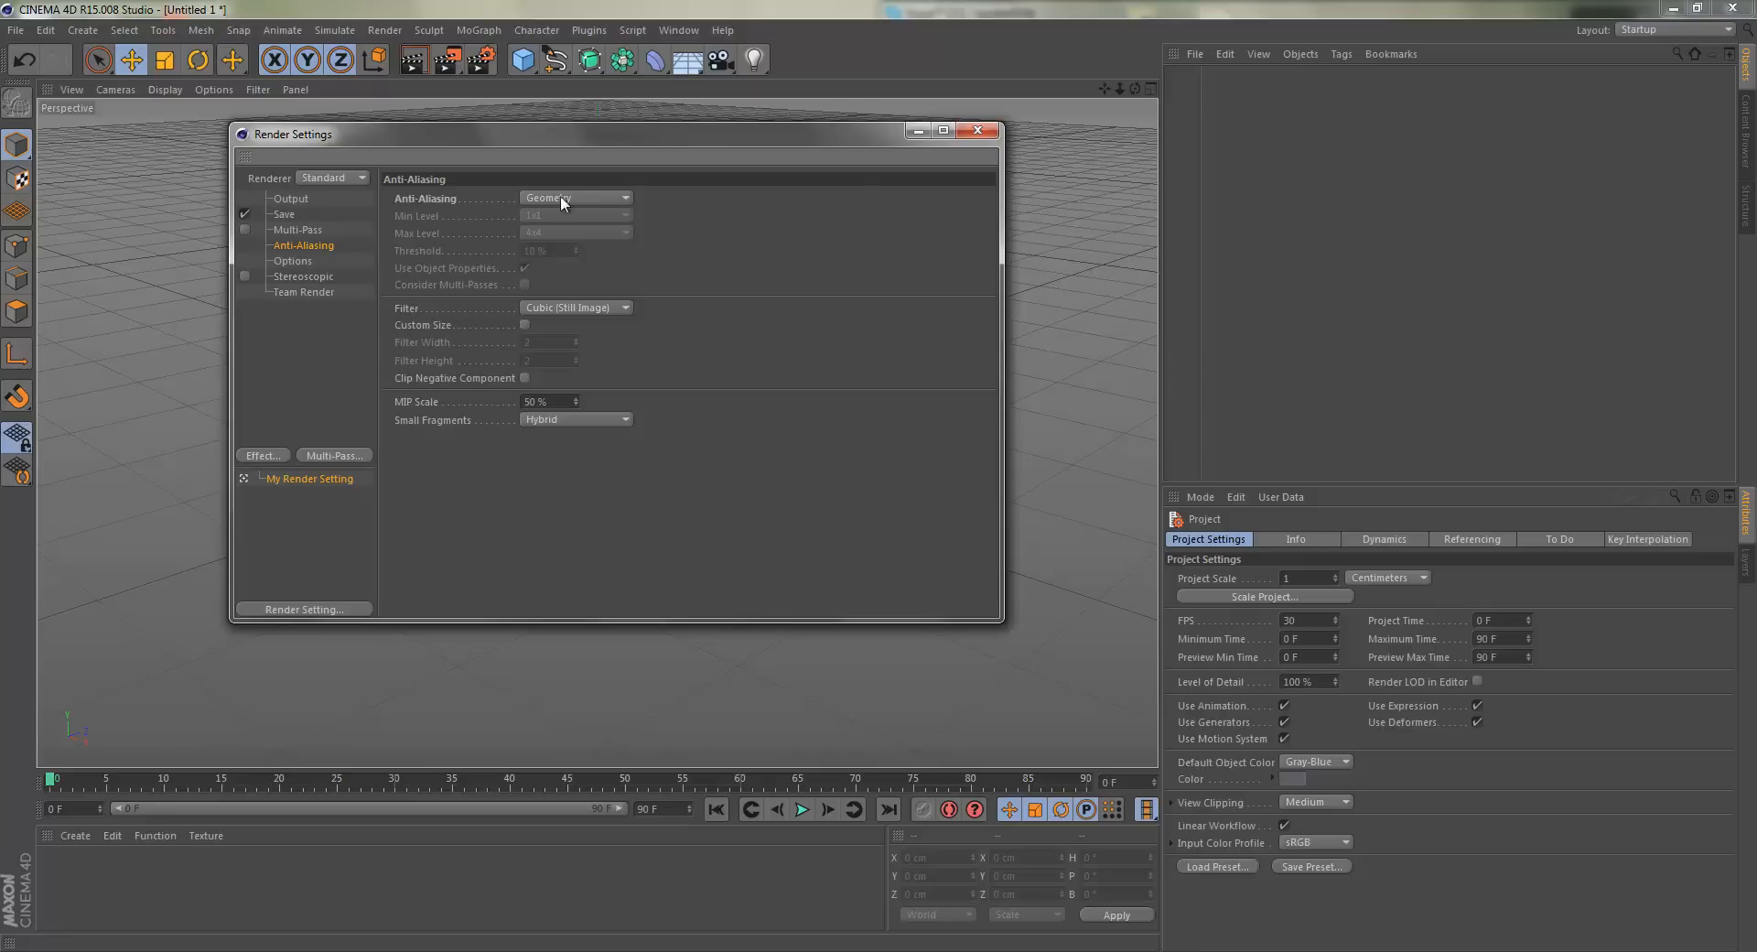
pyautogui.click(577, 197)
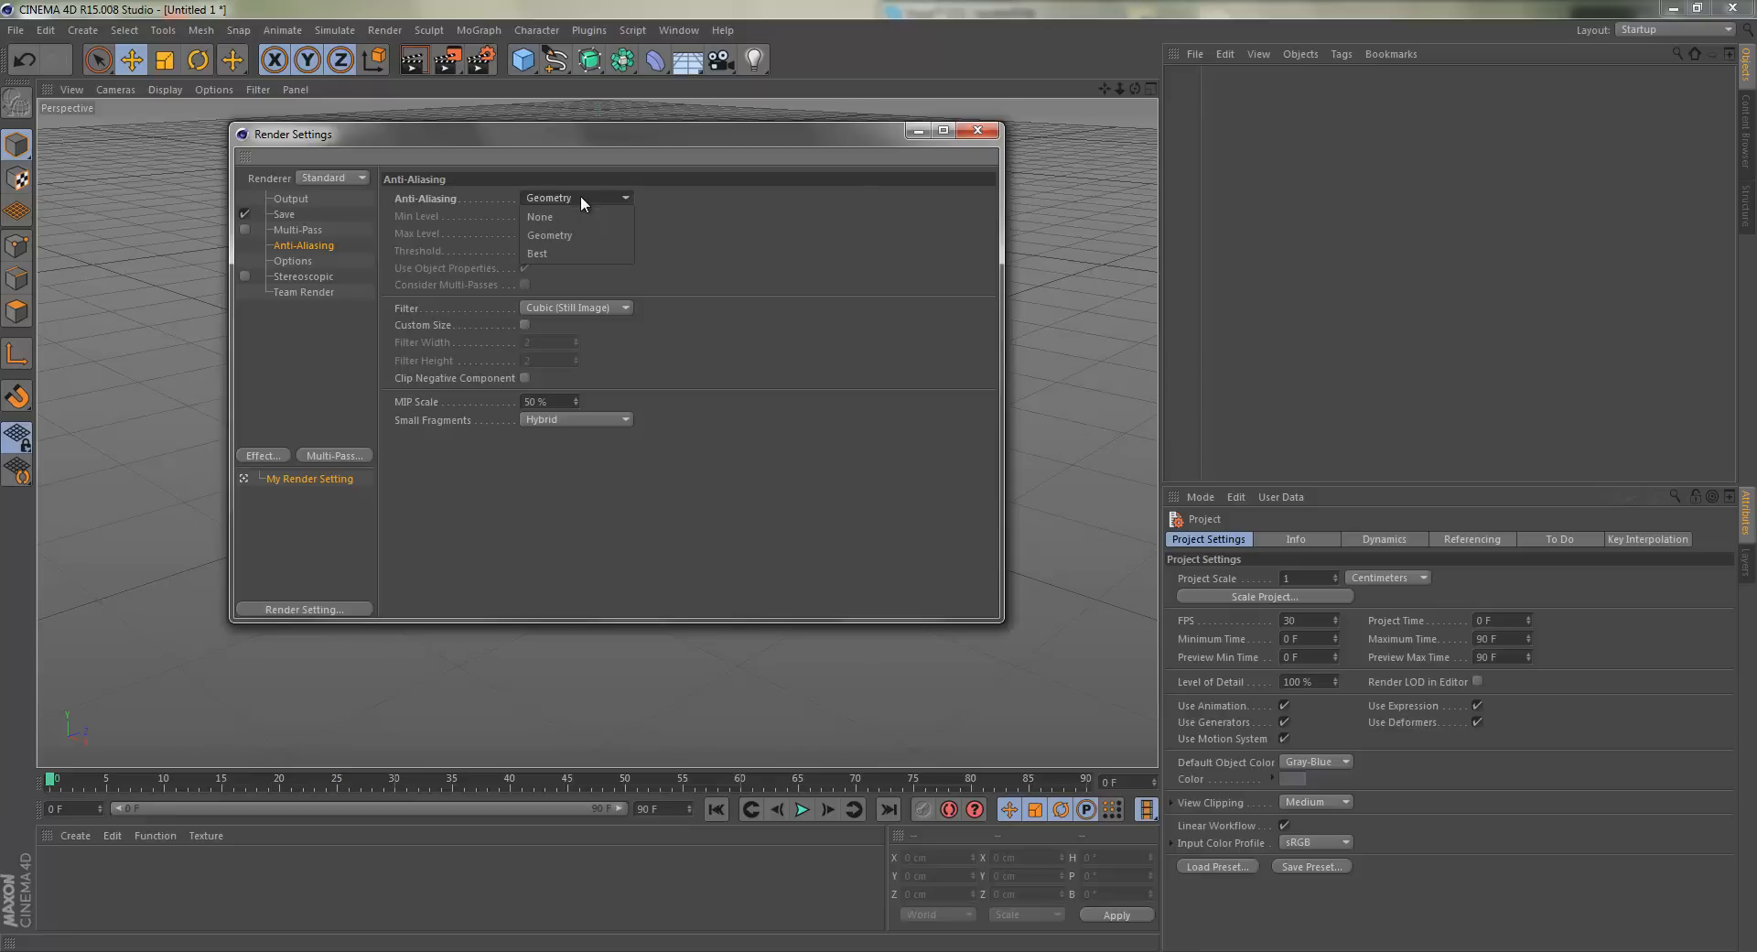
pyautogui.click(536, 252)
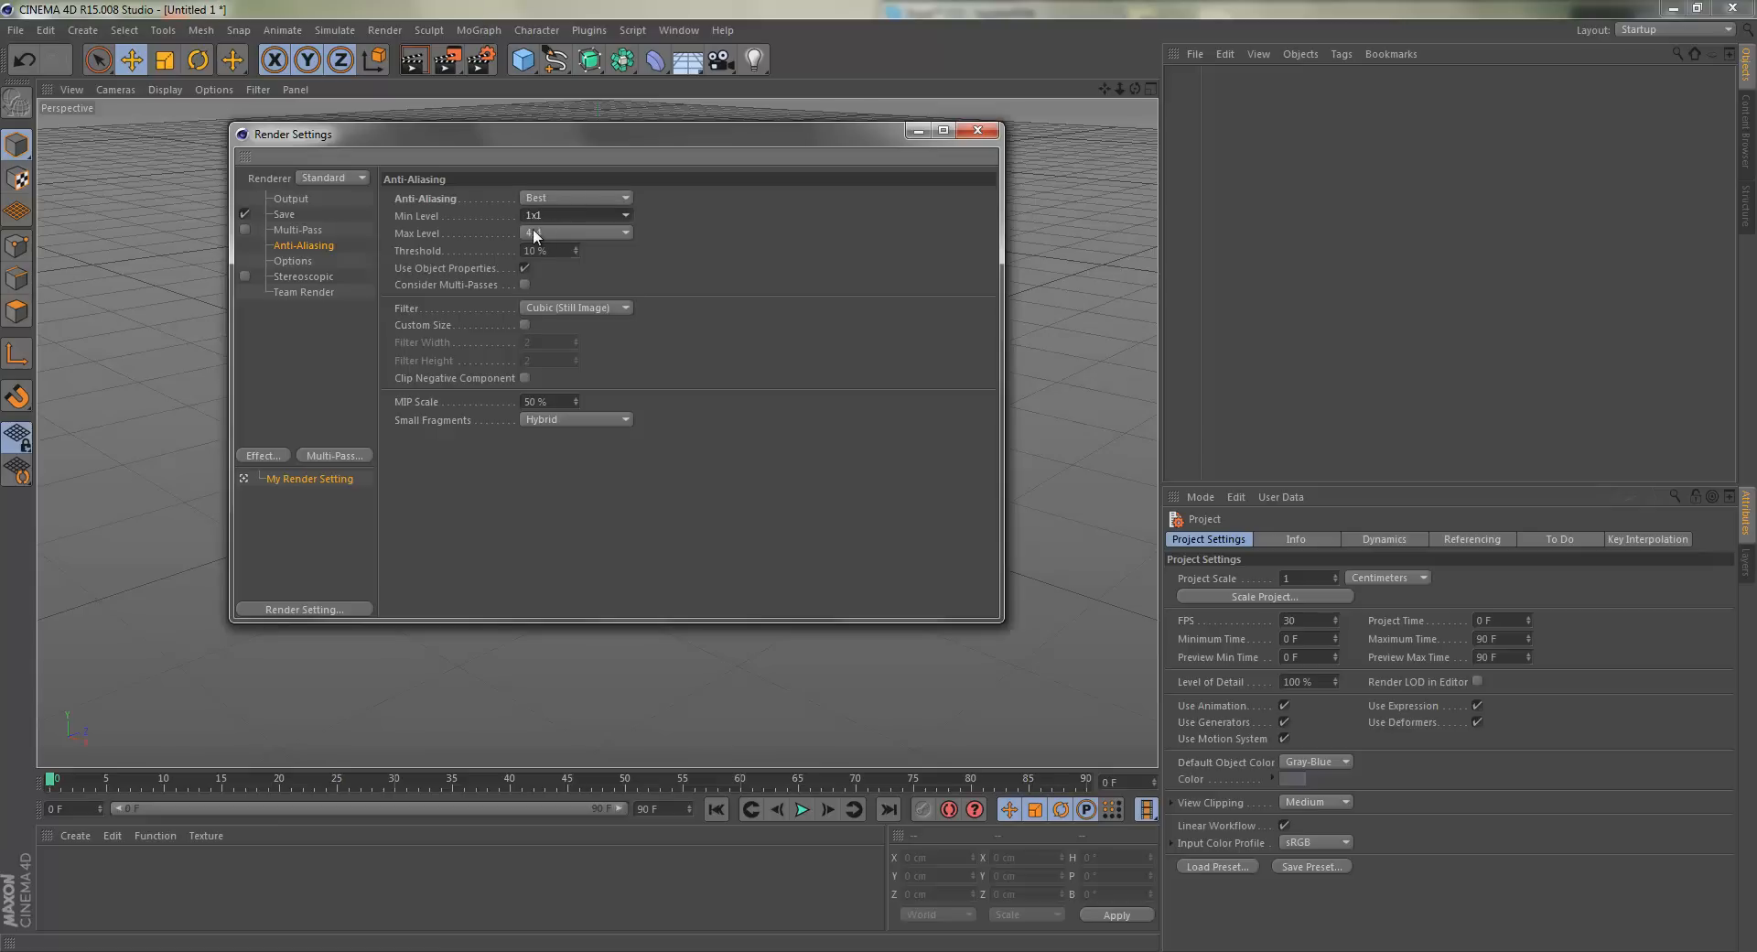
pyautogui.click(577, 232)
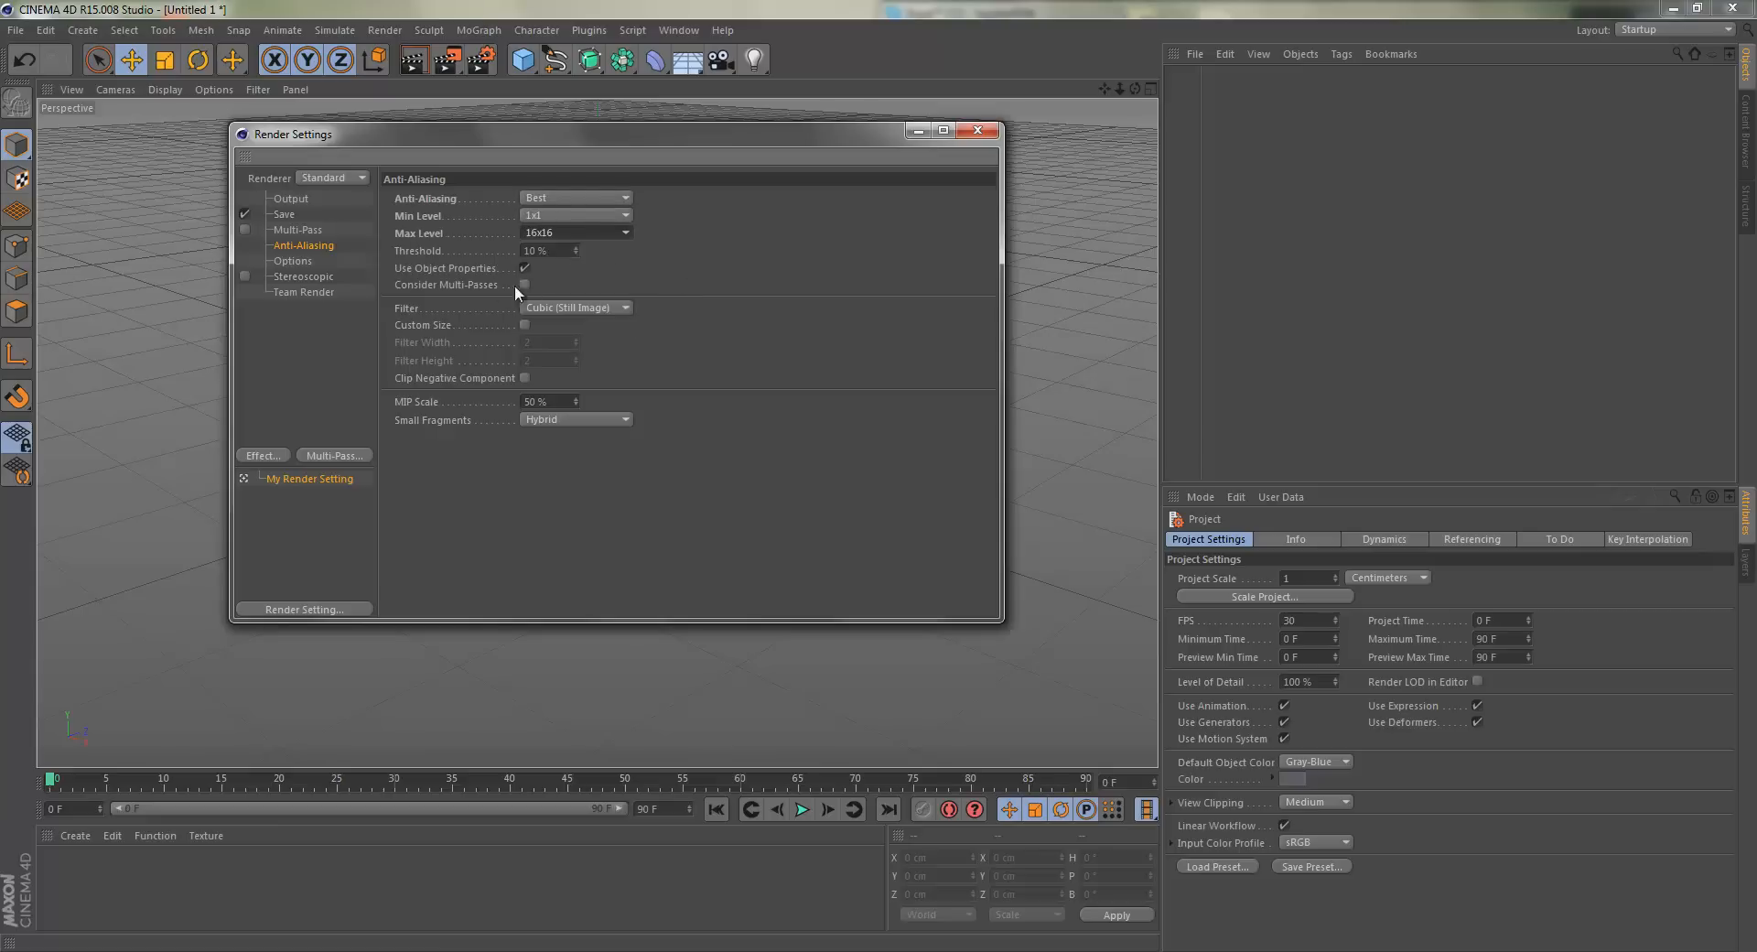
pyautogui.moveTo(328, 293)
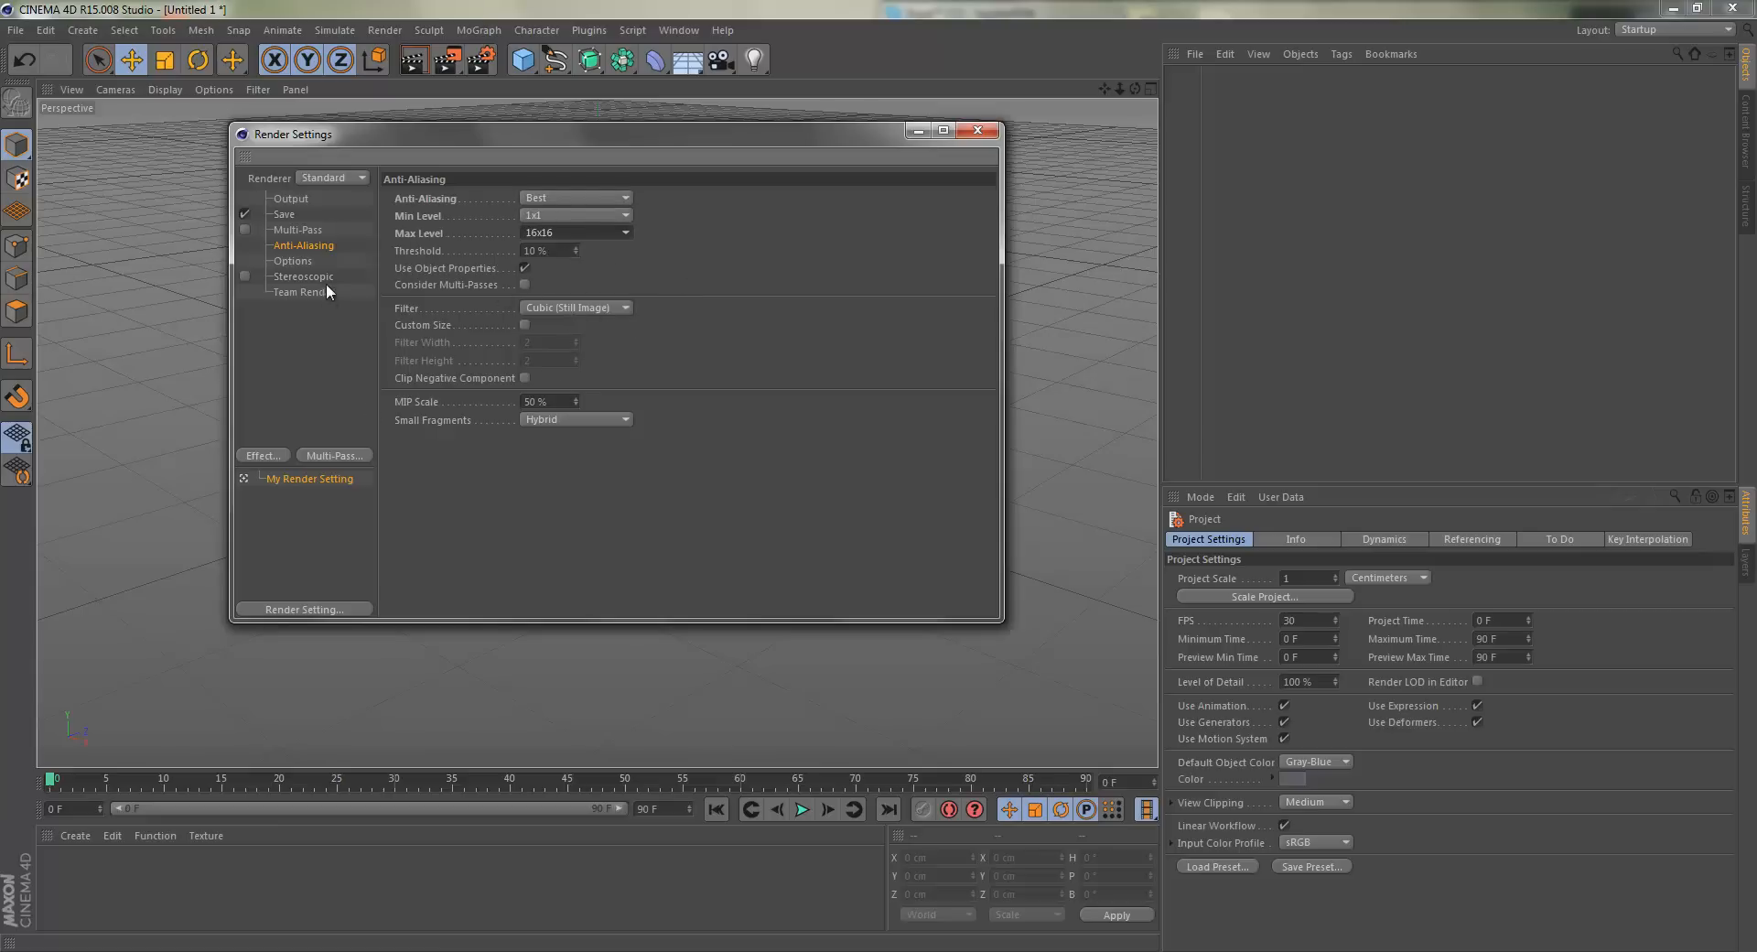
# Review the general render Options page.
pyautogui.click(293, 260)
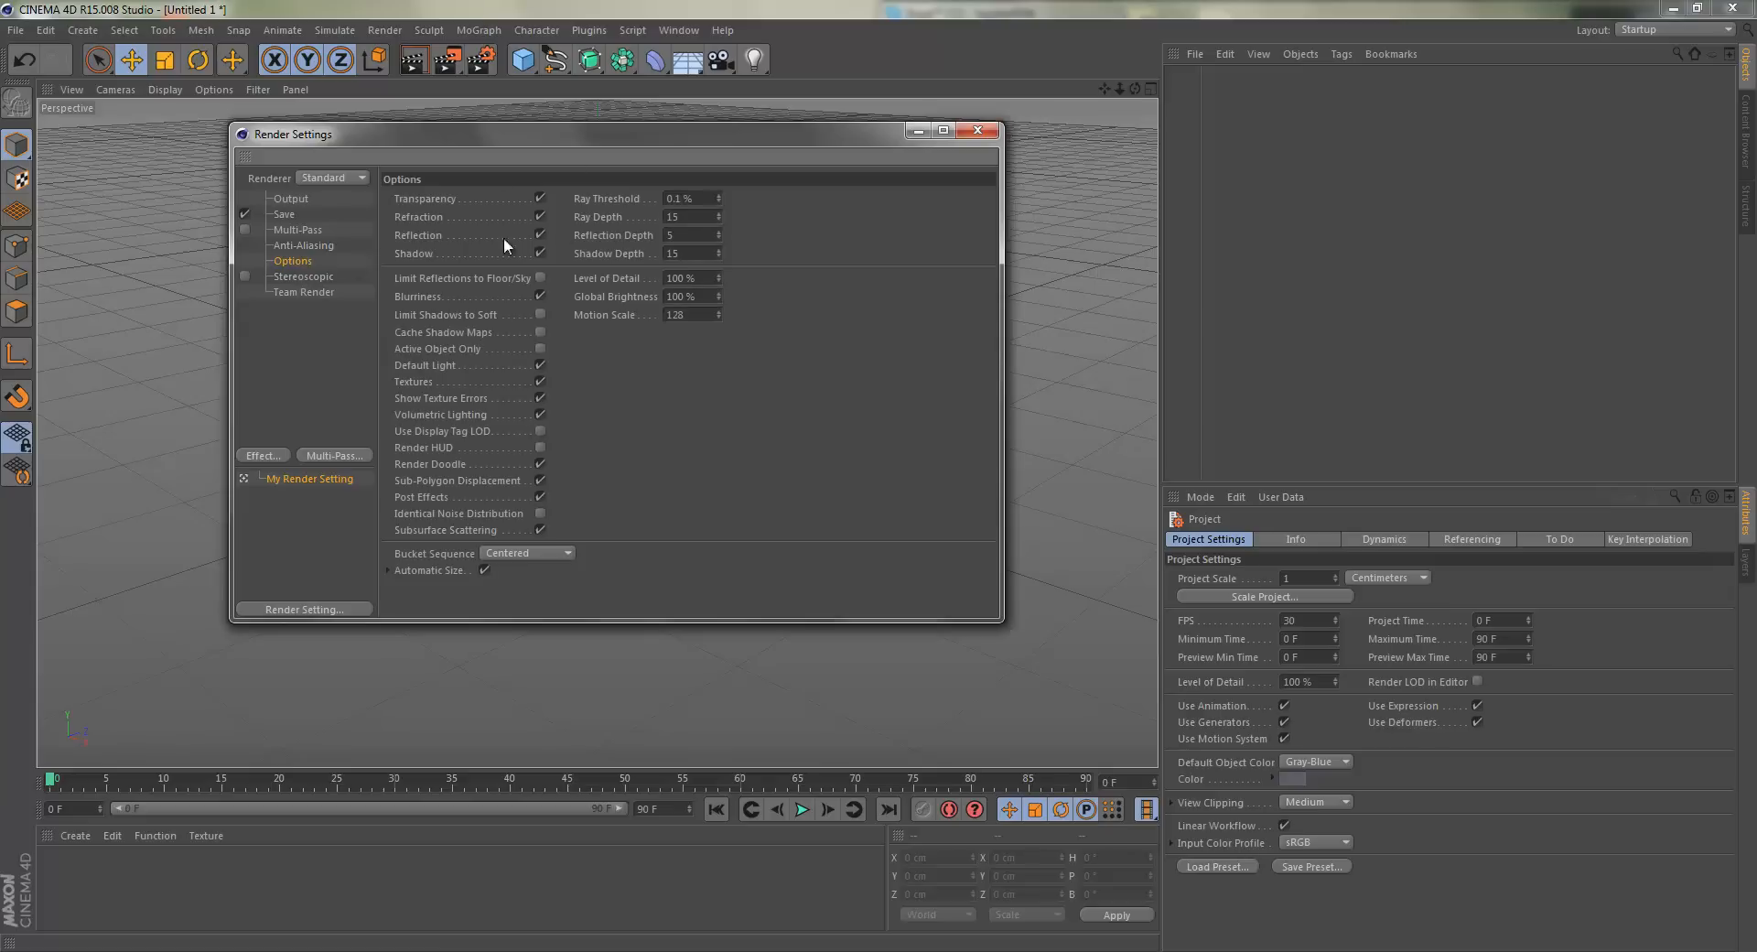
pyautogui.moveTo(298, 280)
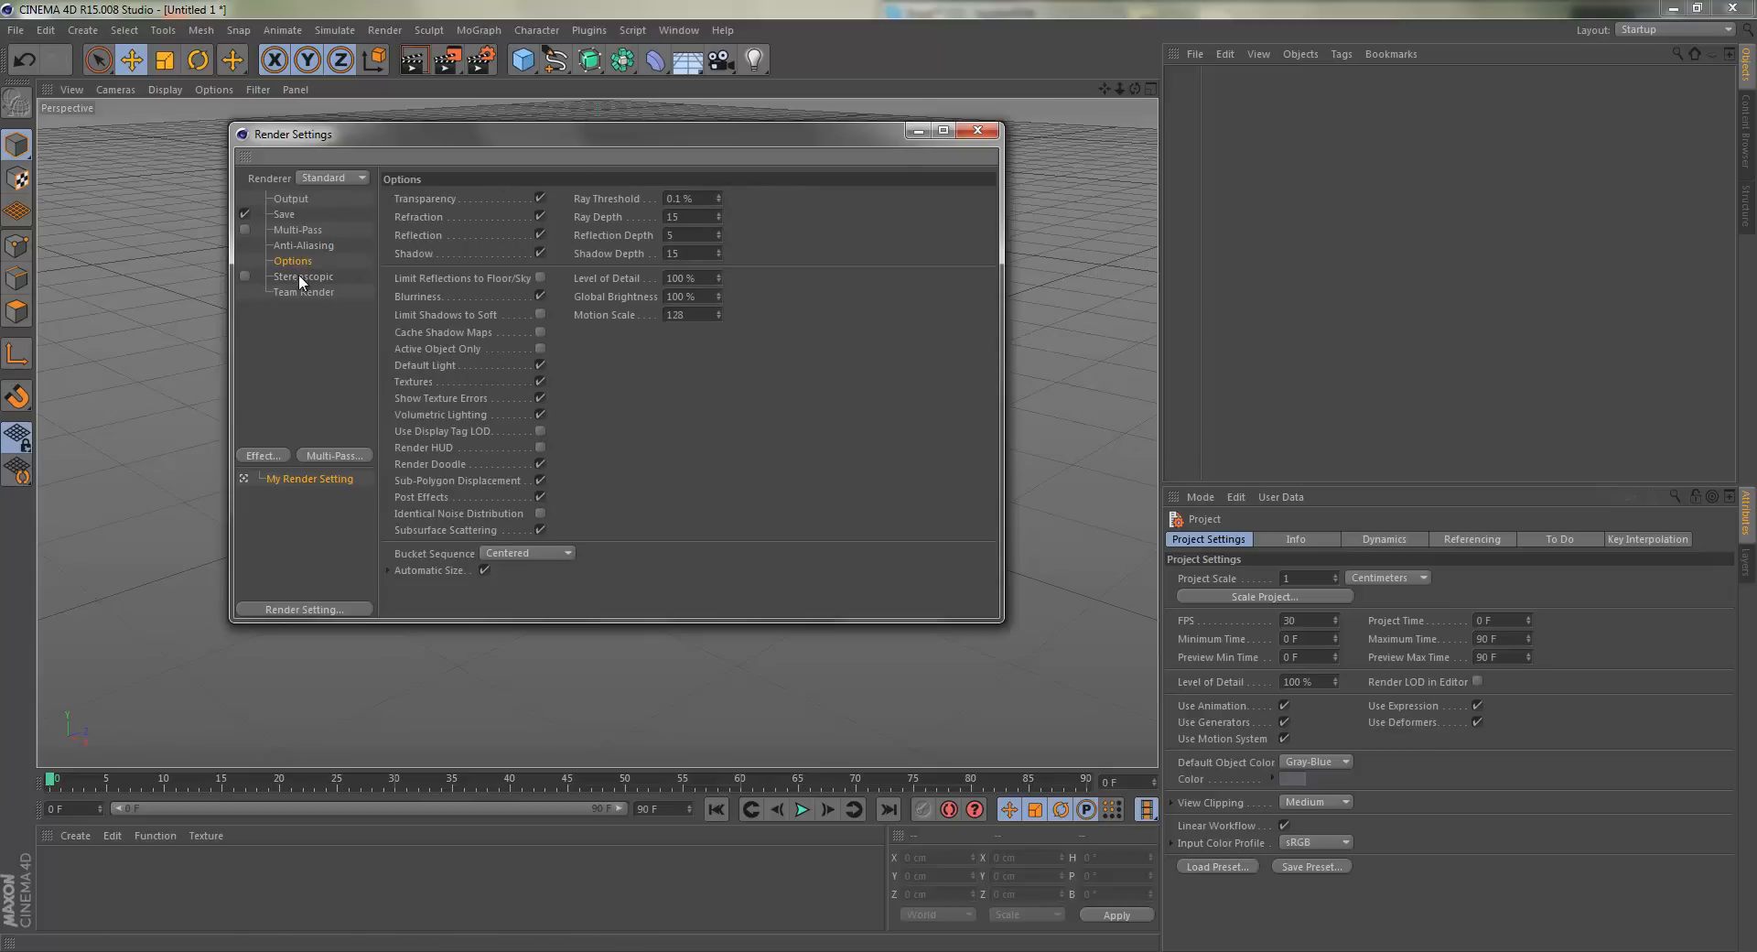
pyautogui.click(293, 260)
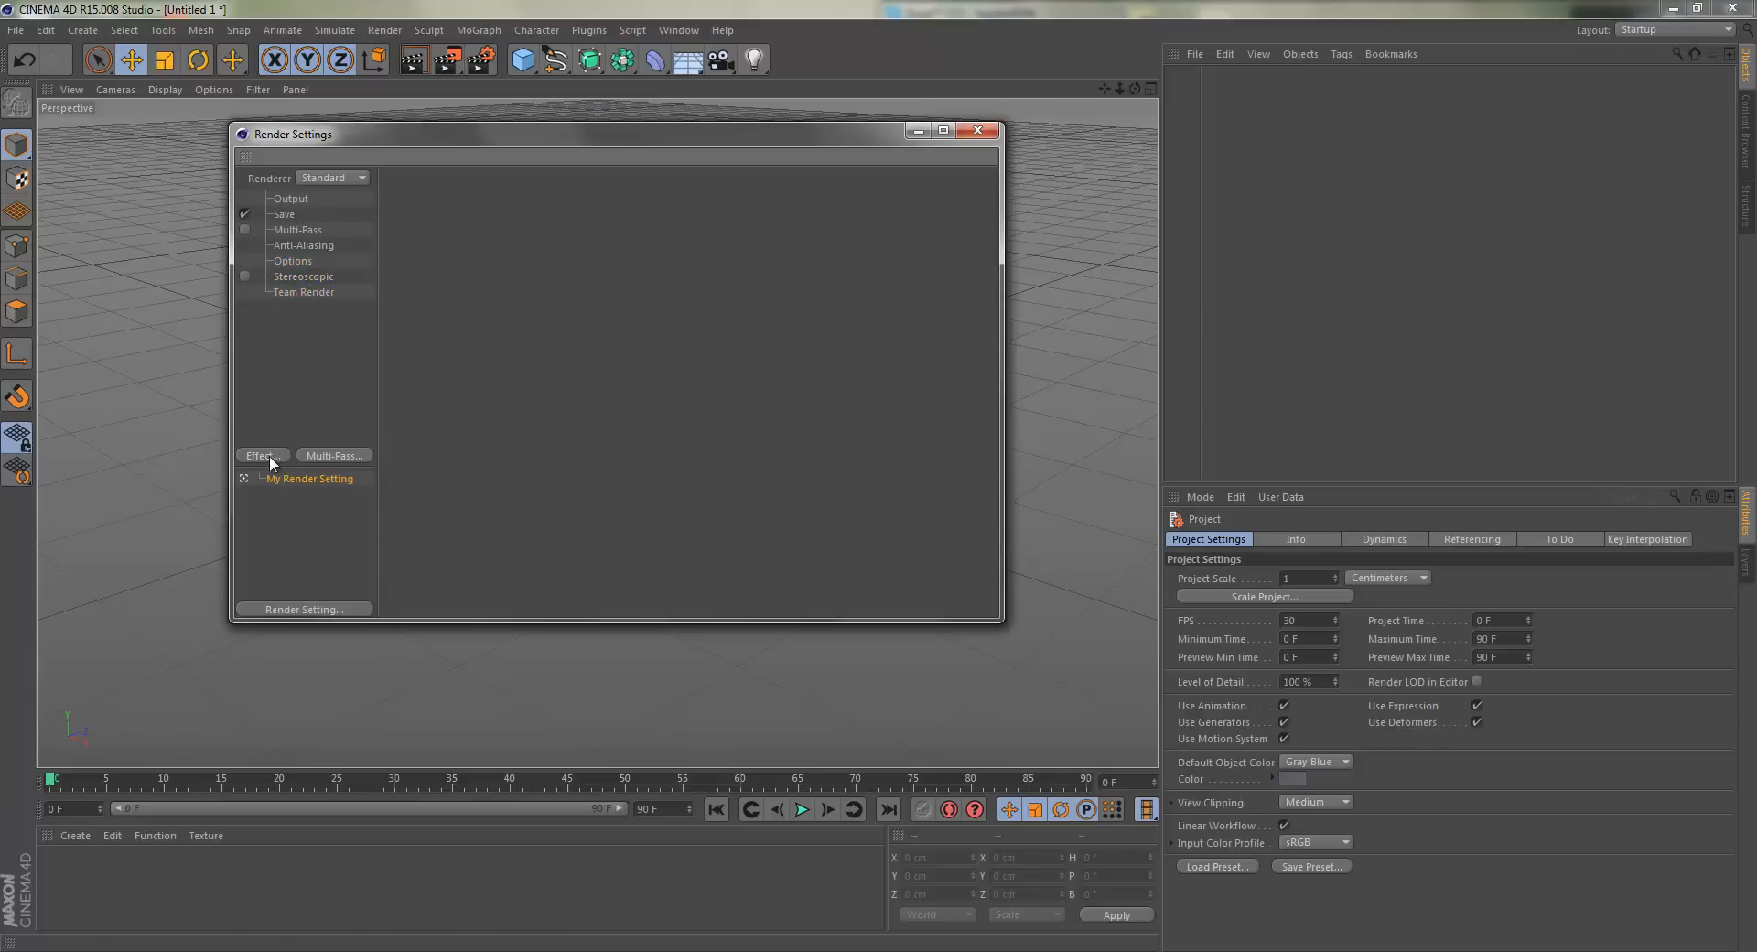
# Add Ambient Occlusion, Global Illumination, Depth of Field and Object Glow effects, landing on Ambient Occlusion.
pyautogui.click(262, 456)
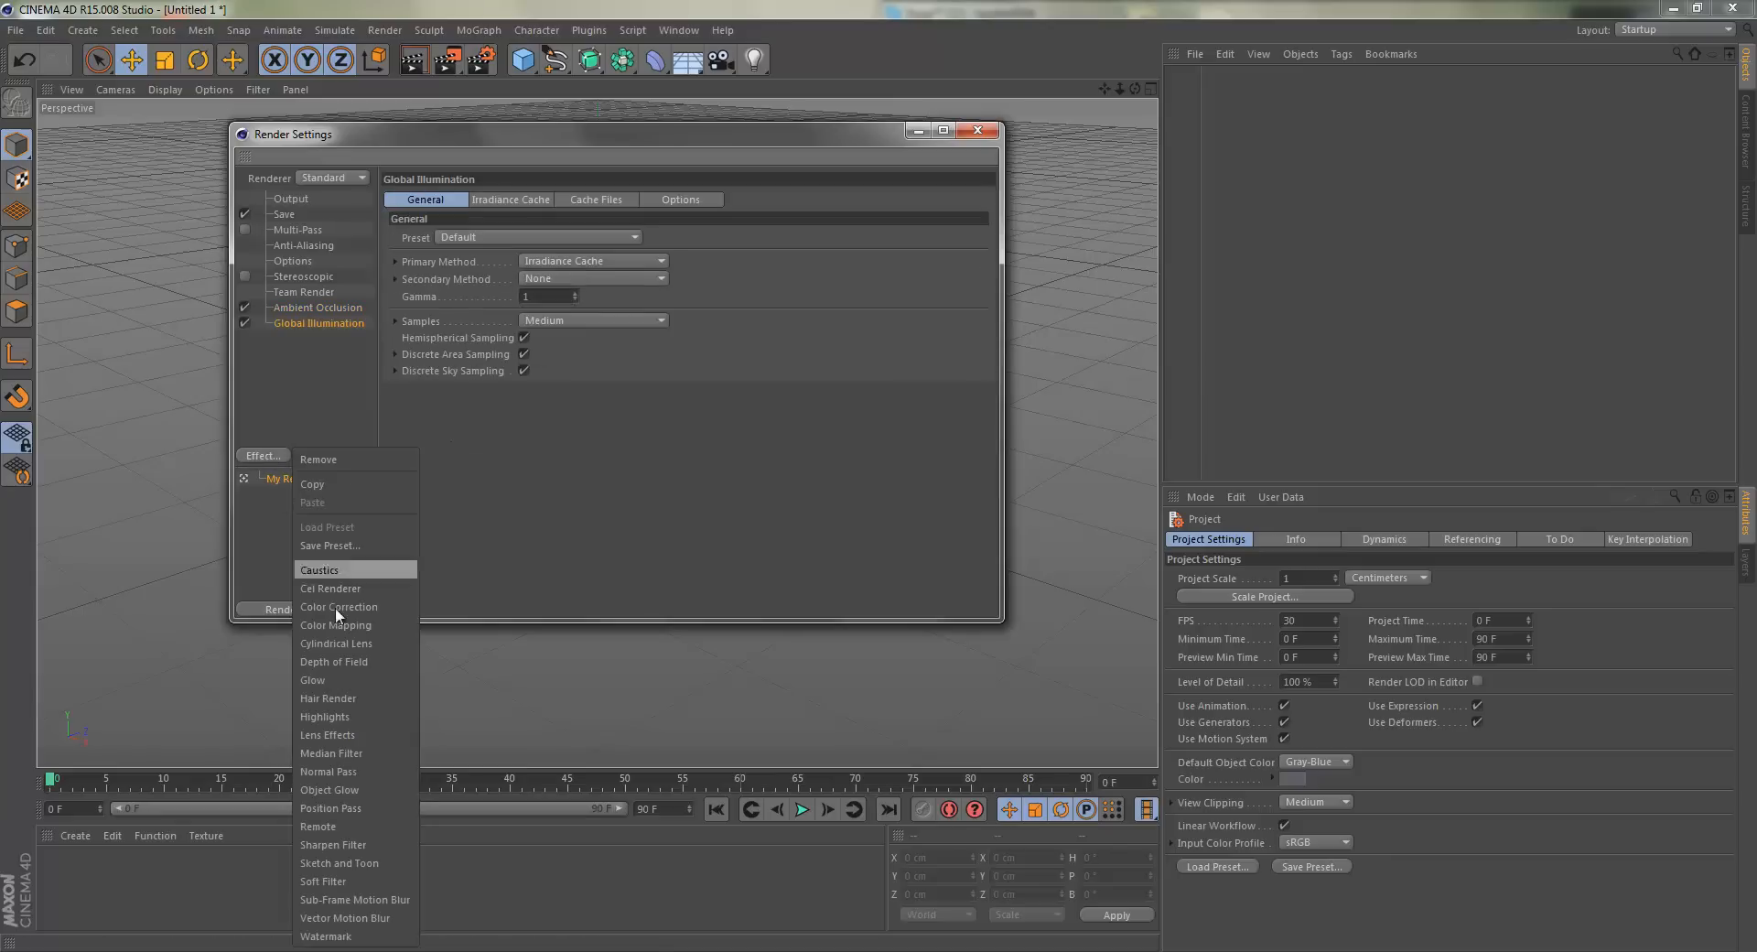
pyautogui.click(331, 661)
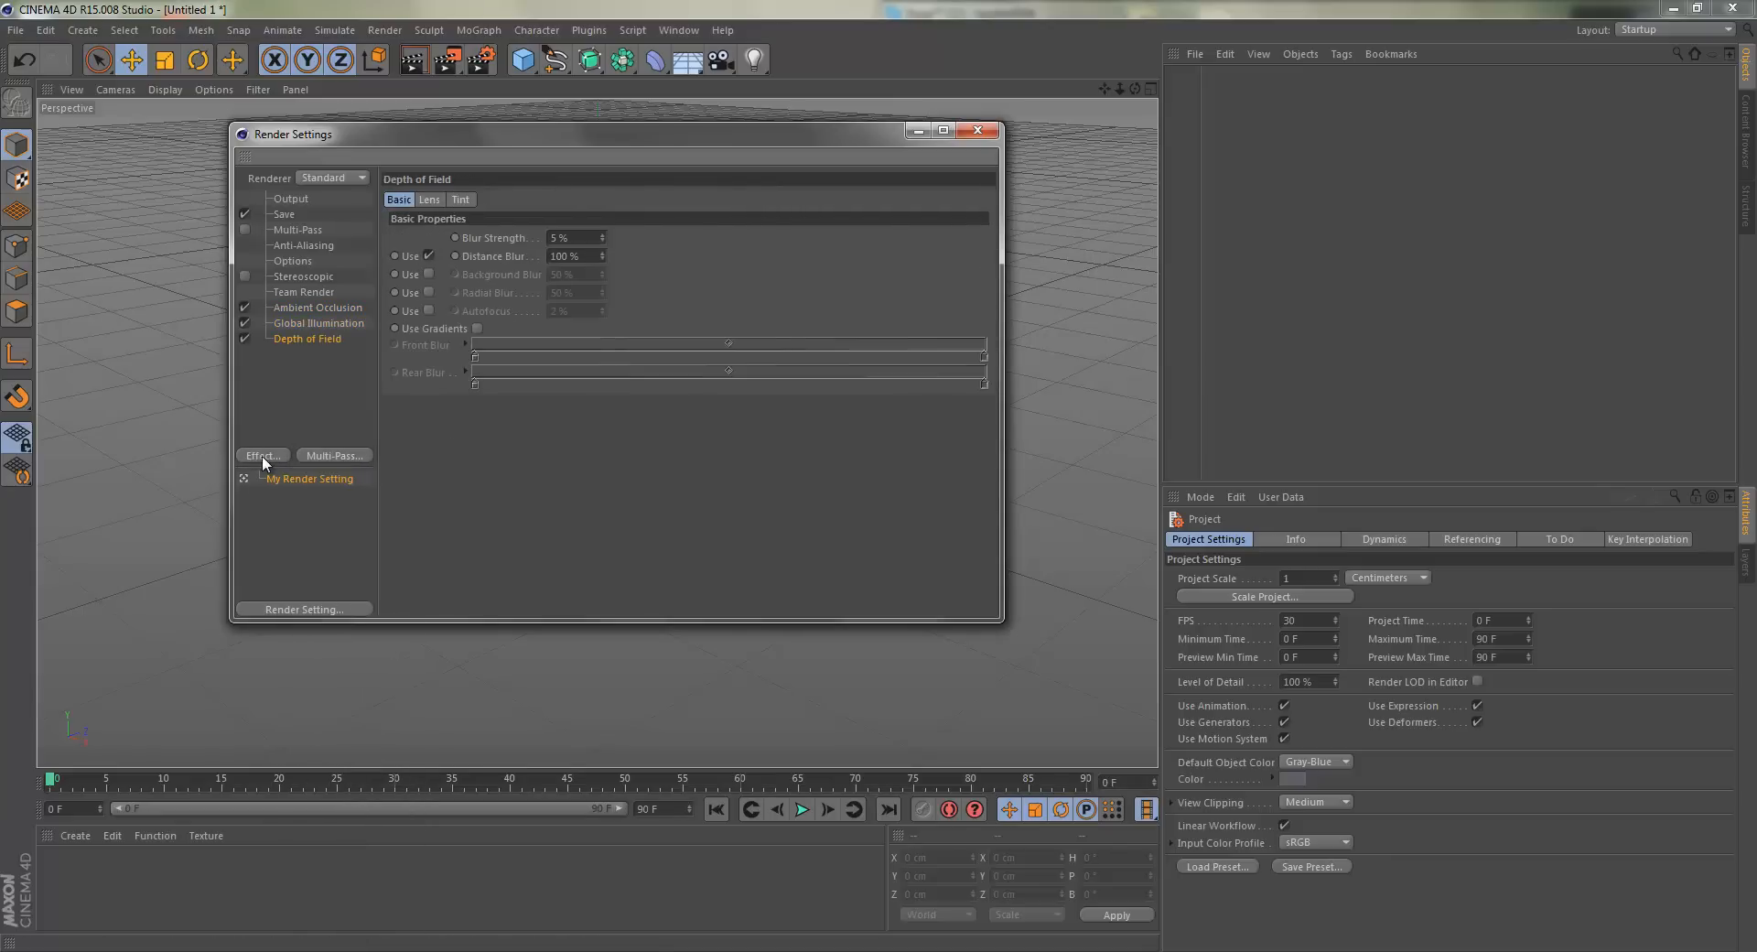
pyautogui.click(261, 455)
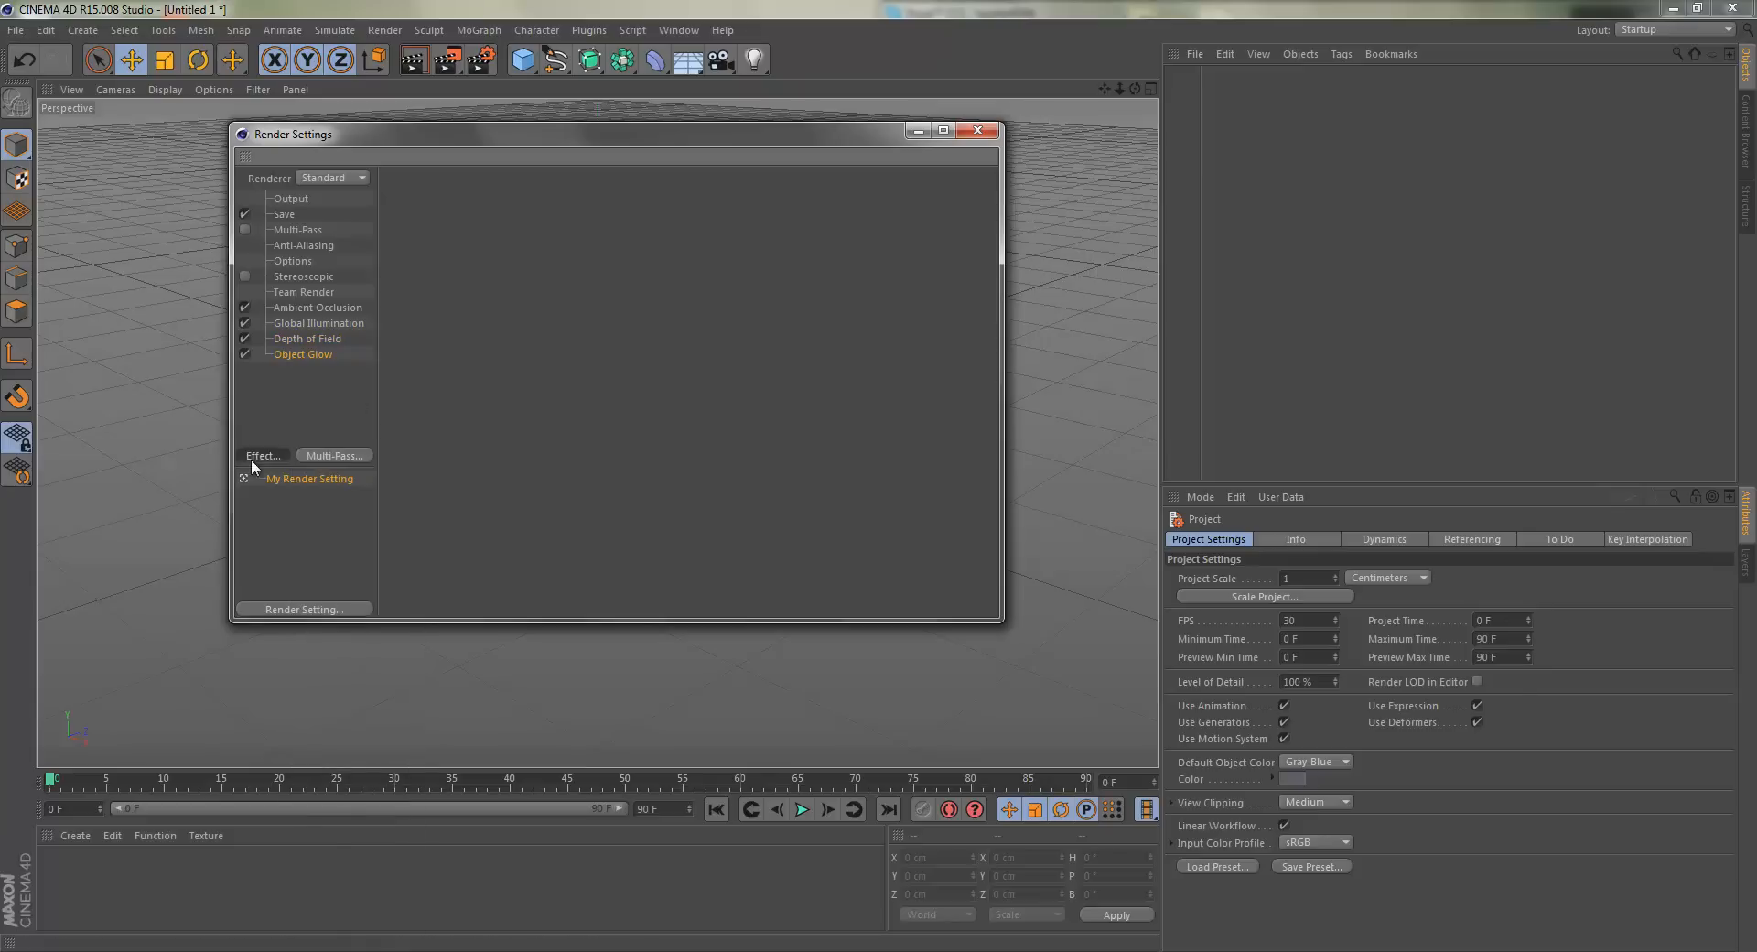
pyautogui.click(261, 455)
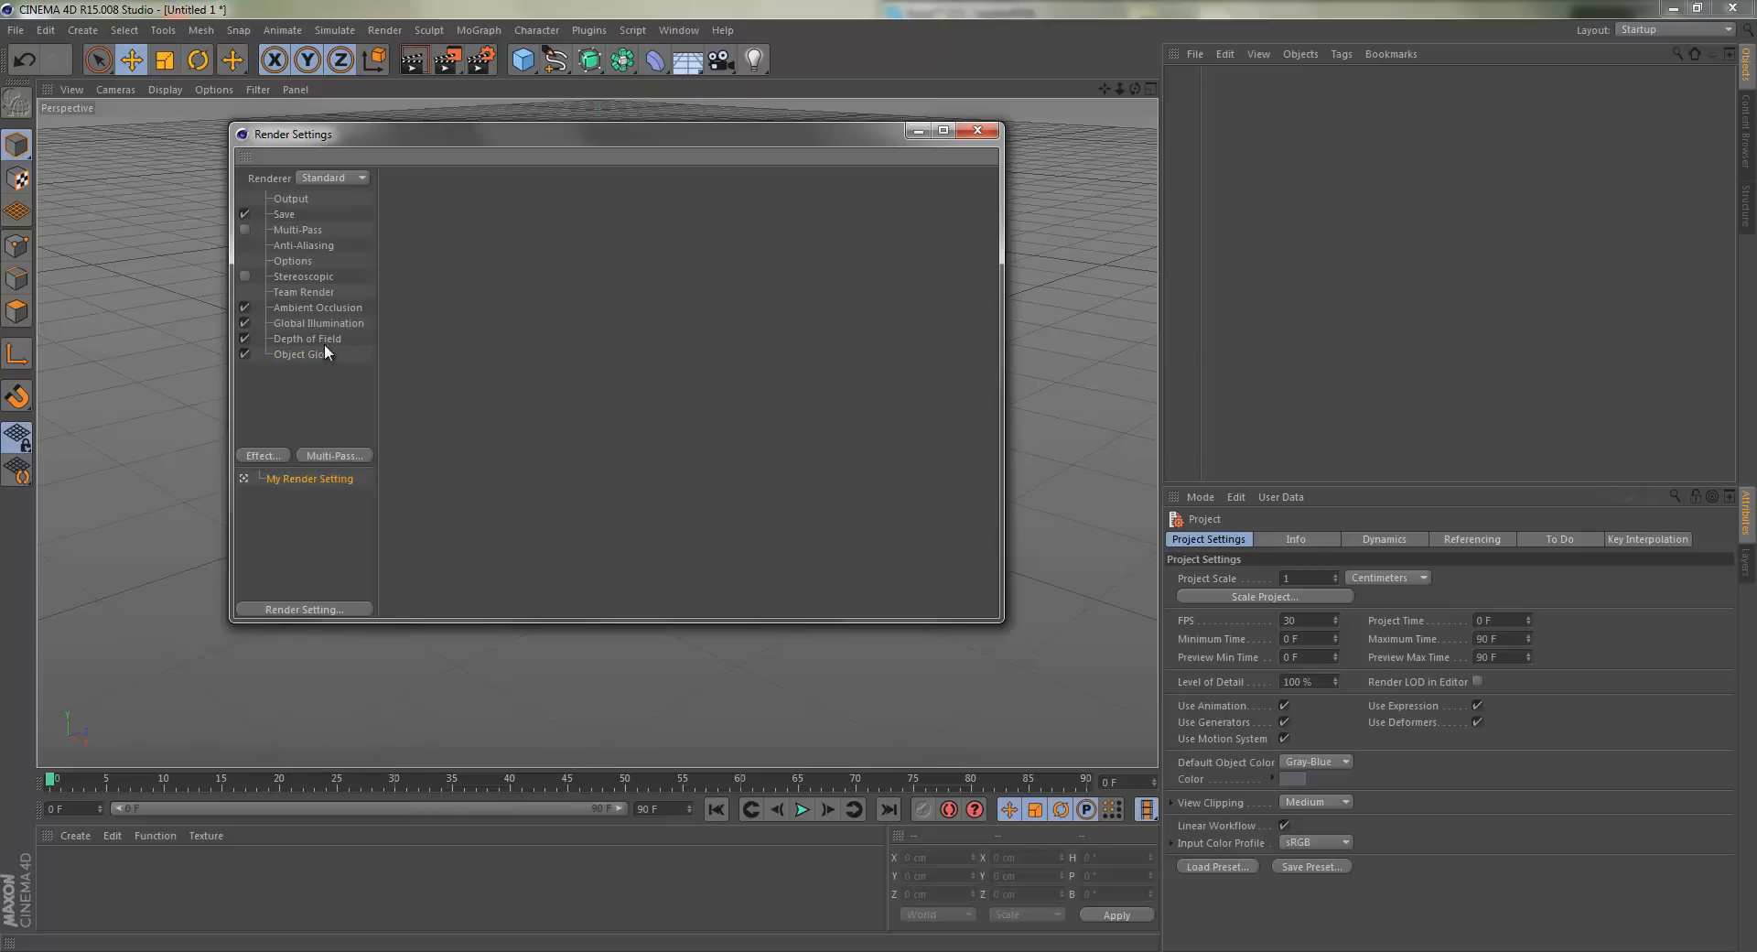
pyautogui.click(316, 307)
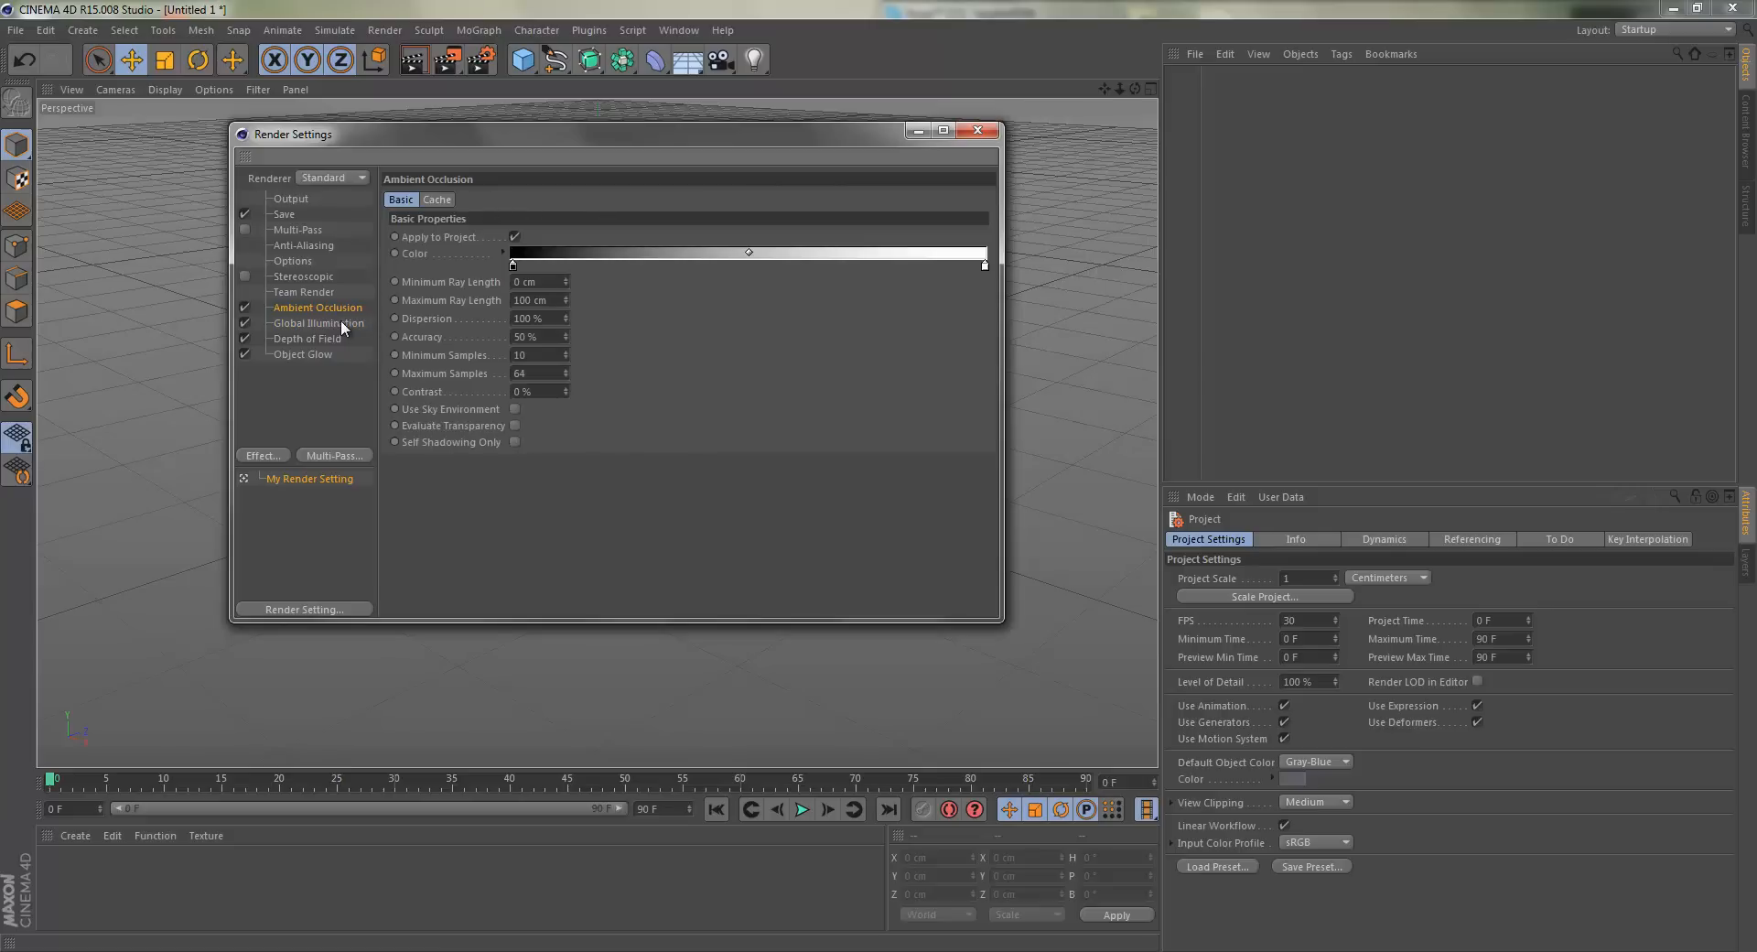
# Flip between the Ambient Occlusion and Global Illumination pages, including their cache tabs.
pyautogui.click(318, 322)
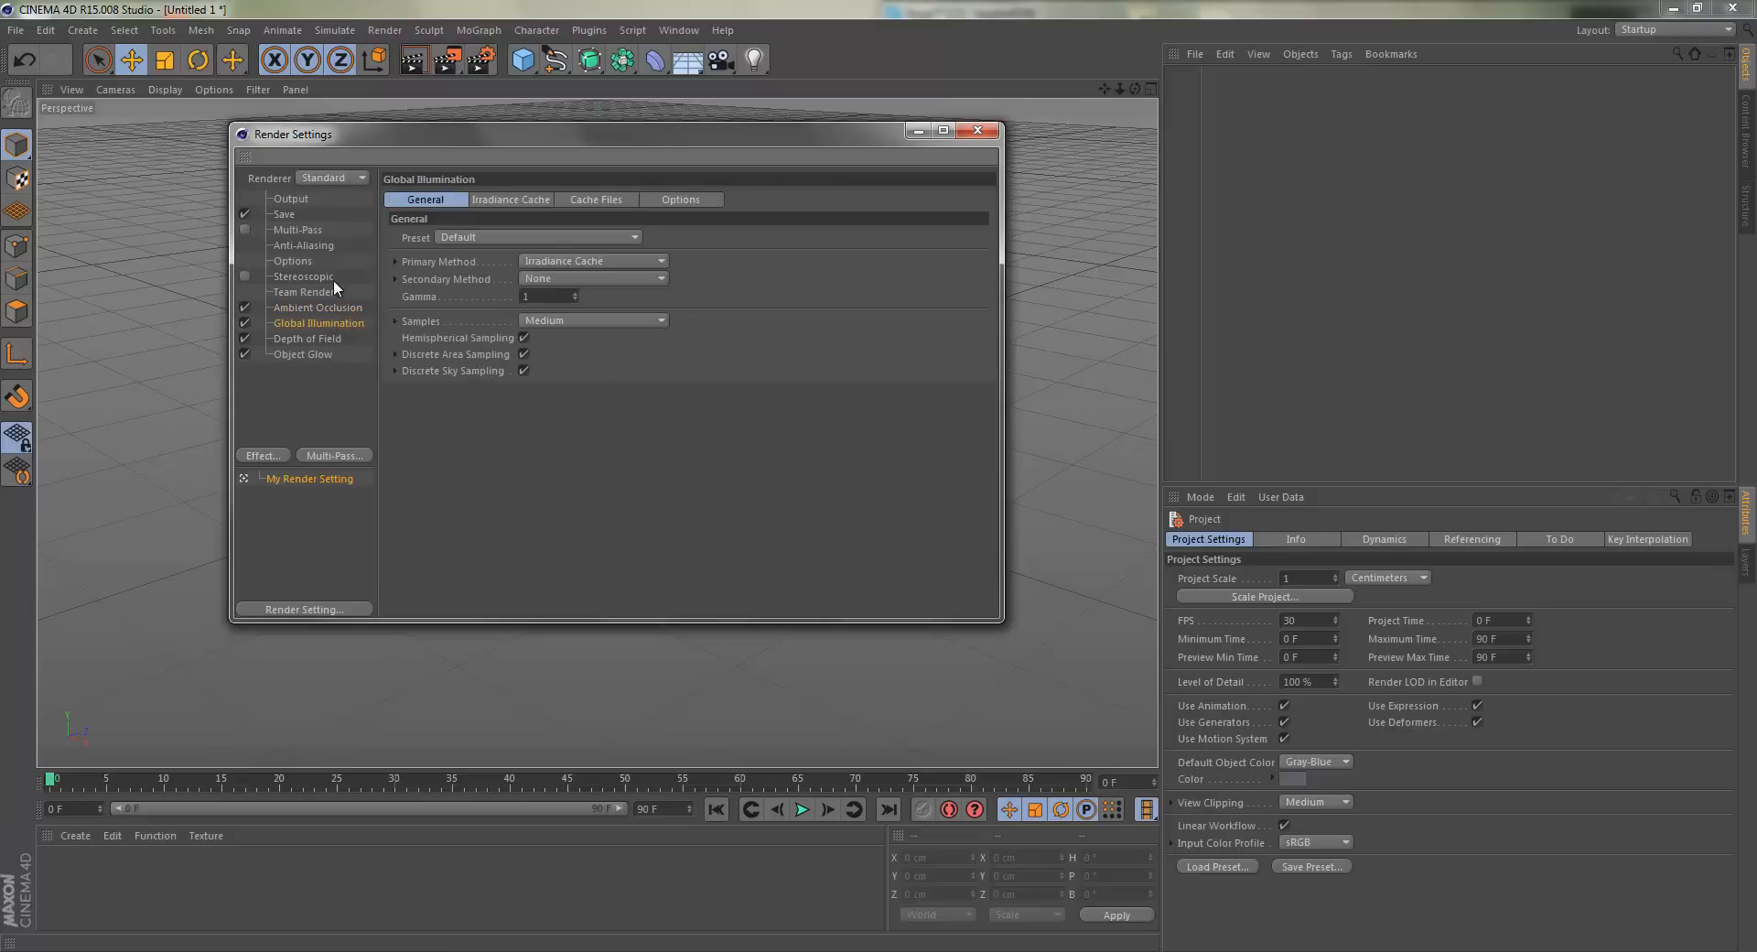
pyautogui.moveTo(313, 311)
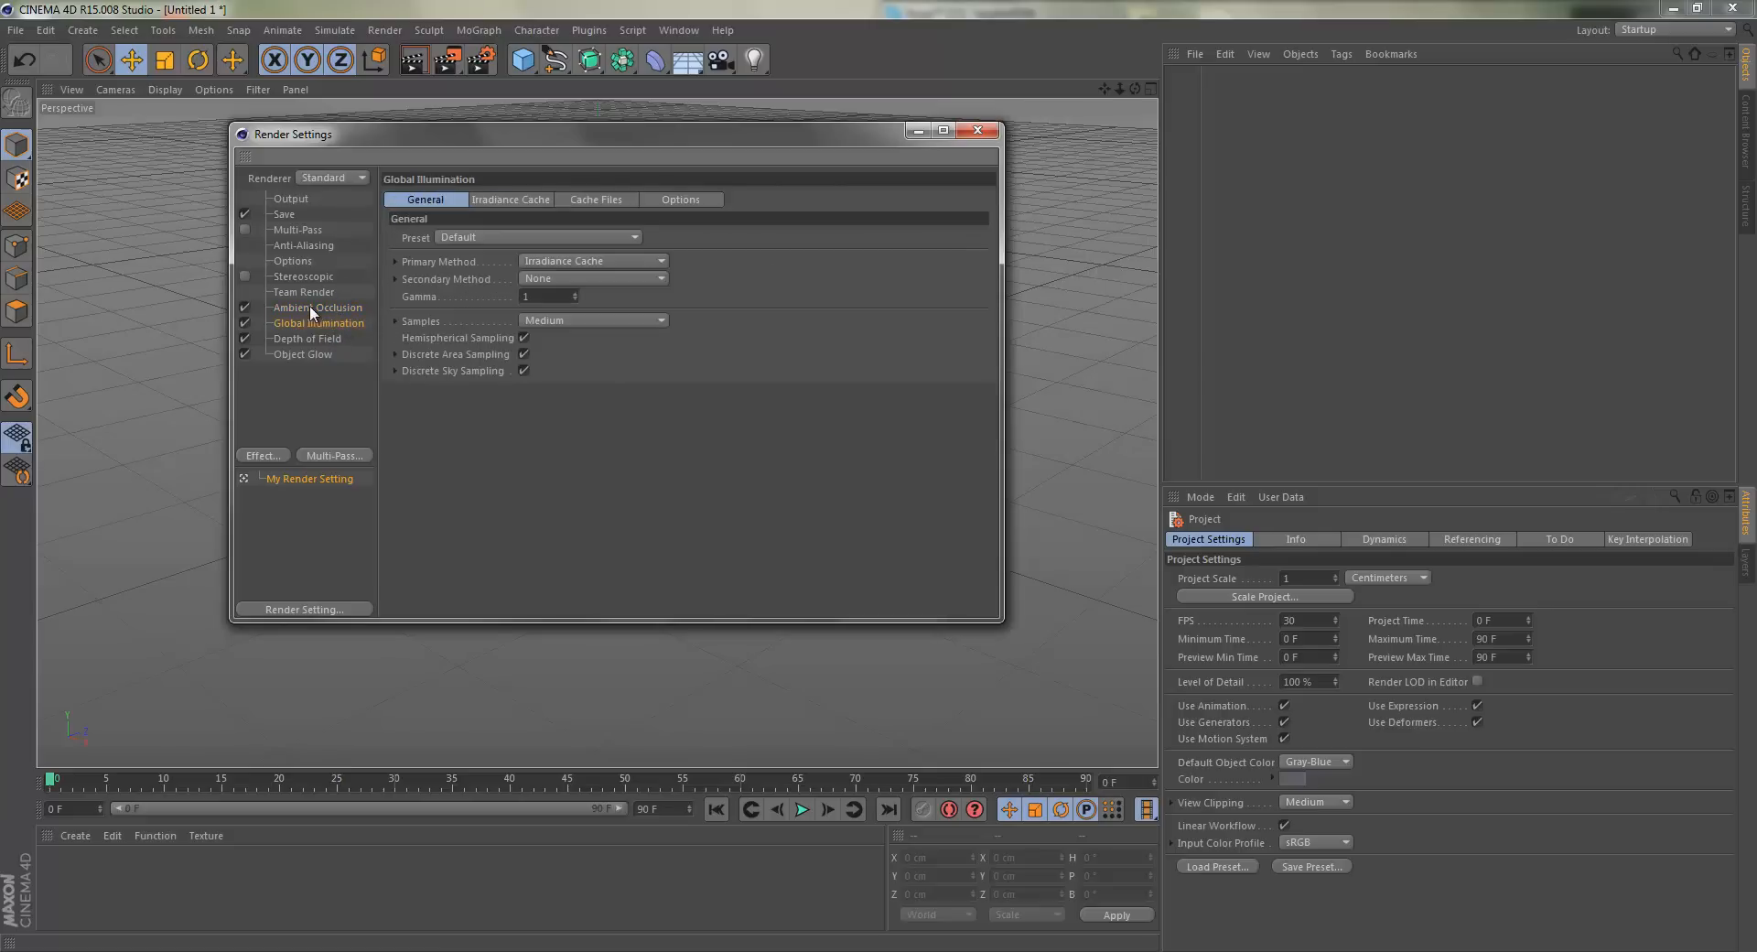
pyautogui.click(317, 308)
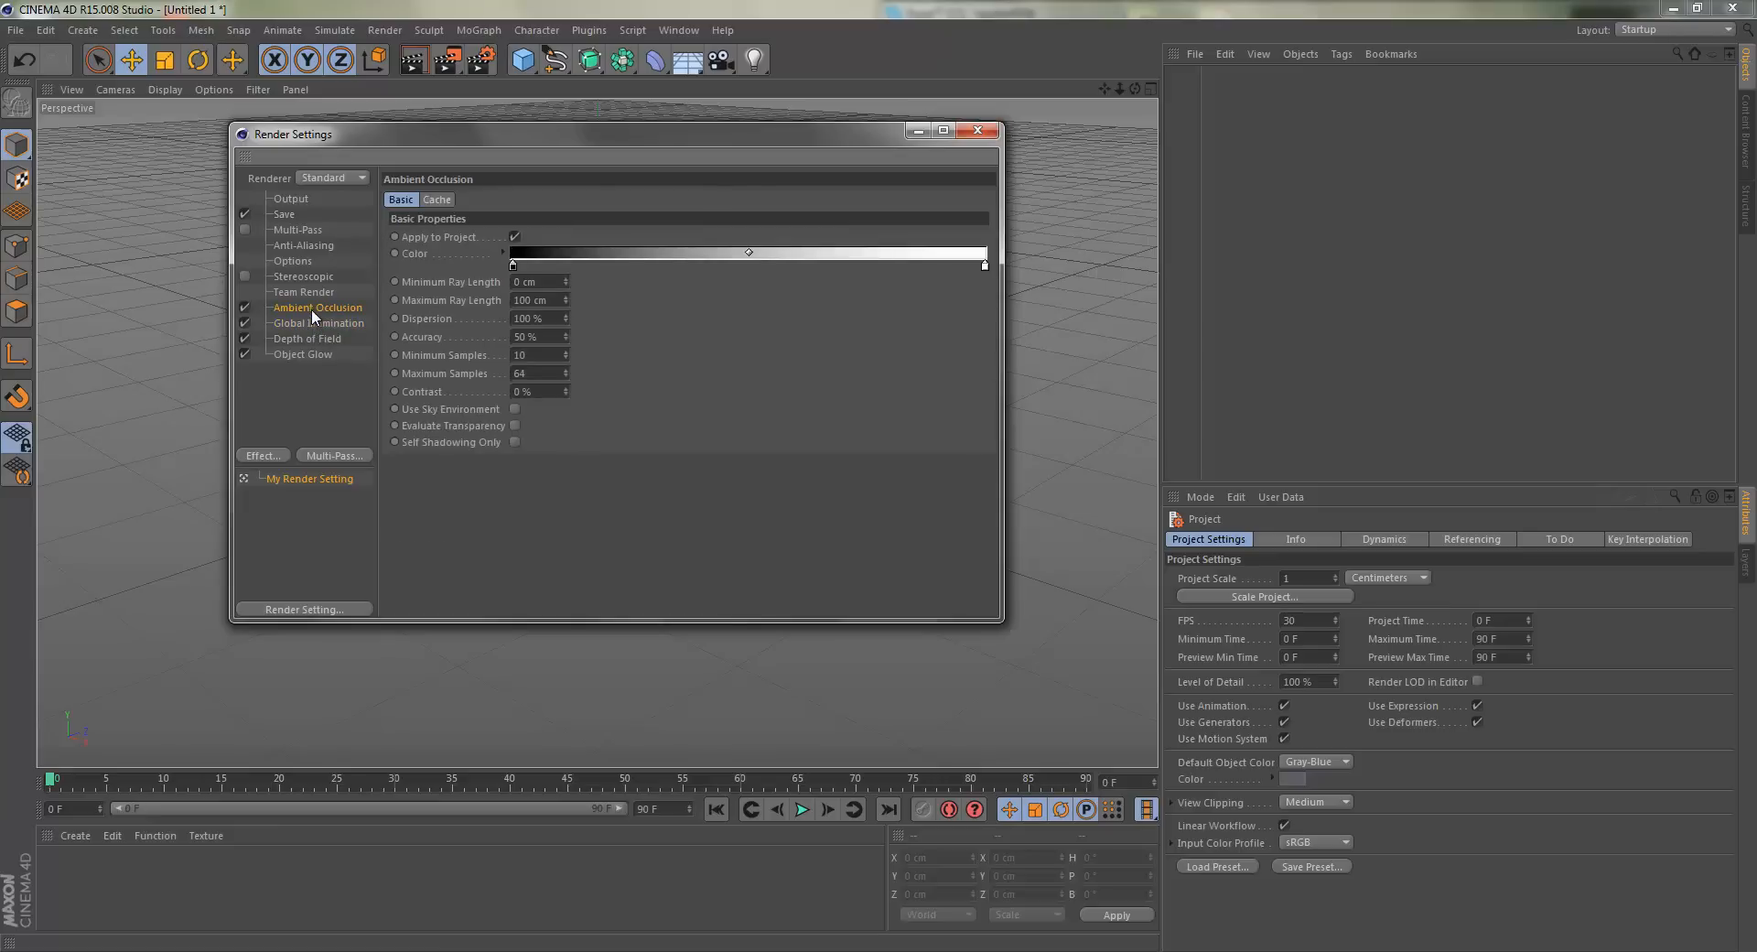
pyautogui.click(318, 322)
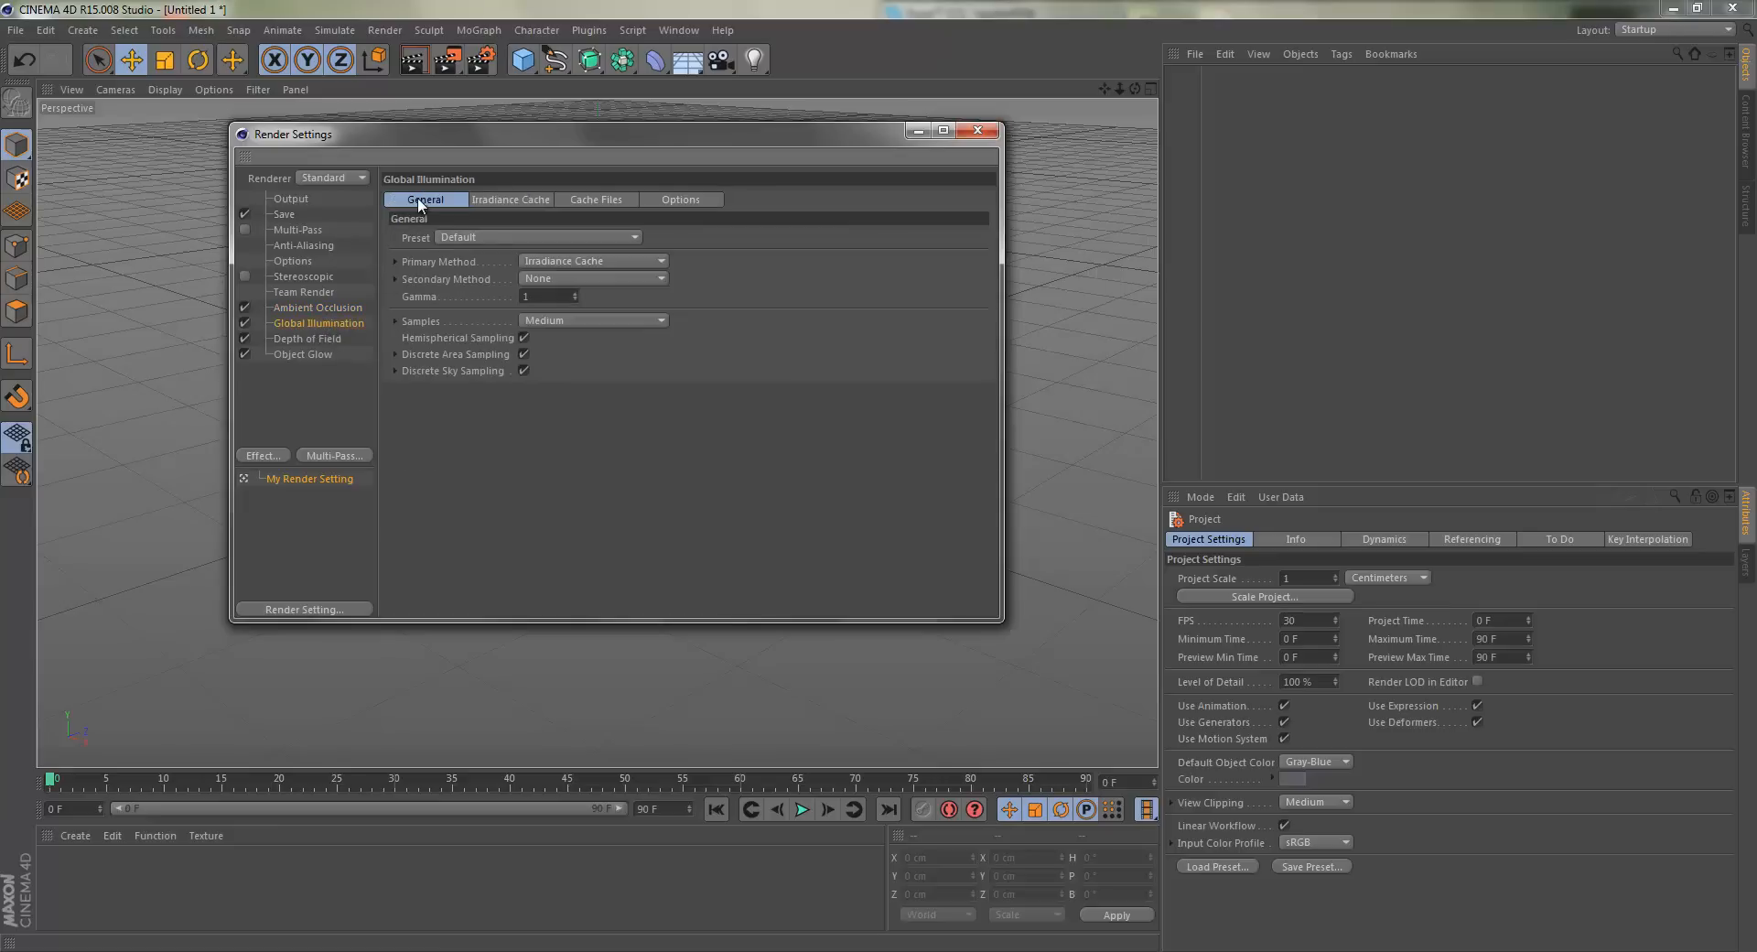
pyautogui.click(510, 198)
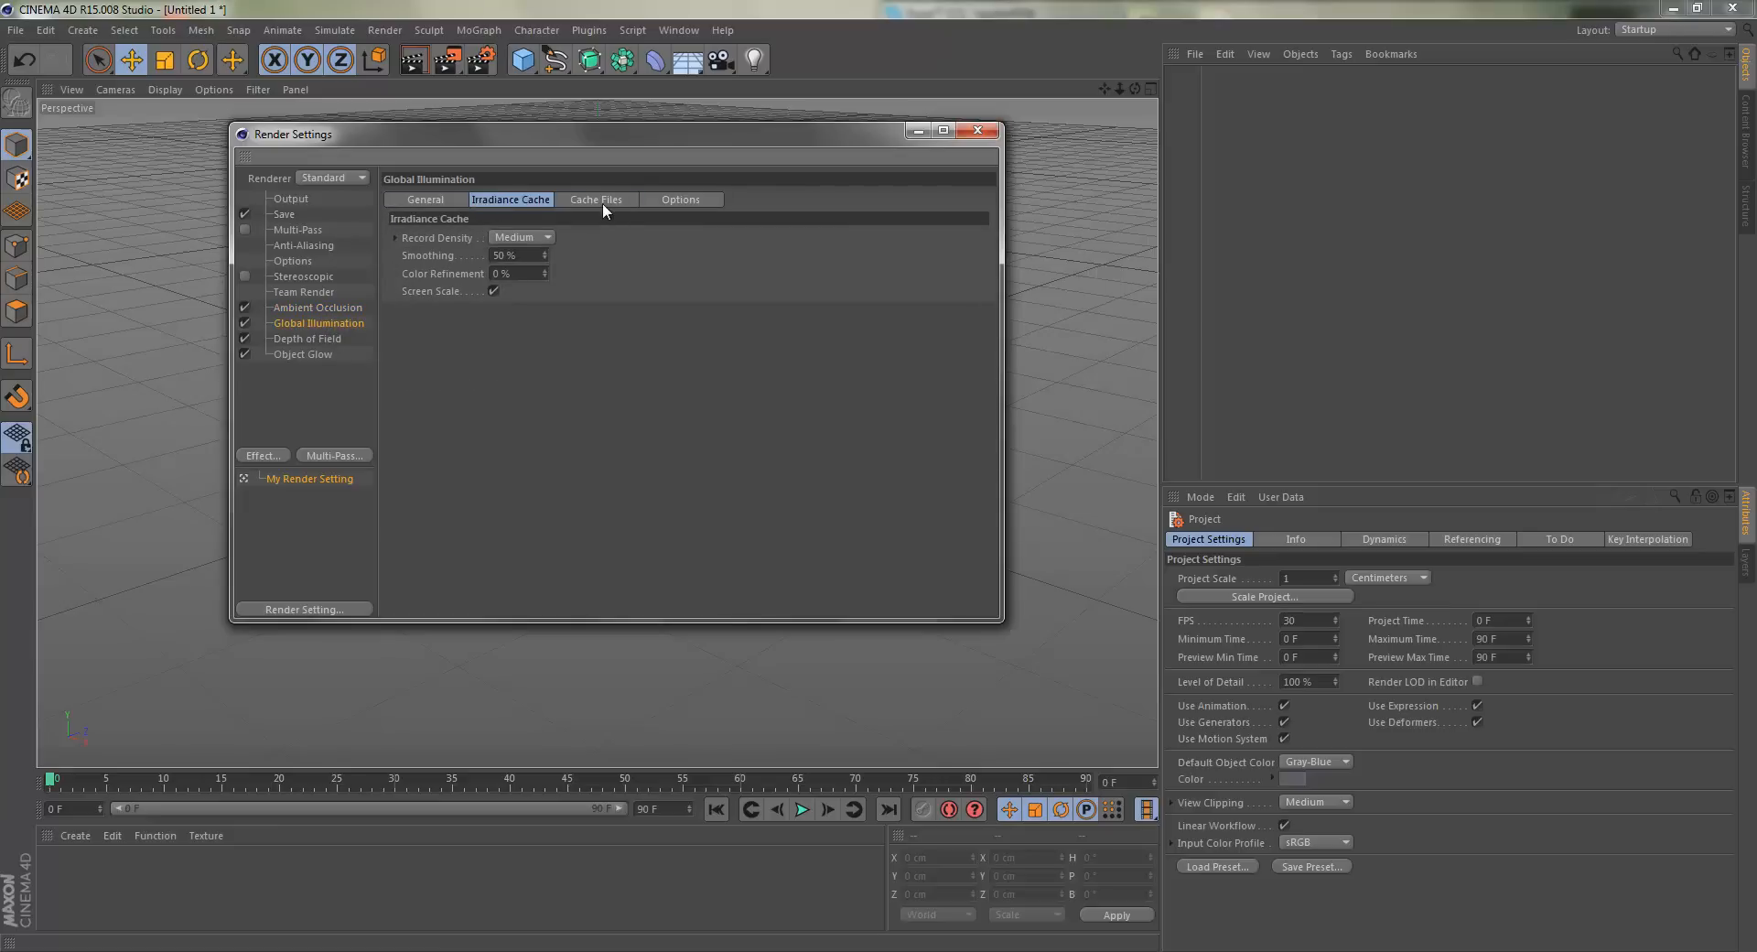
pyautogui.click(317, 307)
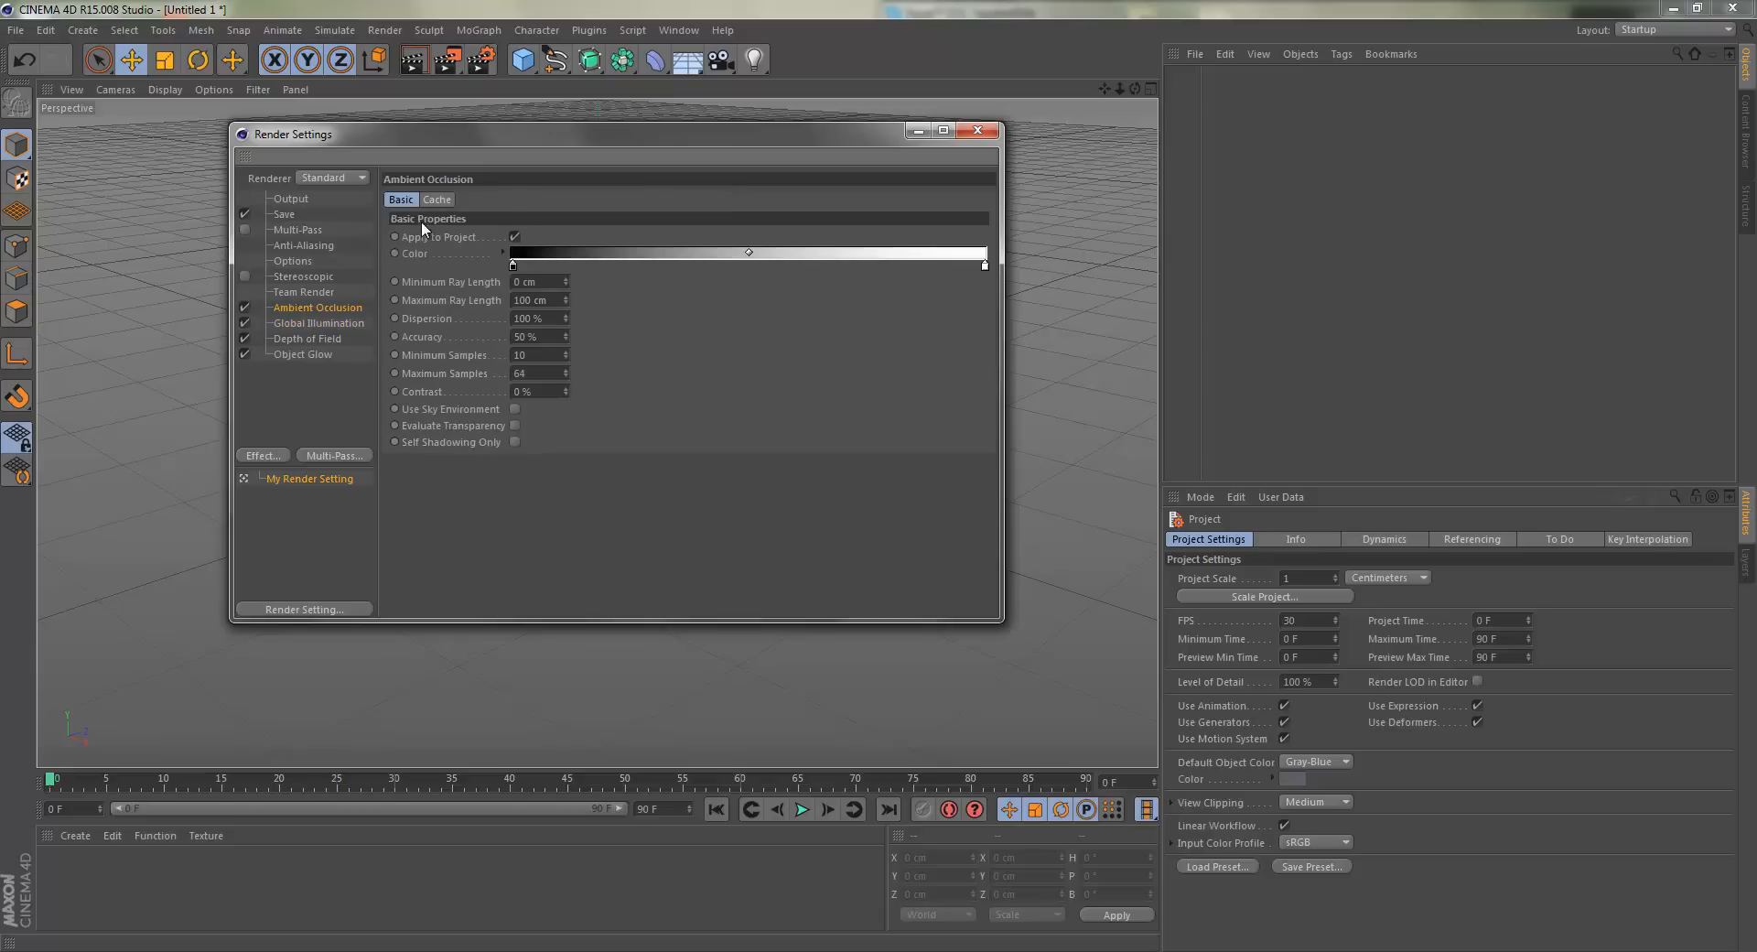
pyautogui.click(437, 199)
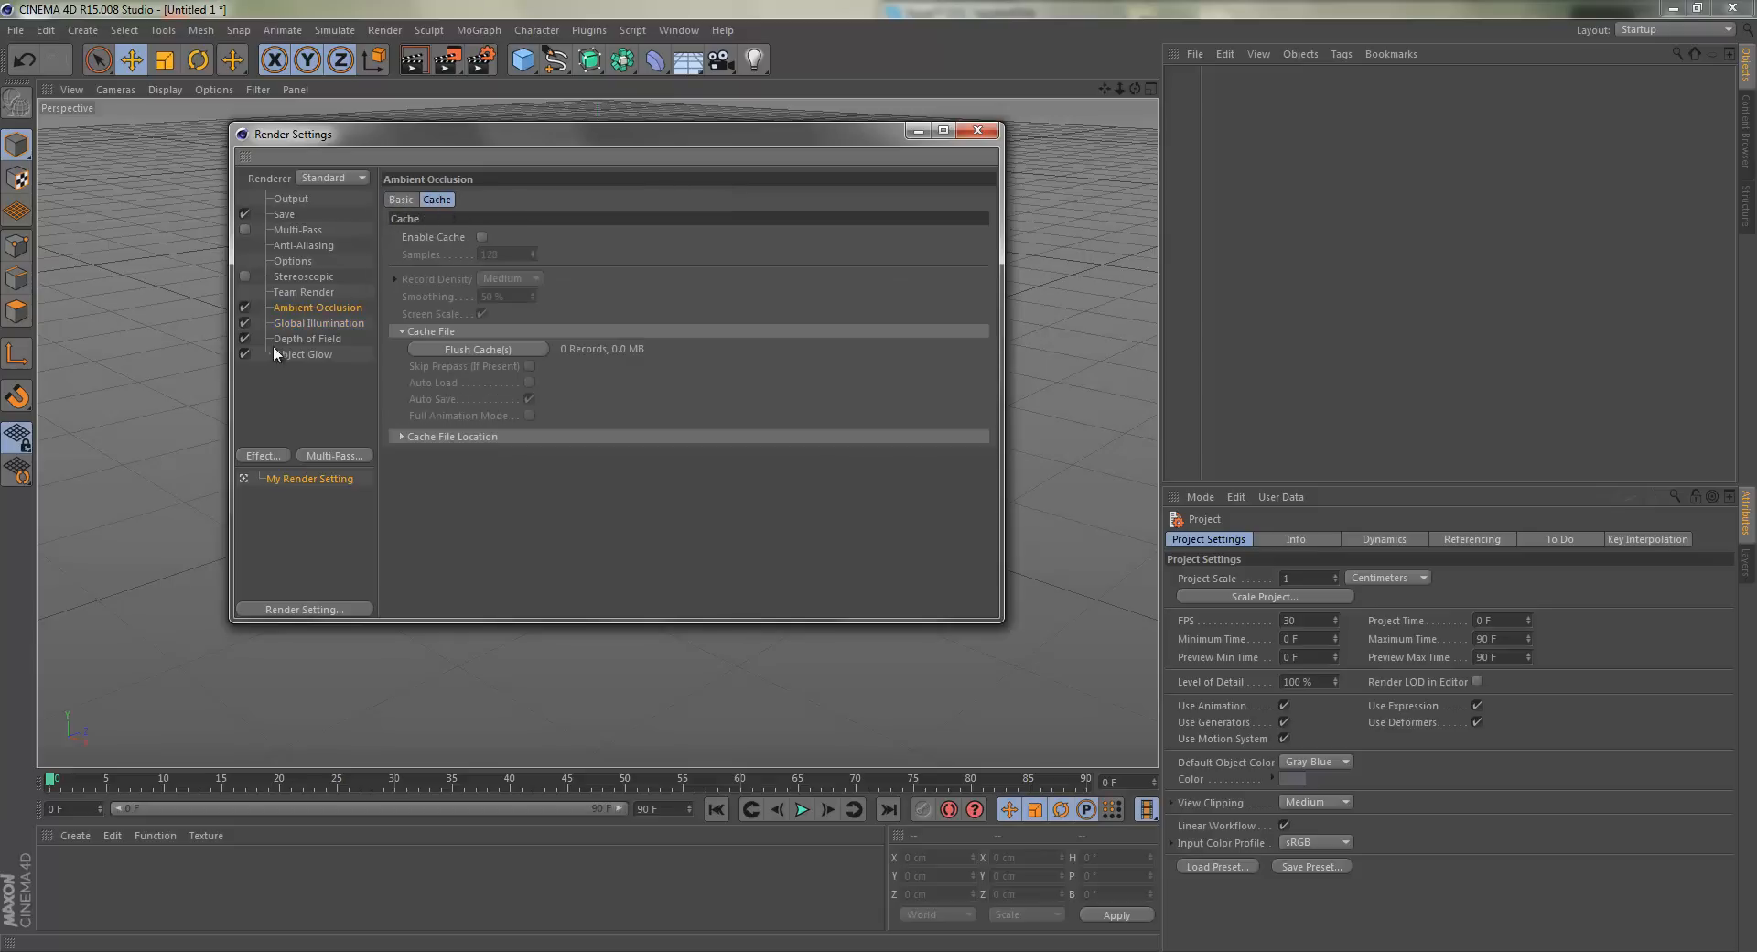
pyautogui.click(317, 322)
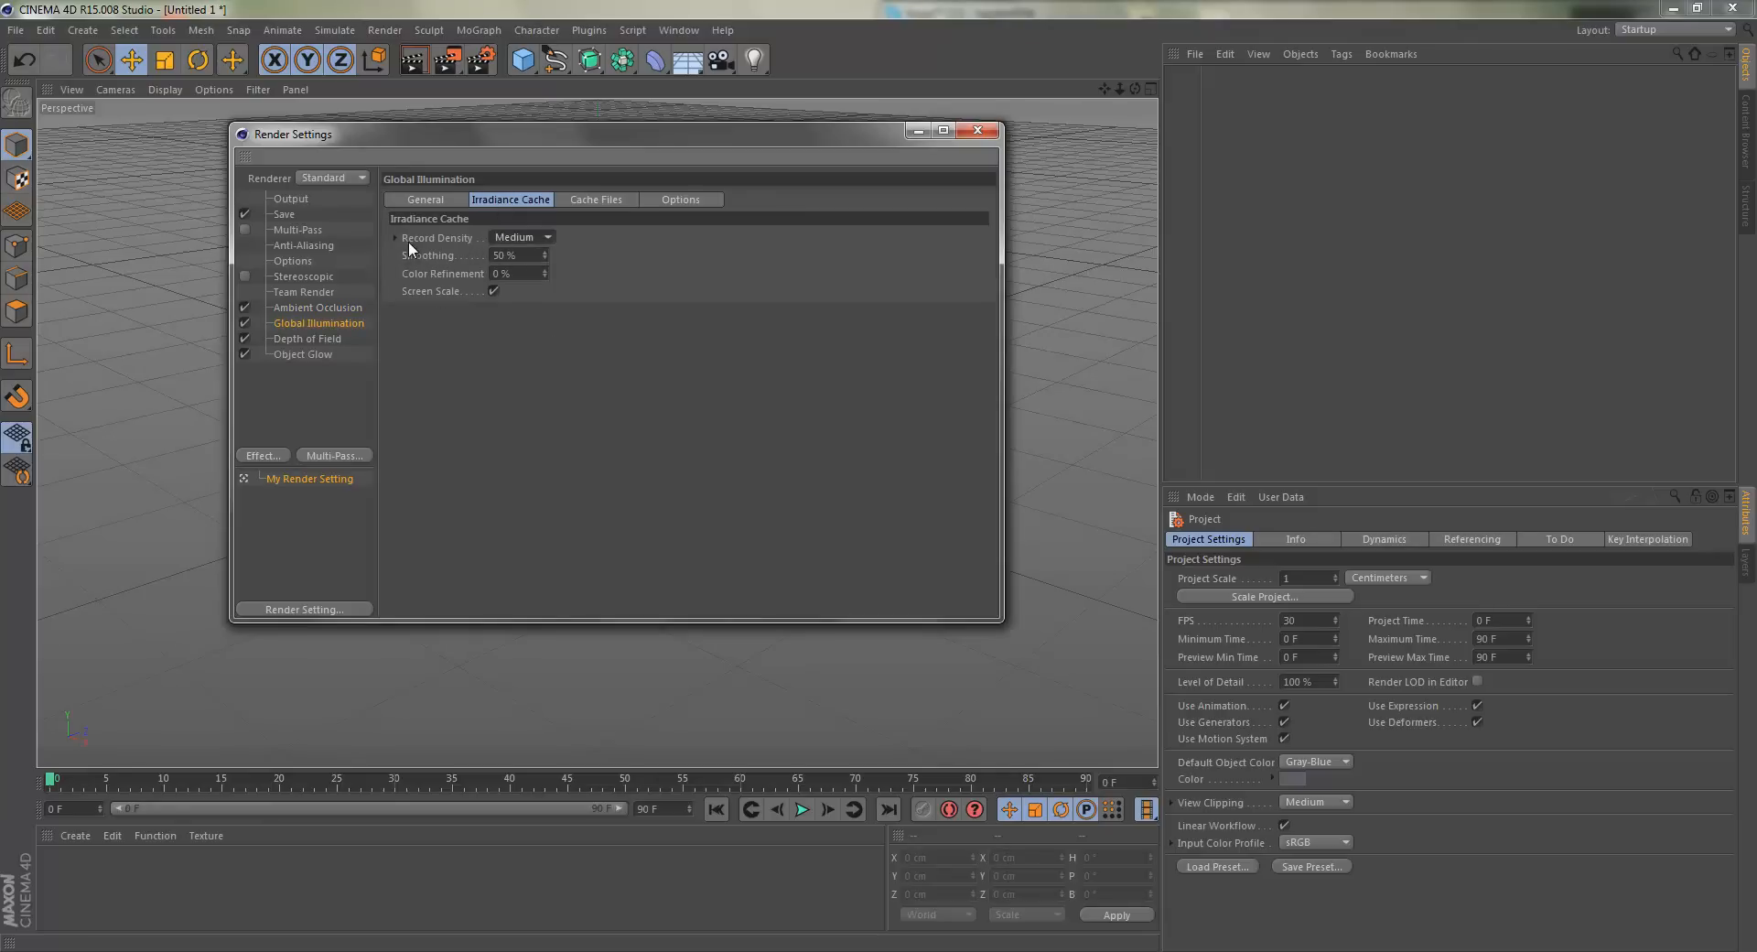
# Set the irradiance cache record density and sample quality to High.
pyautogui.click(522, 236)
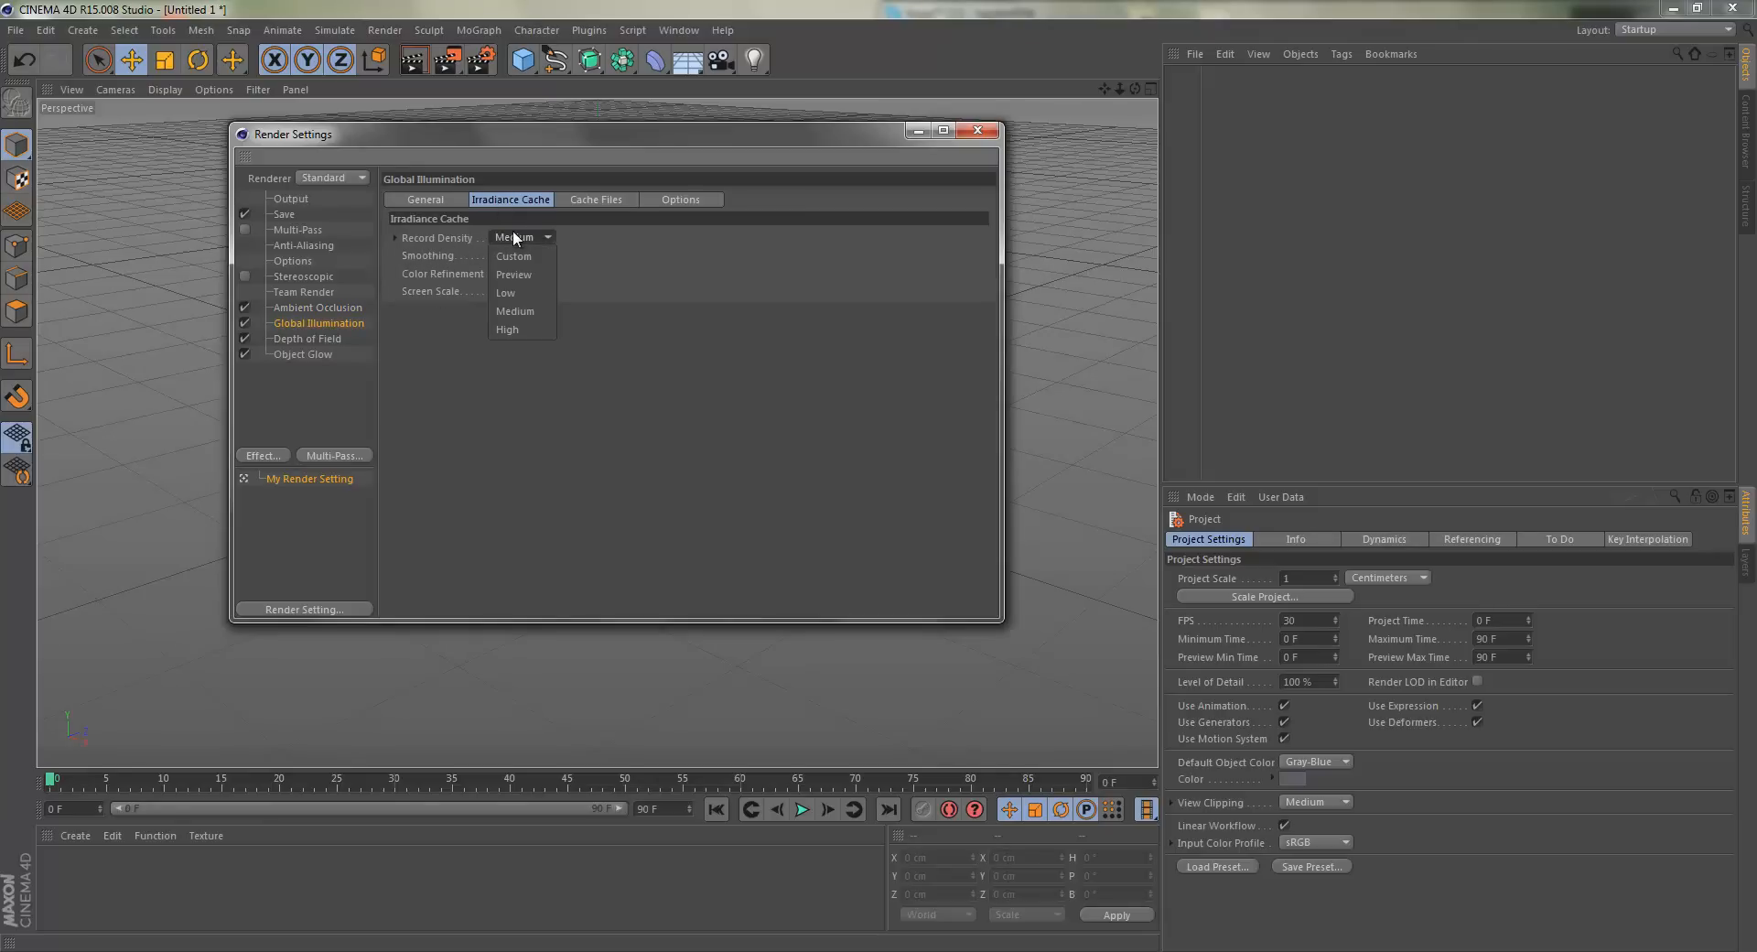
pyautogui.click(425, 200)
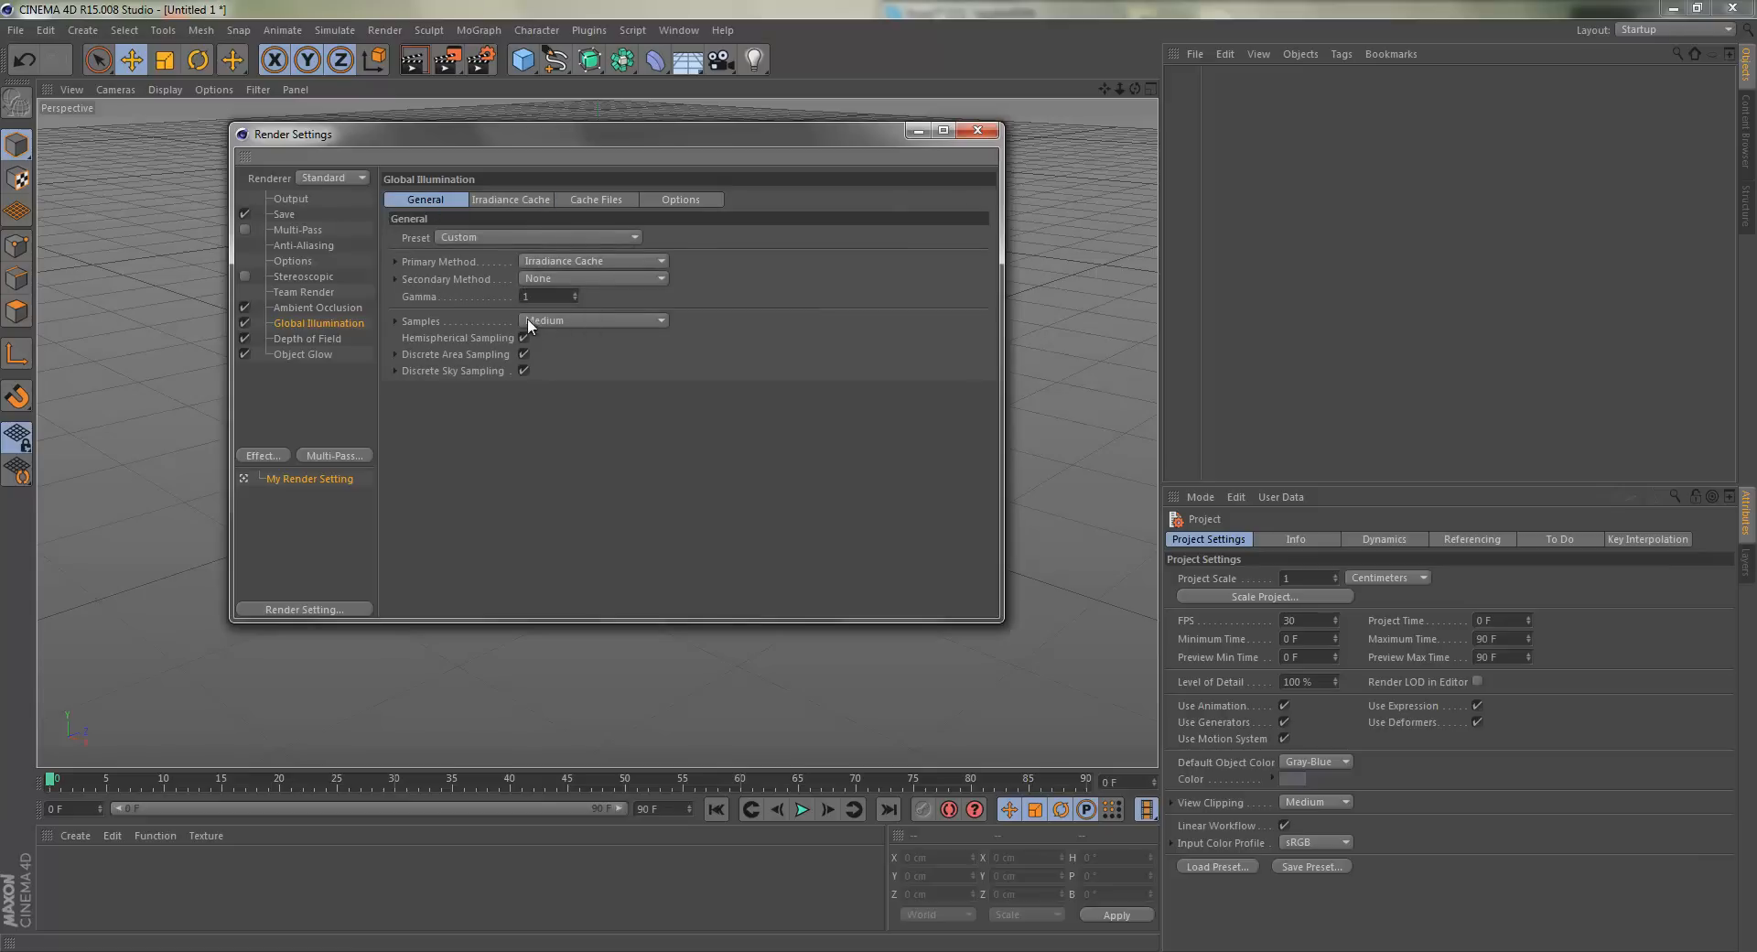
pyautogui.click(593, 320)
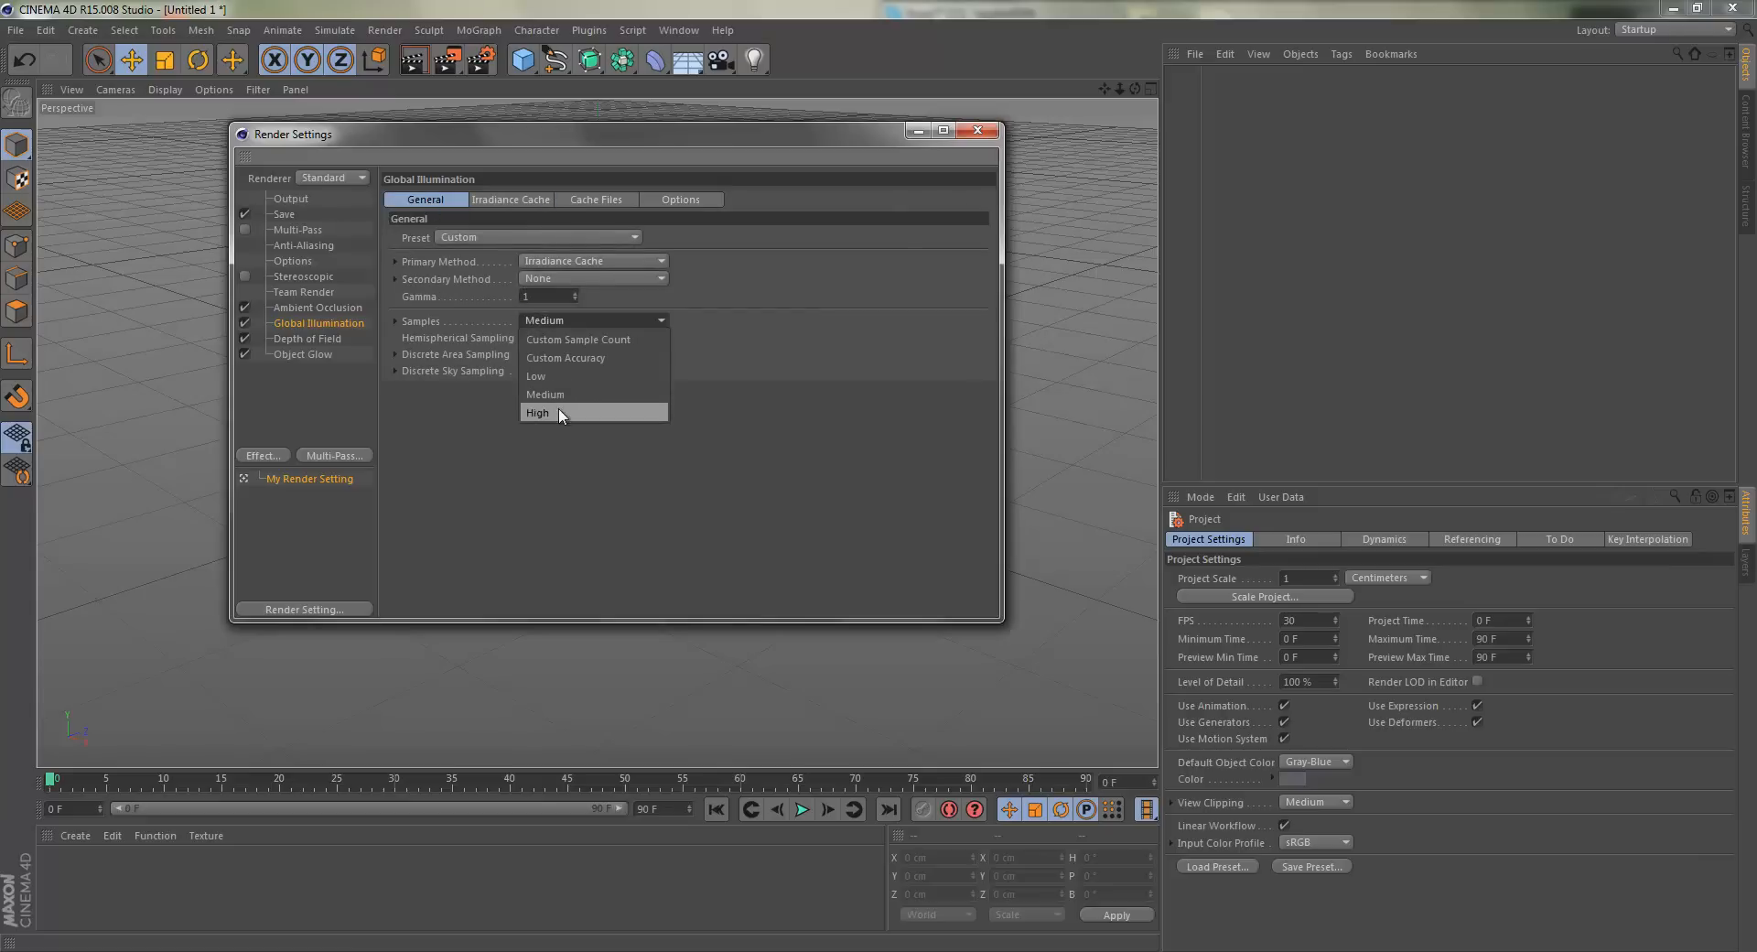
pyautogui.click(510, 197)
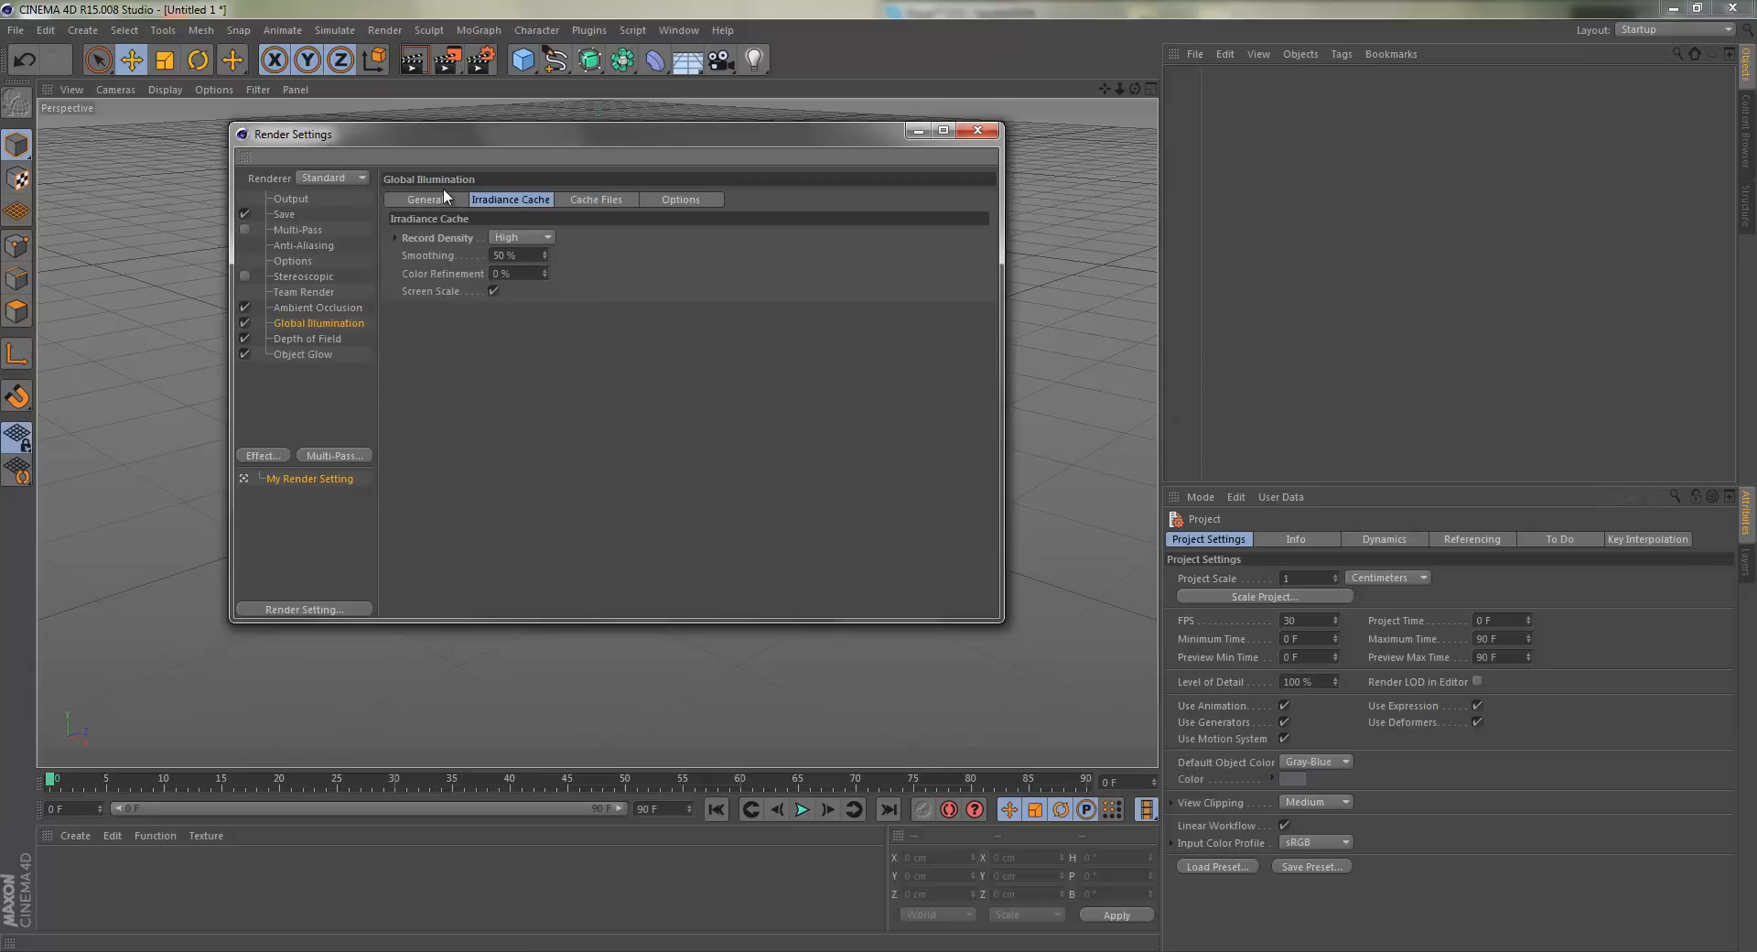
pyautogui.click(426, 200)
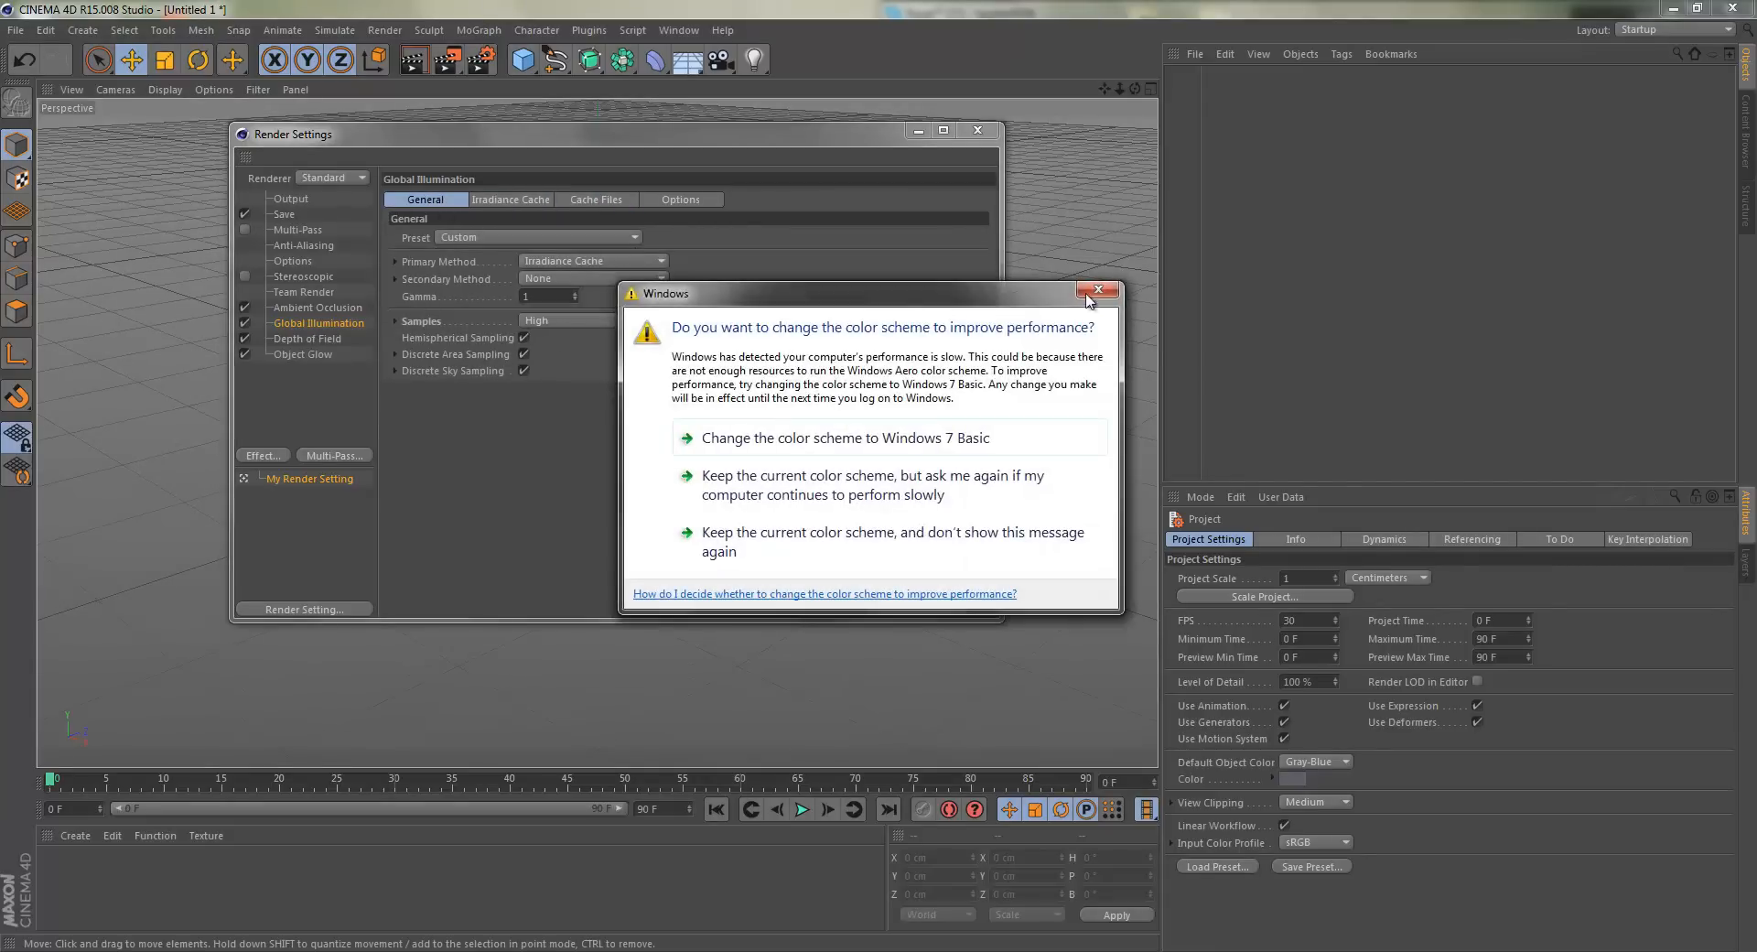
# Set Global Illumination samples to Medium, then move on to the Depth of Field effect.
pyautogui.click(1098, 293)
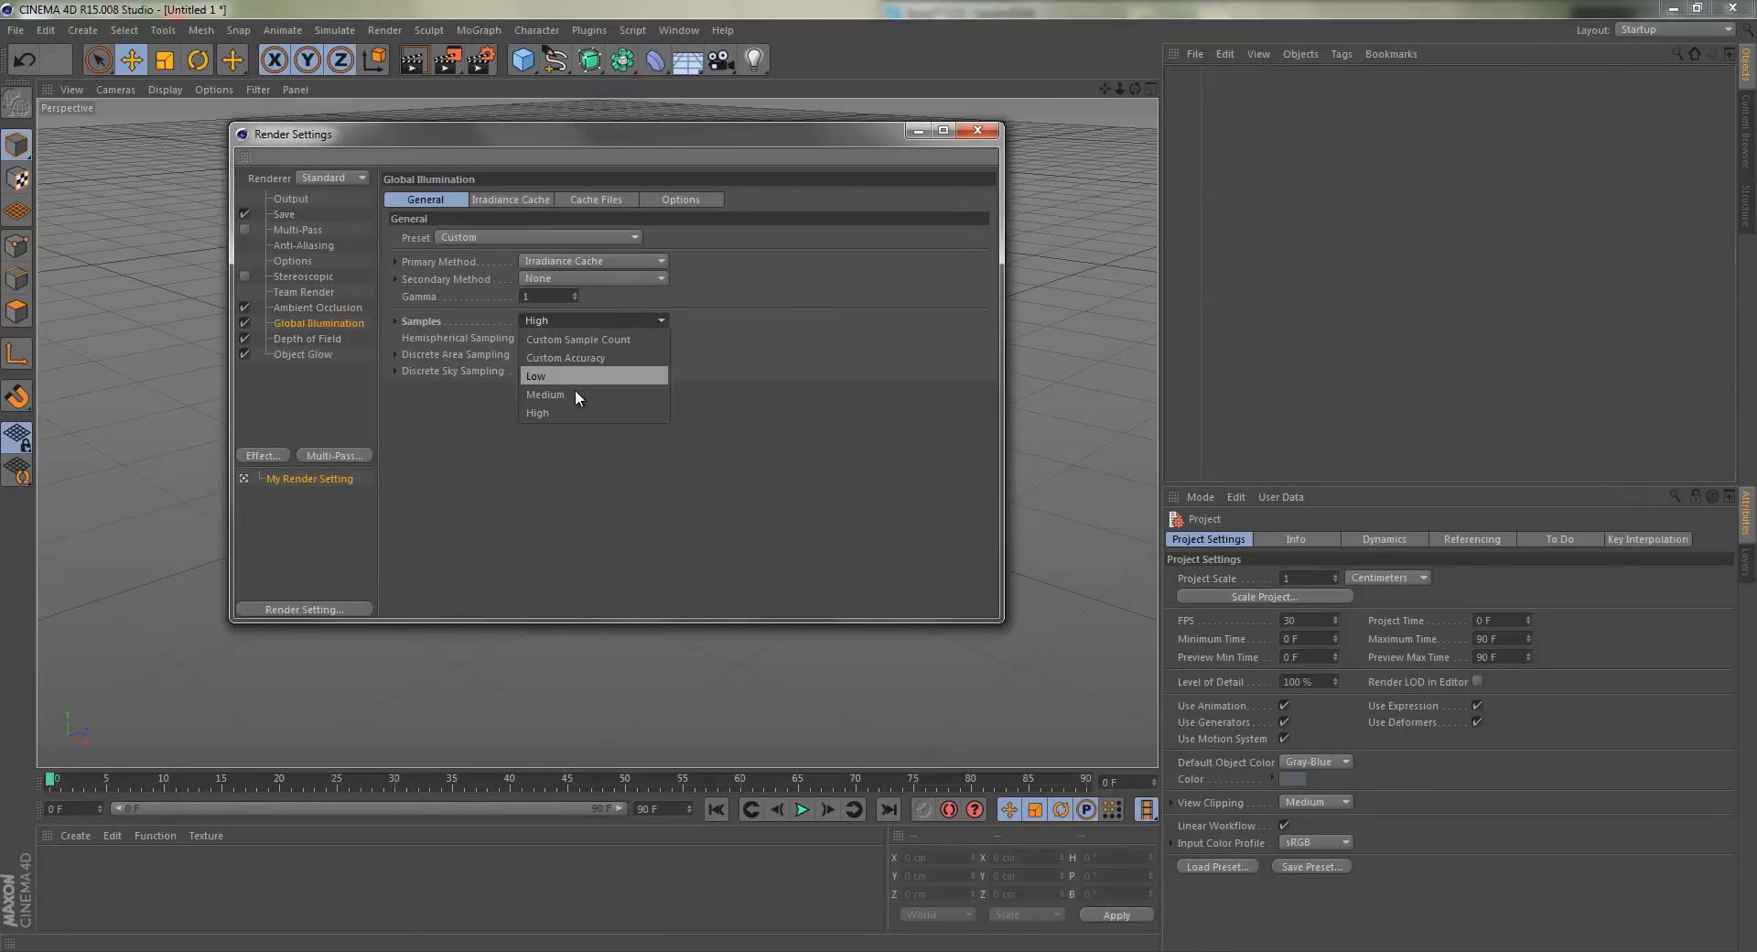
pyautogui.click(510, 198)
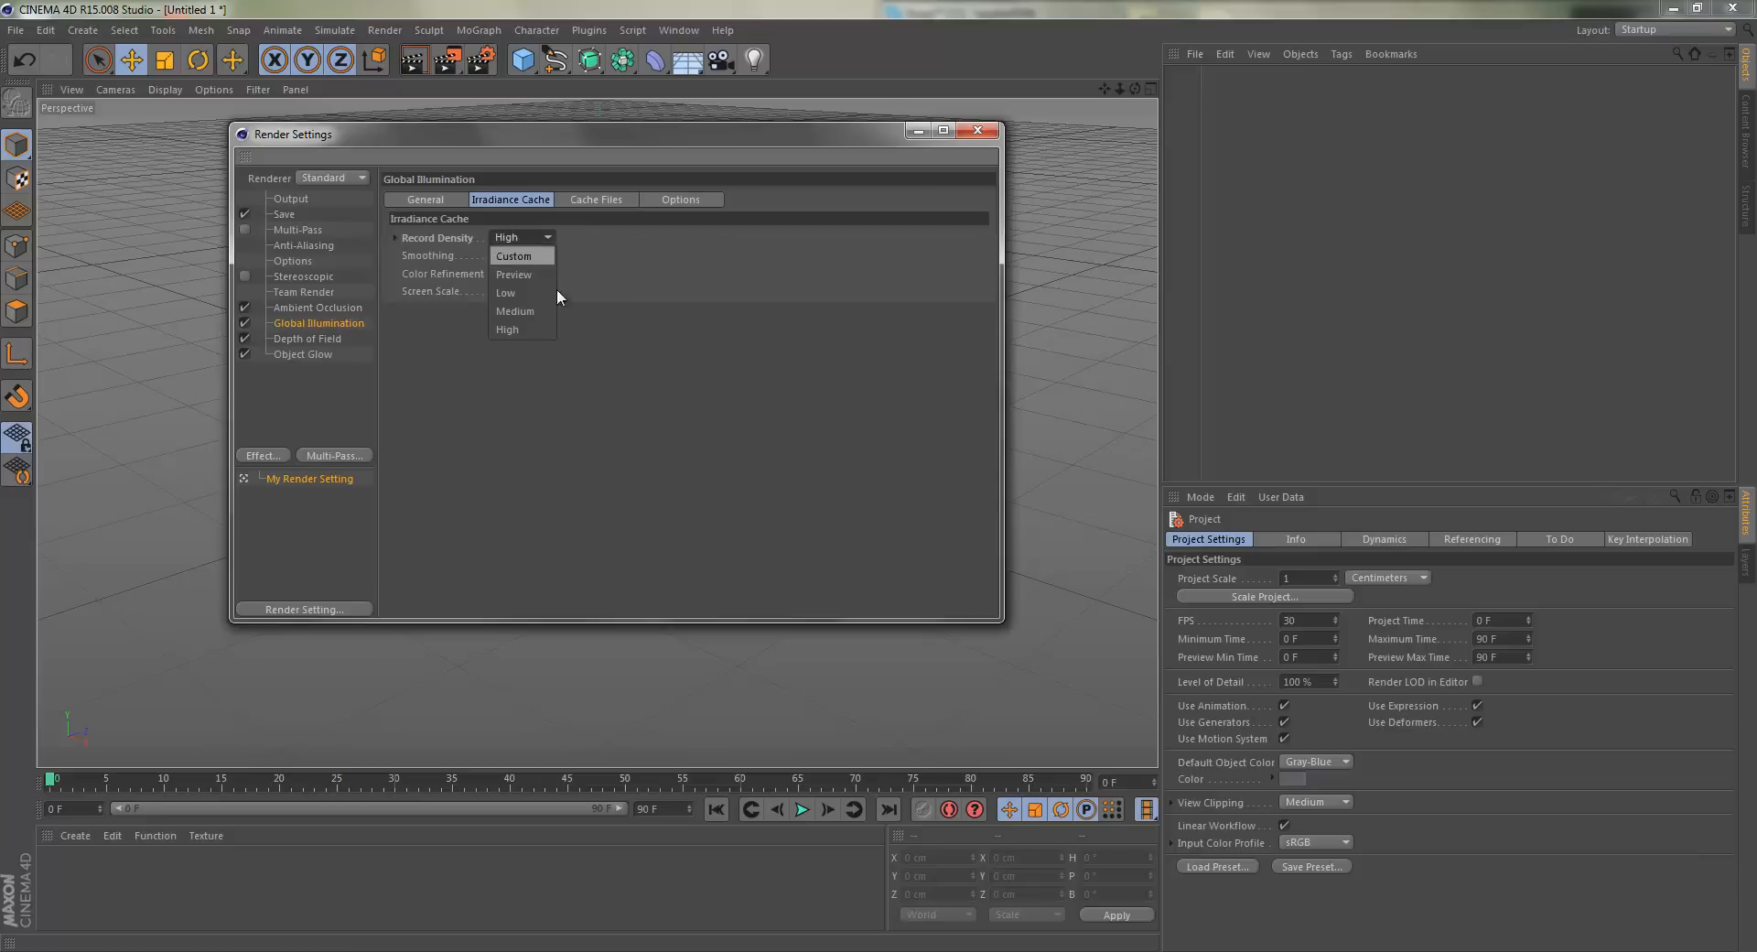
pyautogui.click(424, 200)
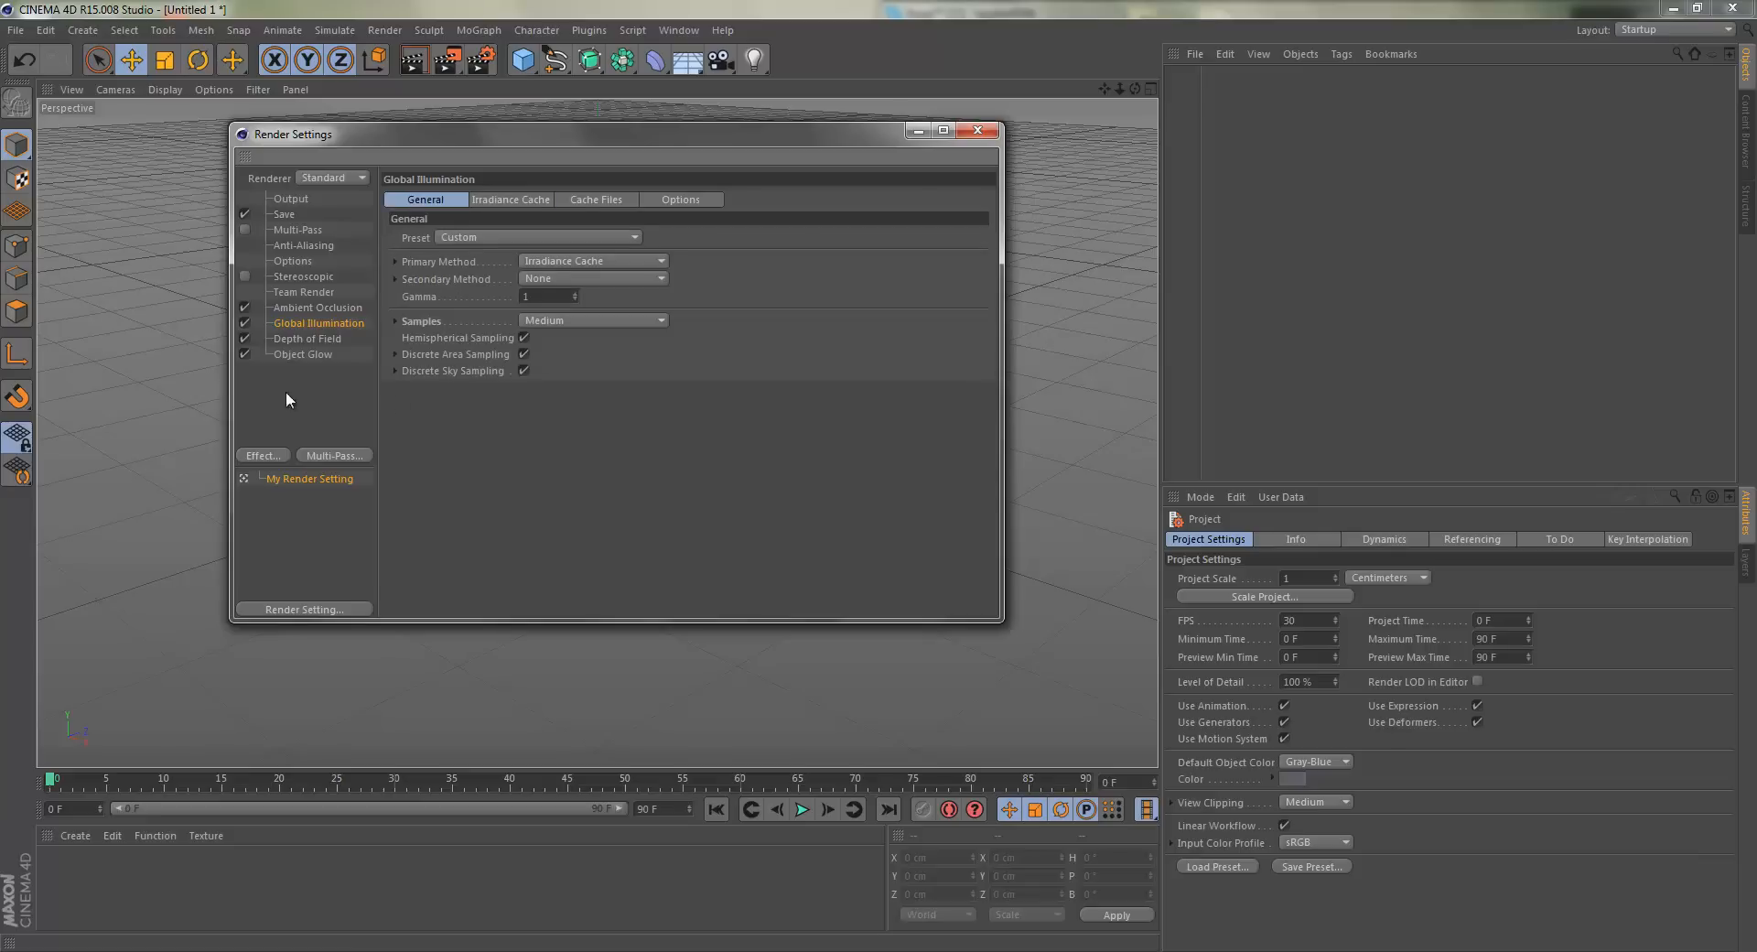
pyautogui.click(306, 336)
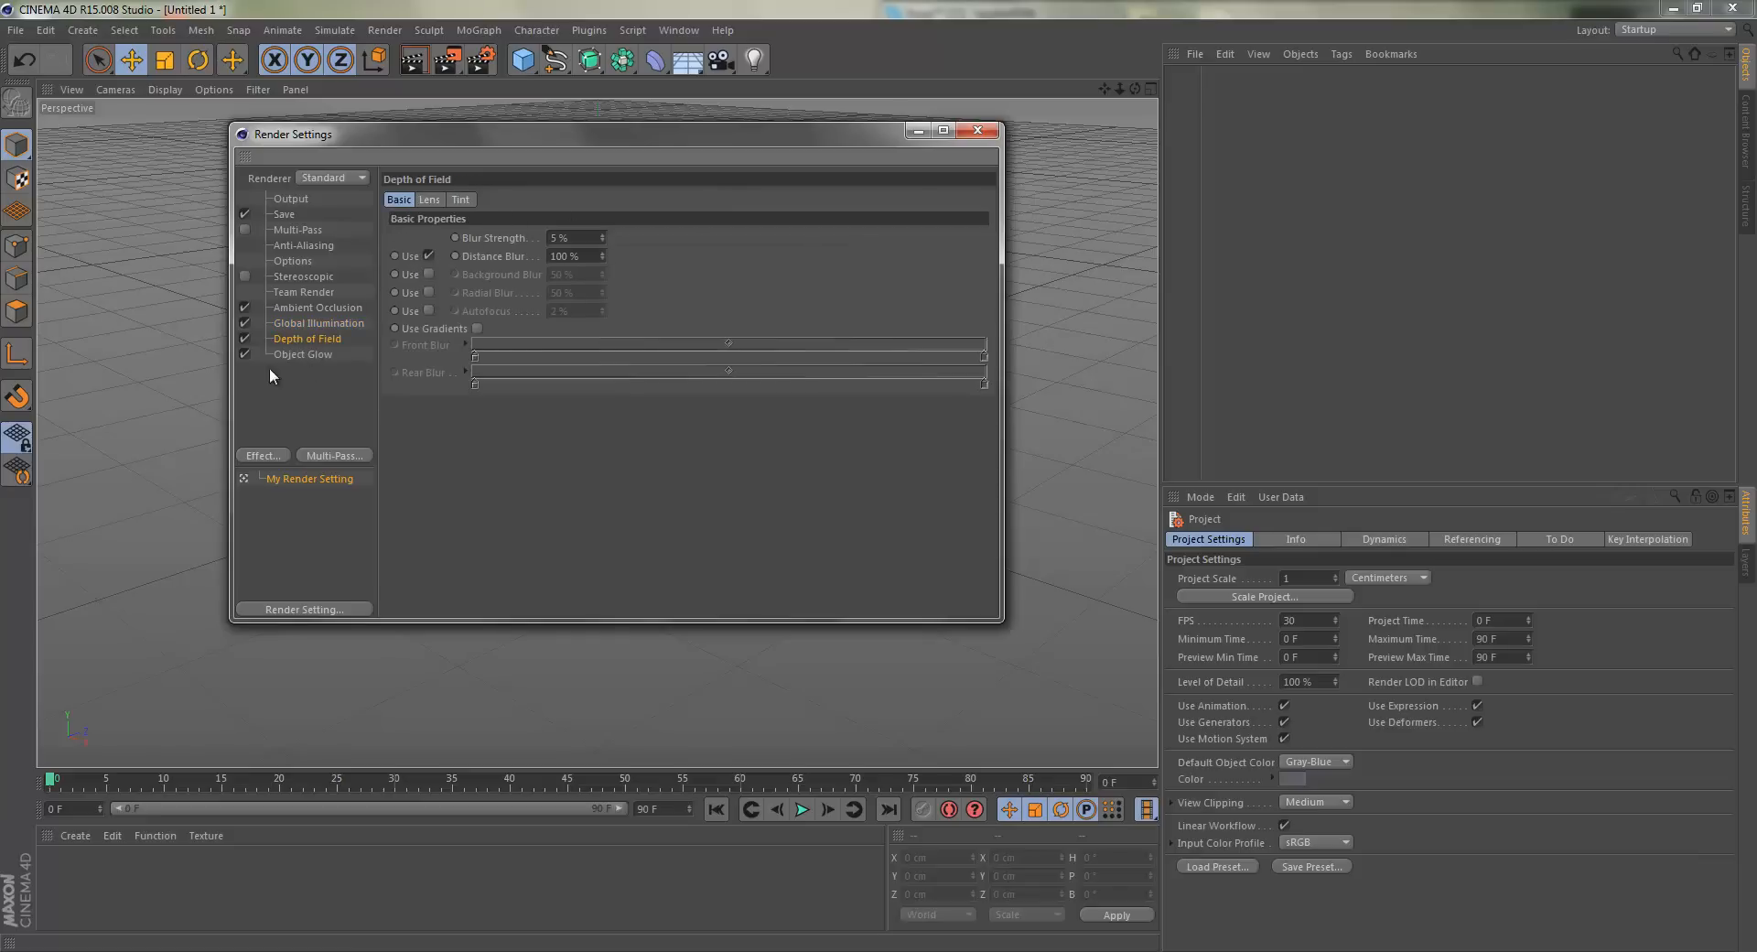
# Glance at the Object Glow settings and close the Render Settings window.
pyautogui.click(302, 353)
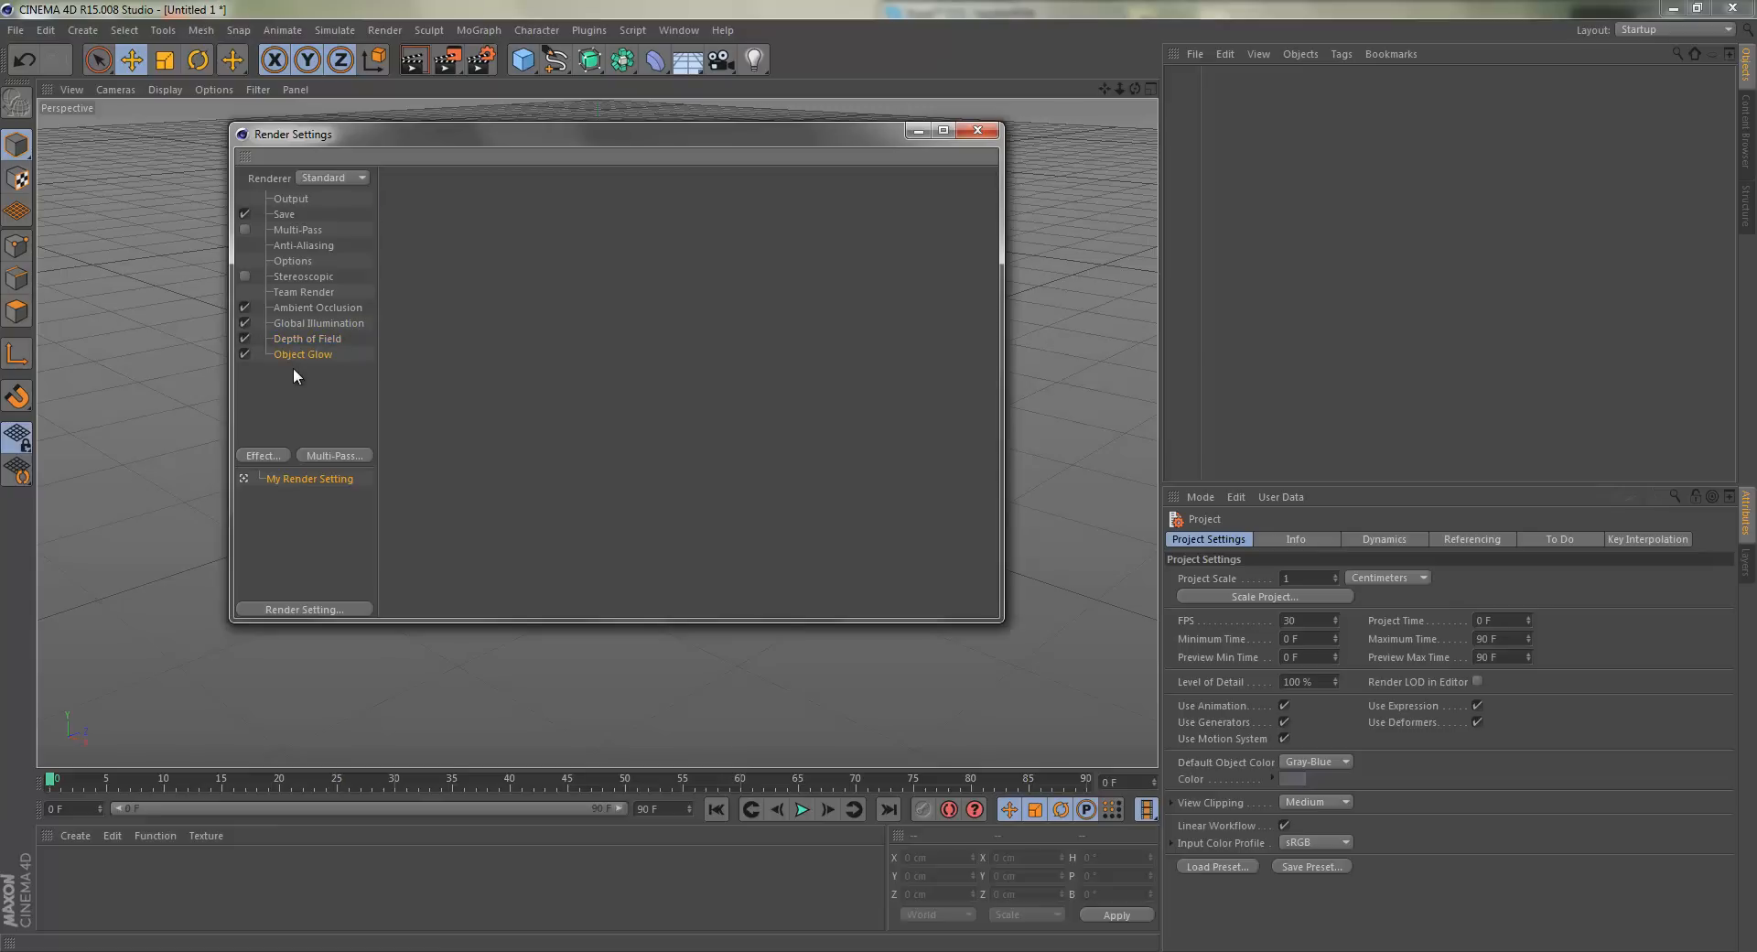
pyautogui.moveTo(196, 386)
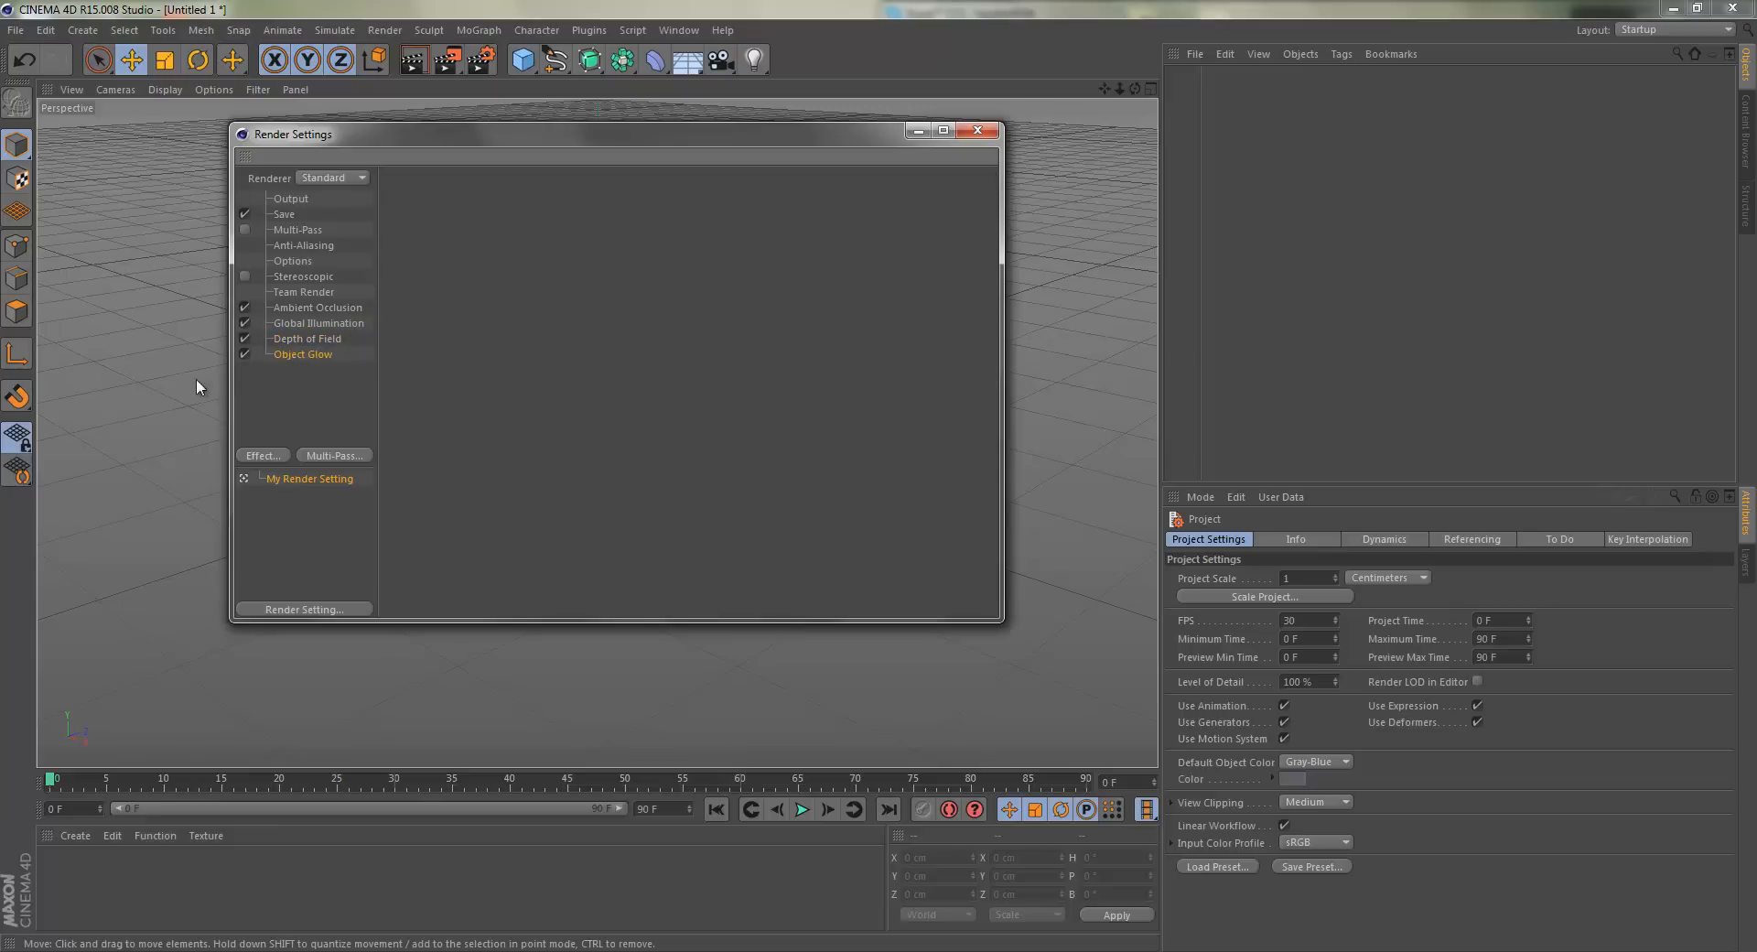
pyautogui.click(977, 130)
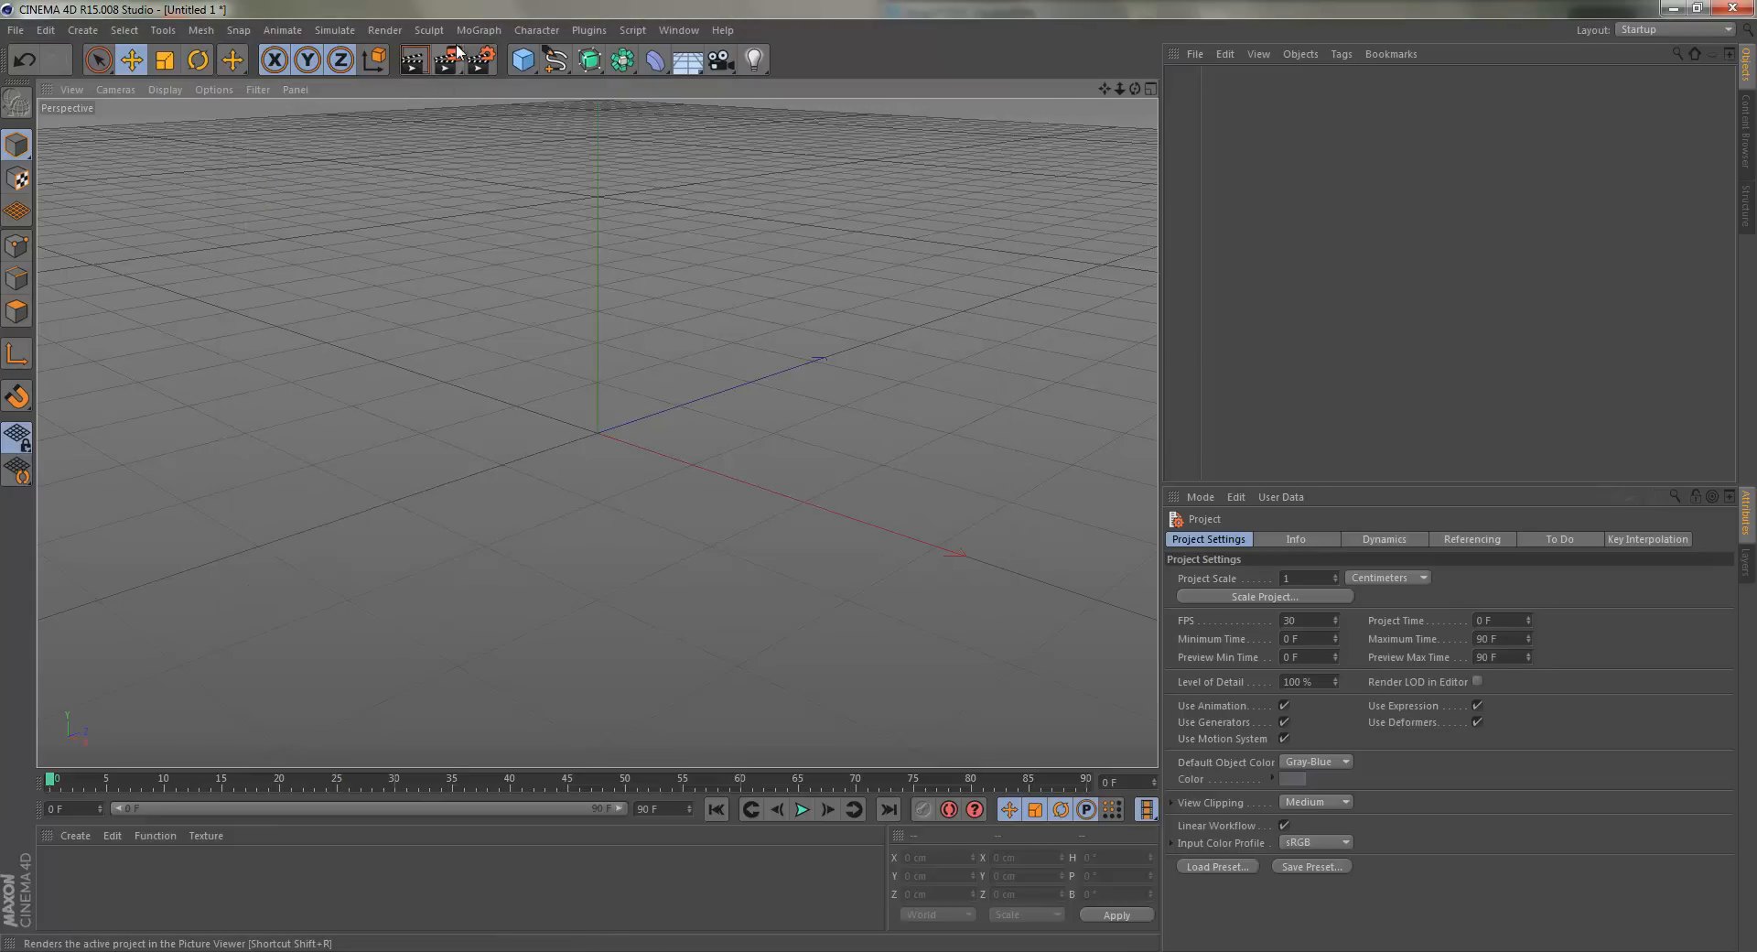
# Add a cube and a light, moving the light up beside the cube.
pyautogui.click(521, 58)
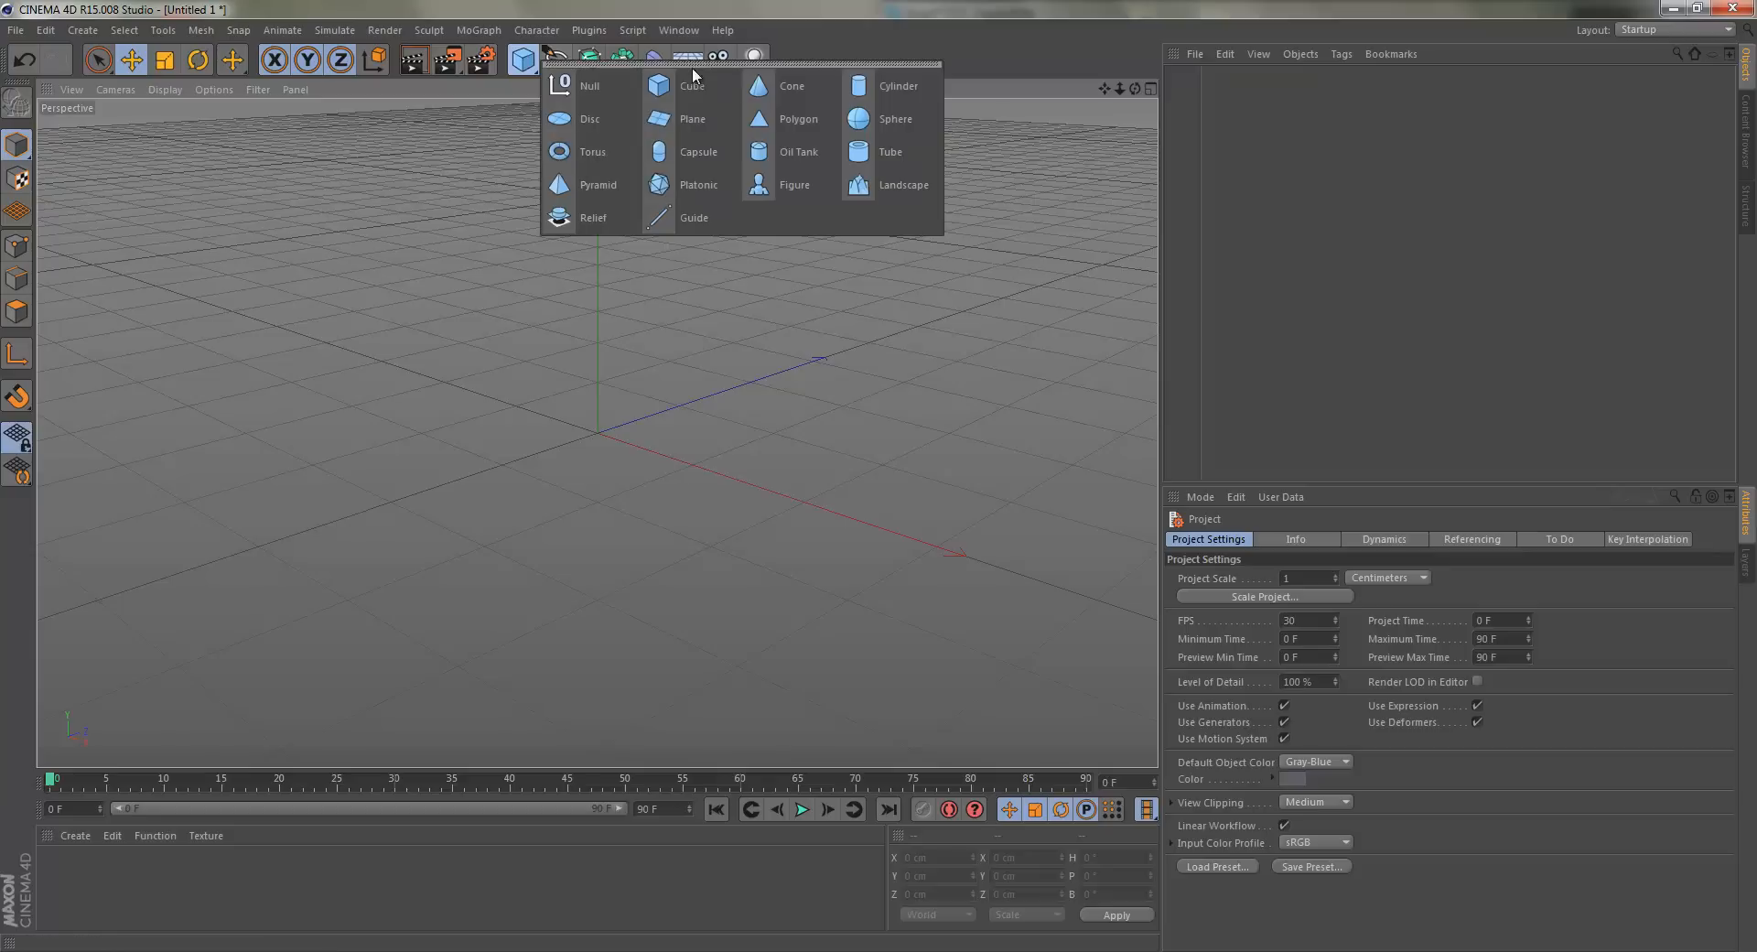
pyautogui.click(692, 86)
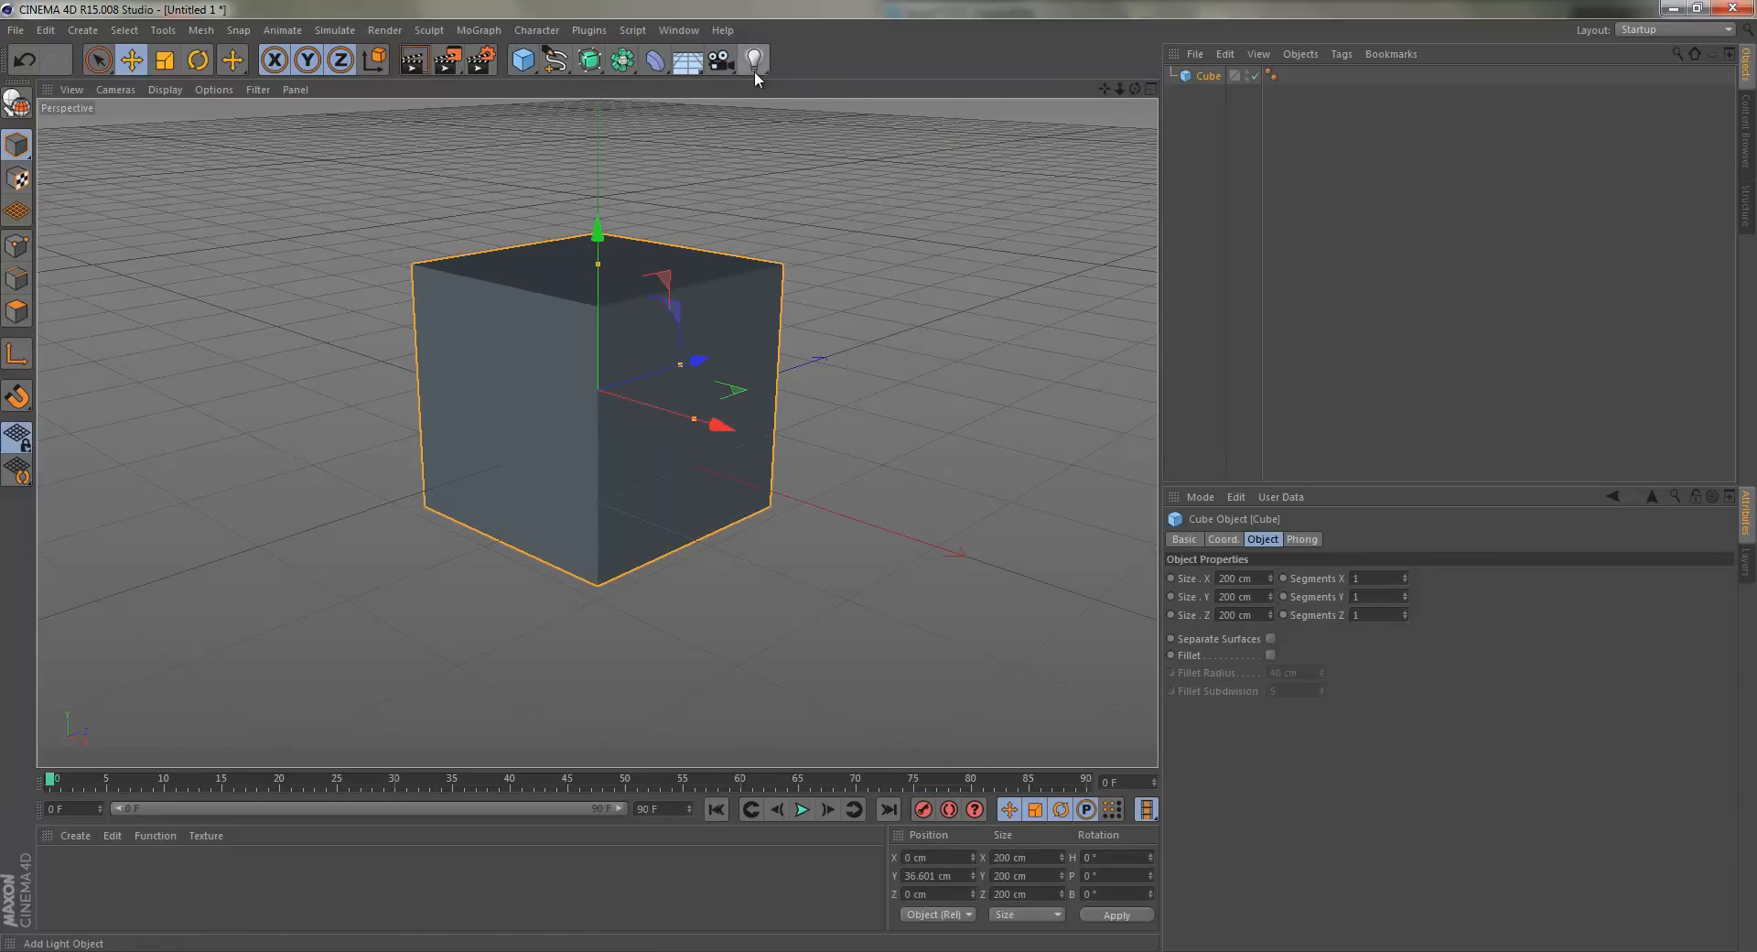
pyautogui.click(752, 59)
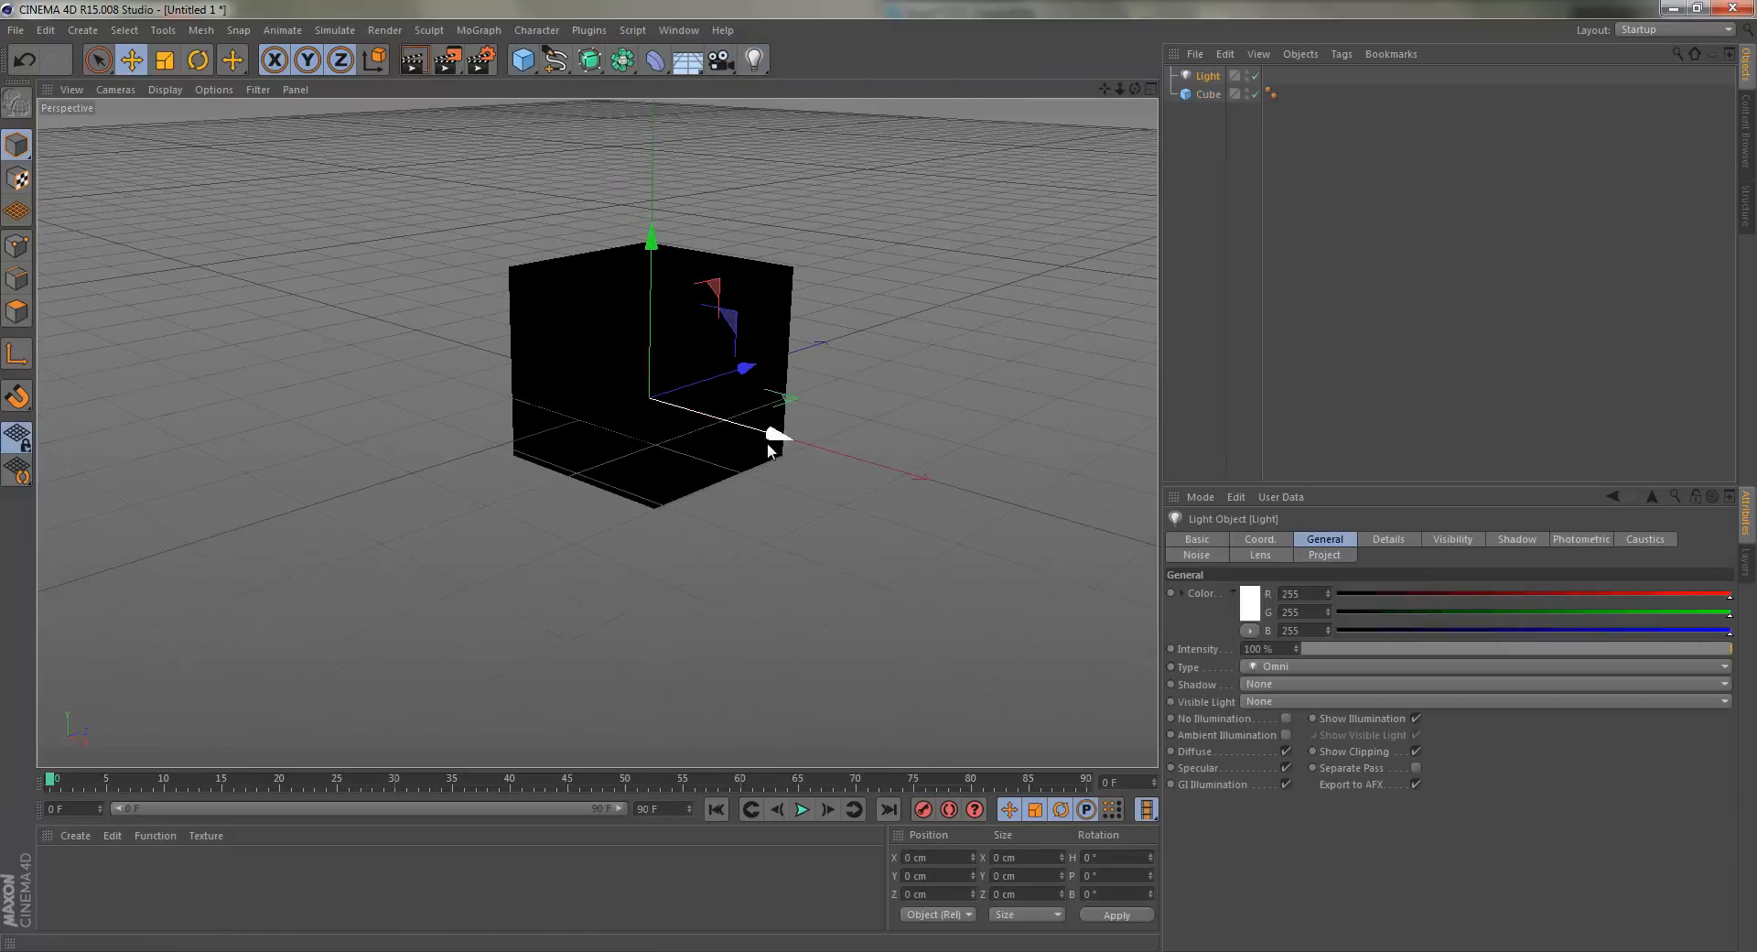
pyautogui.moveTo(778, 436); pyautogui.dragTo(961, 123)
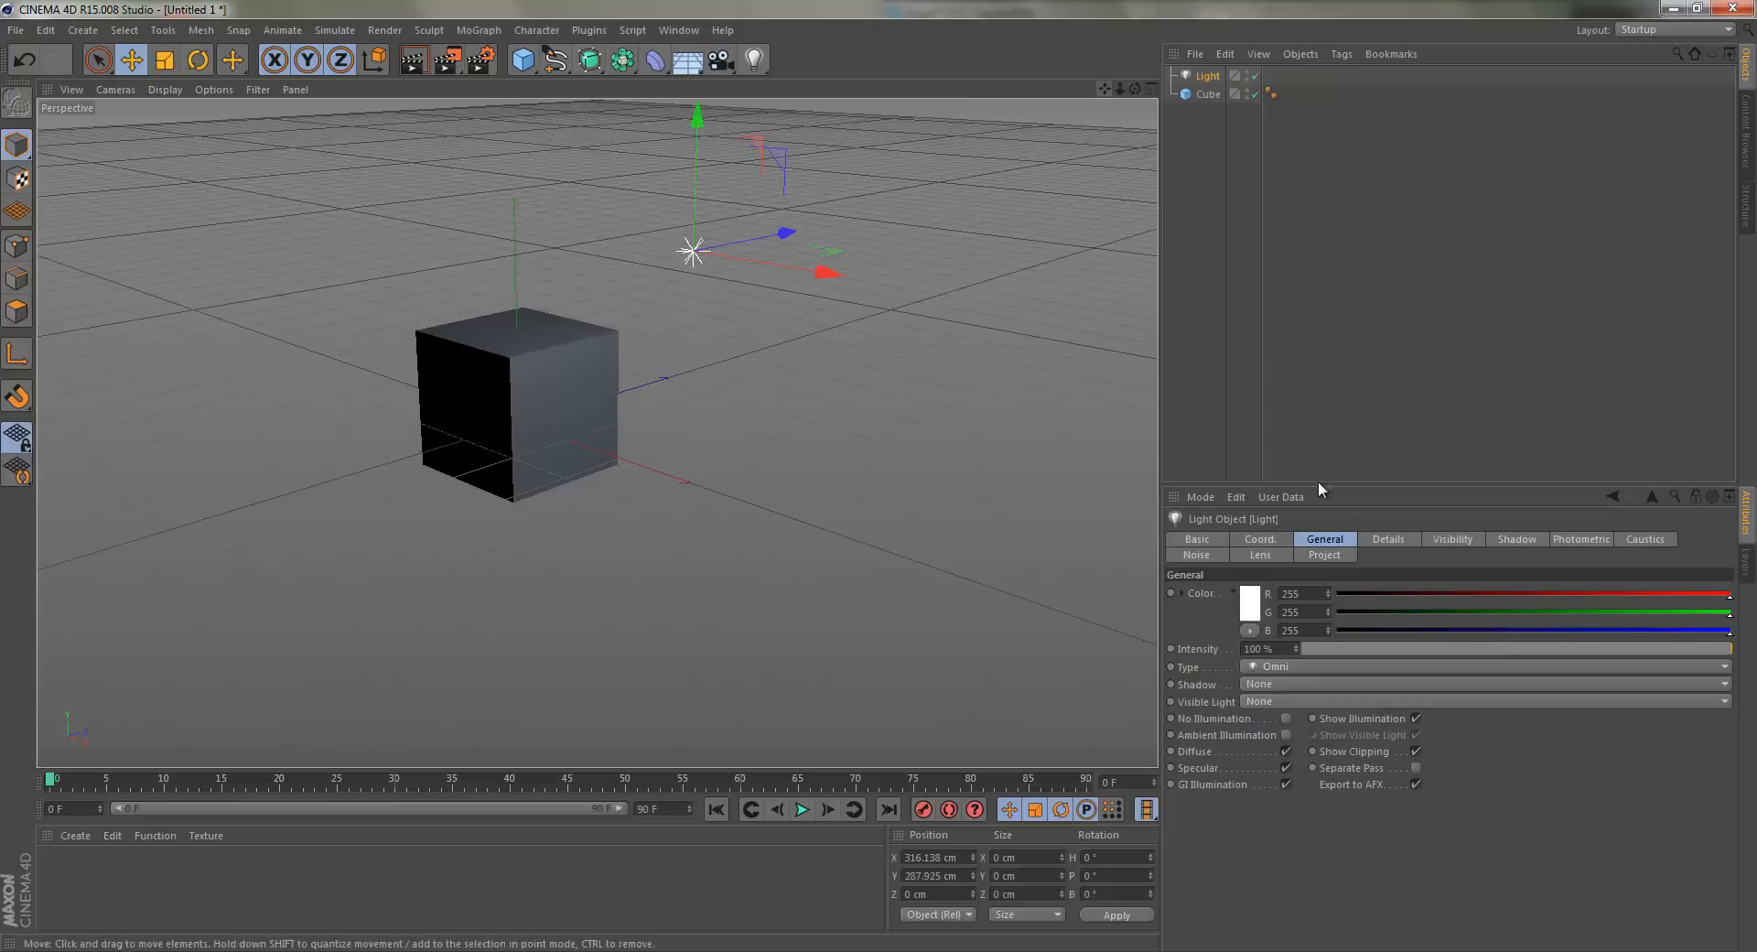
# Give the light Raytraced (Hard) shadows.
pyautogui.click(1478, 685)
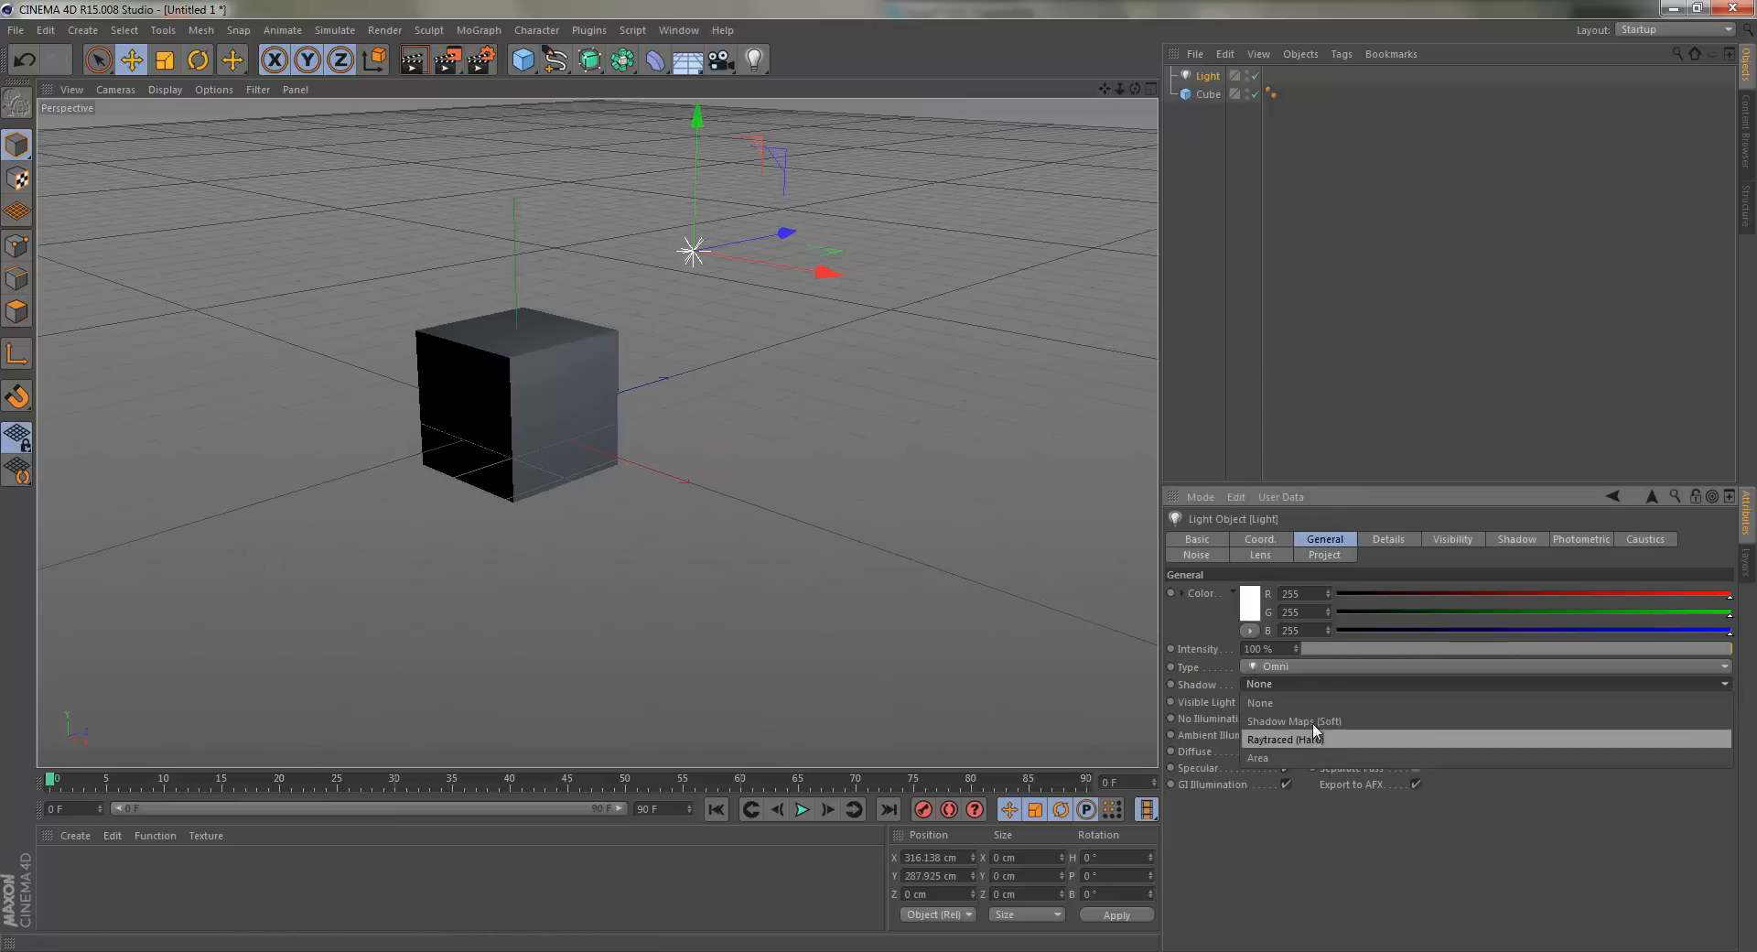
pyautogui.click(1294, 721)
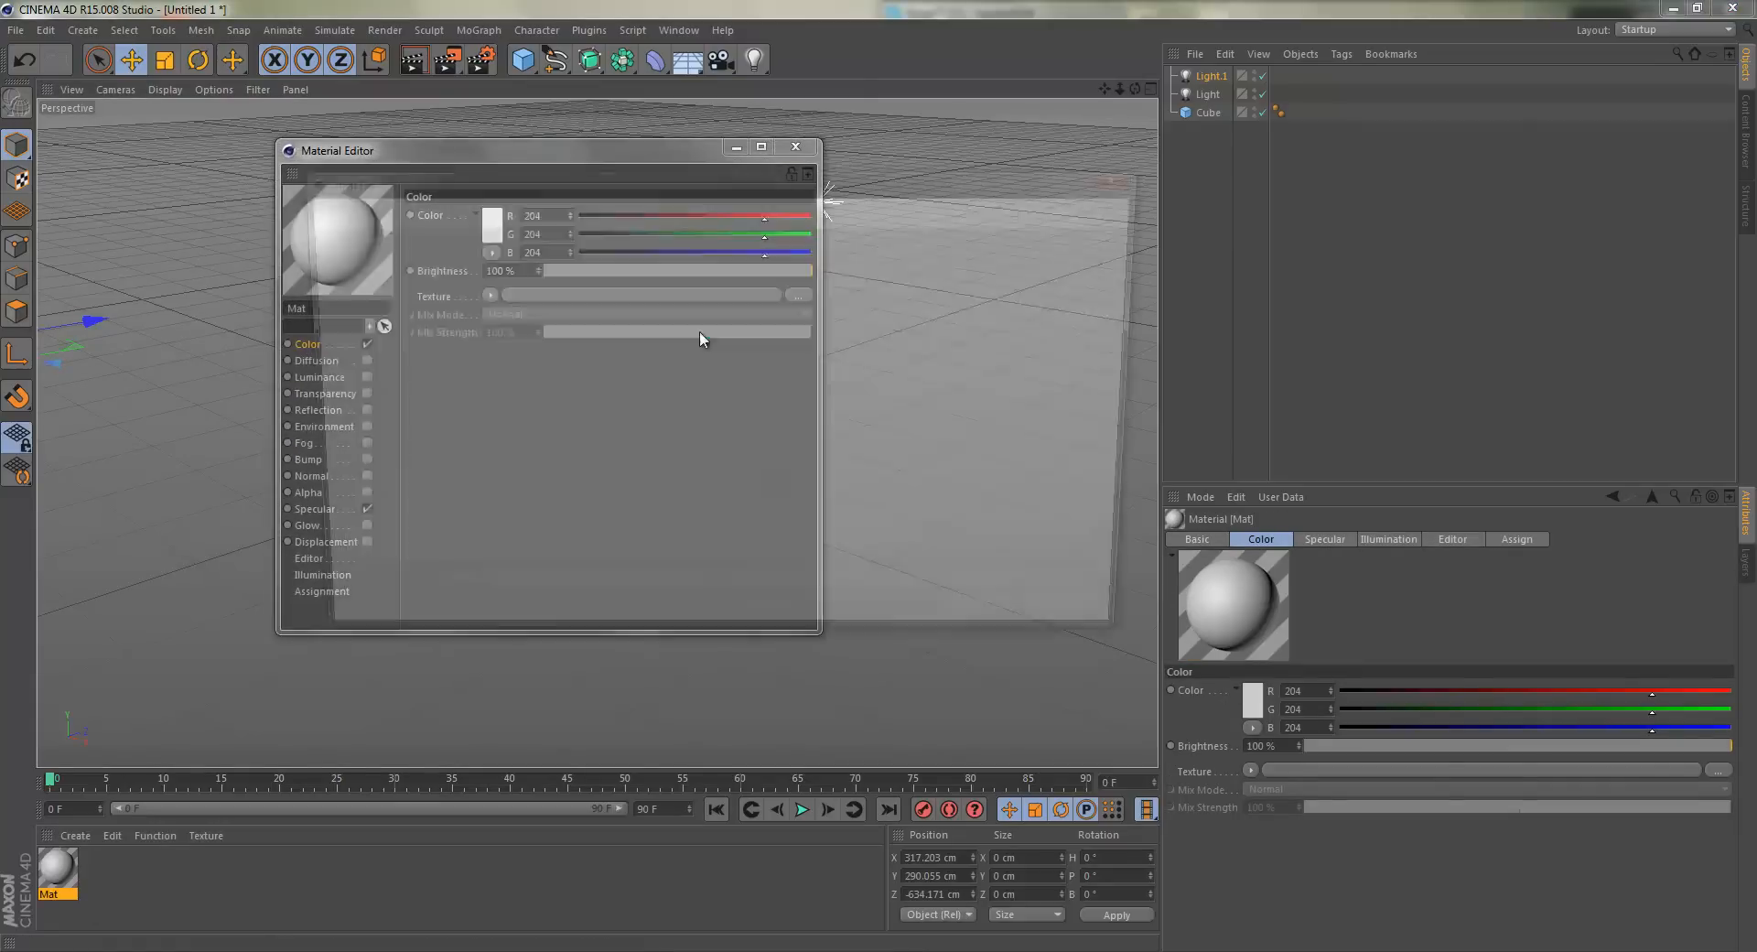
# Load Gel.png as the colour and displacement texture, with sub-polygon displacement enabled.
pyautogui.click(800, 294)
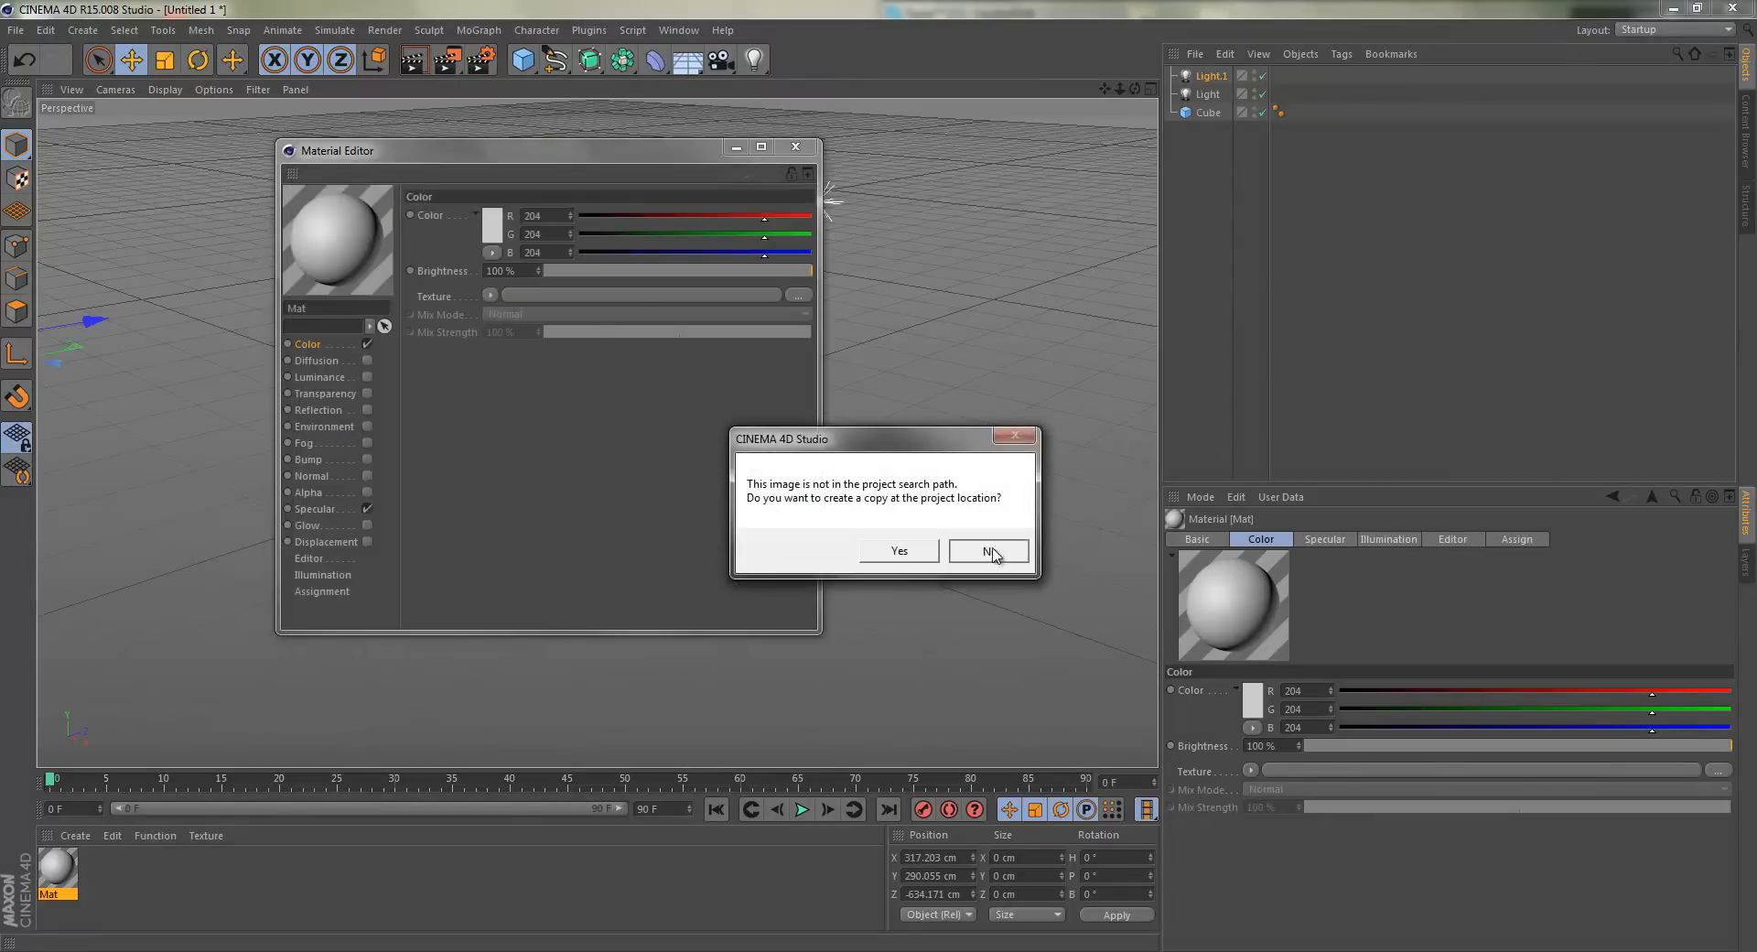
pyautogui.click(986, 551)
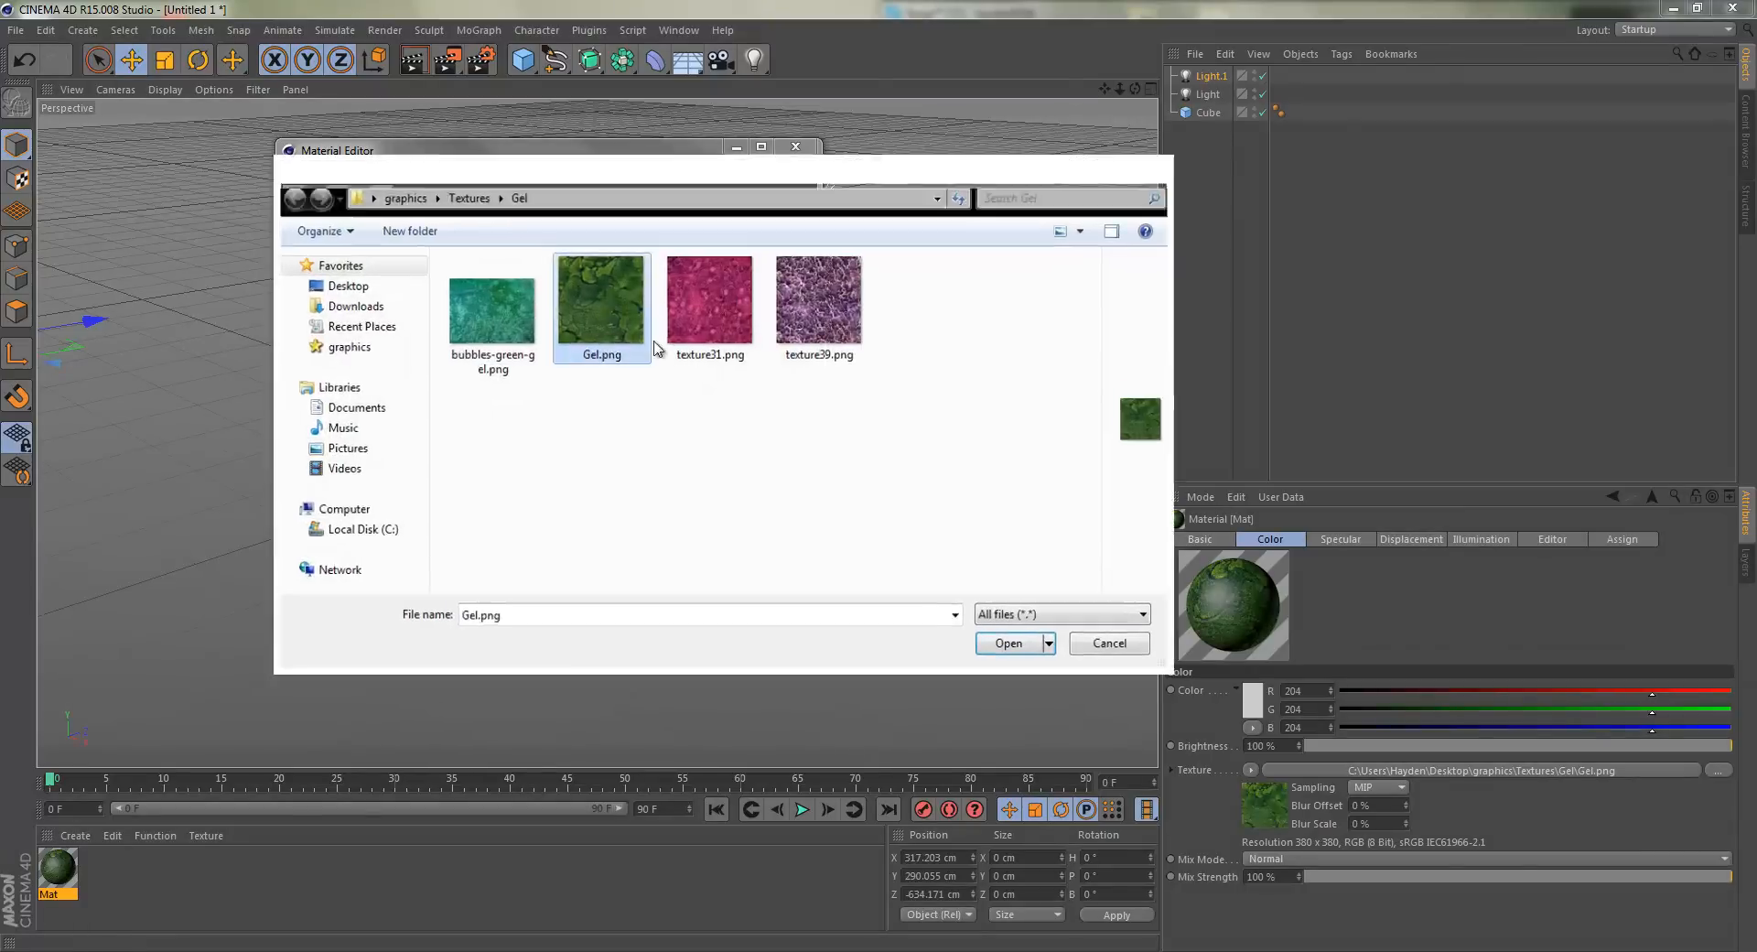
pyautogui.click(1007, 642)
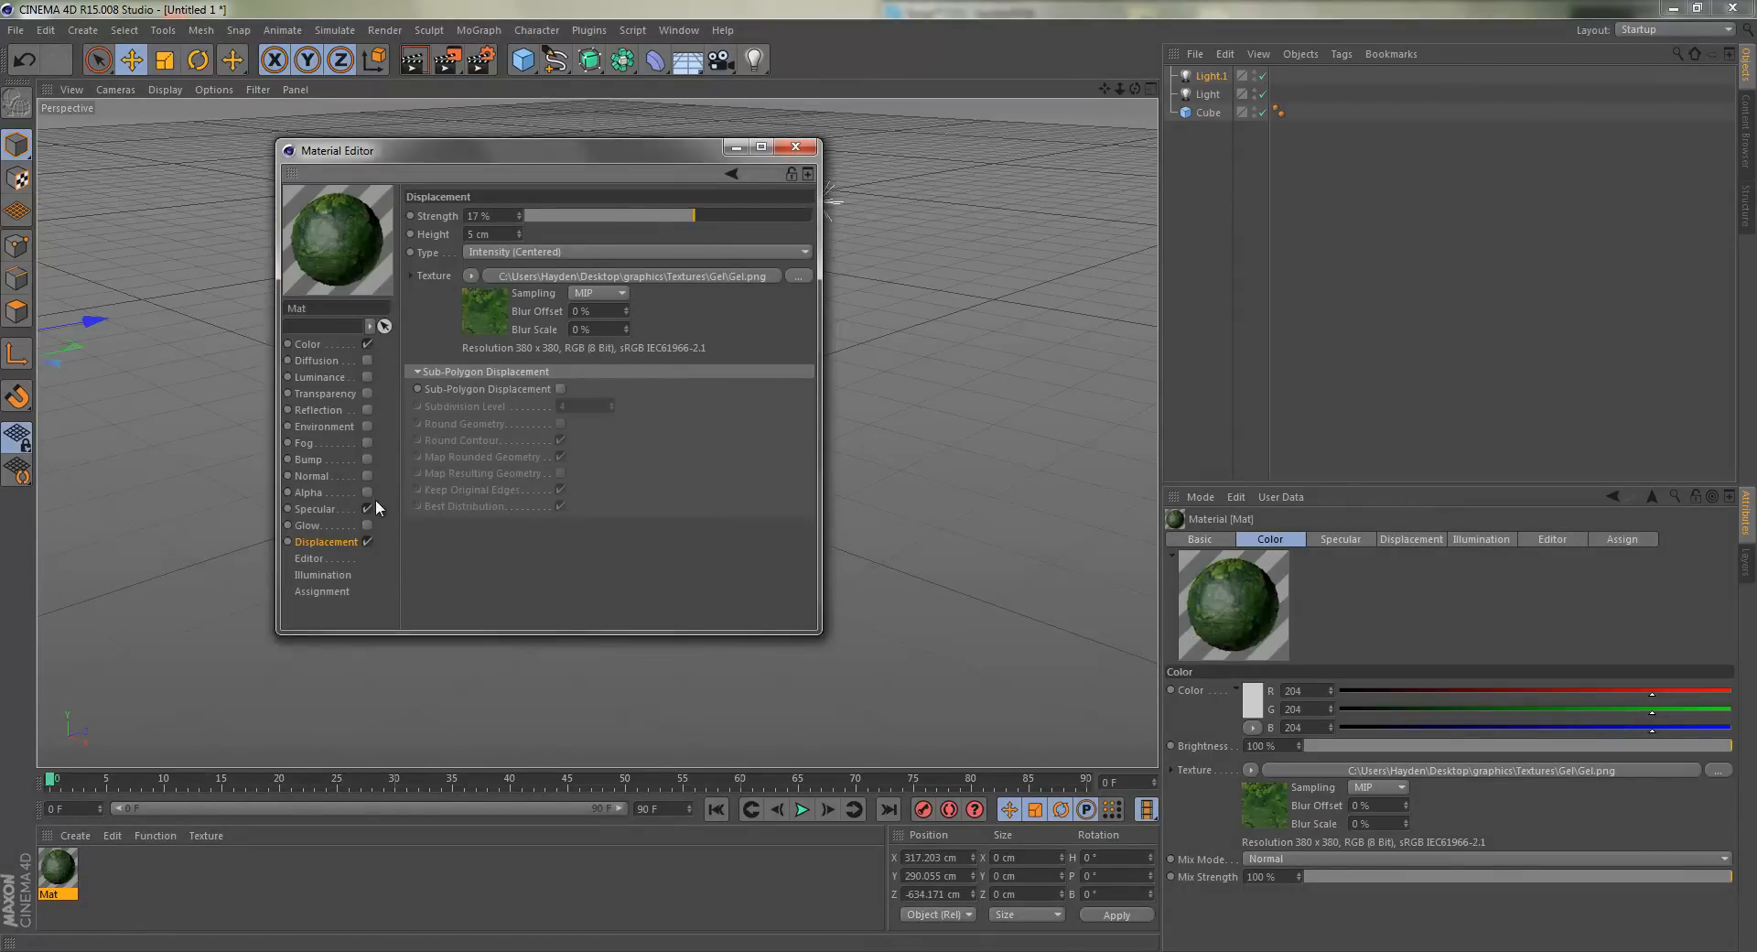
pyautogui.click(562, 390)
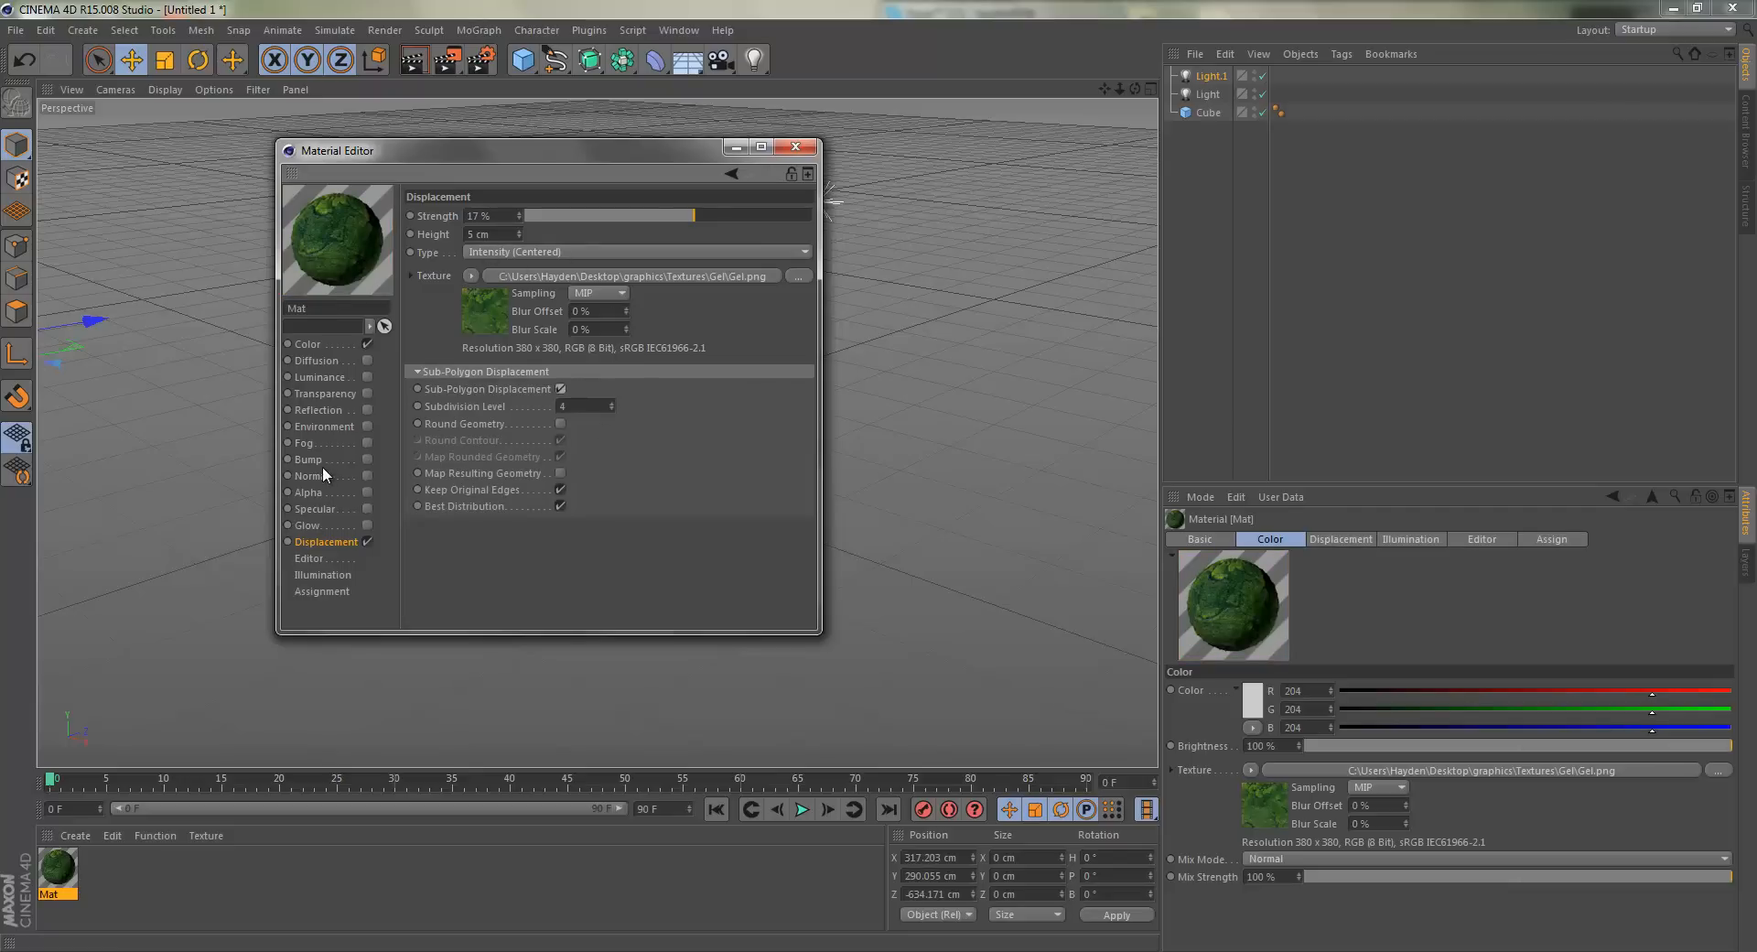
# Enable the Bump channel at 36% strength and close the Material Editor.
pyautogui.click(307, 460)
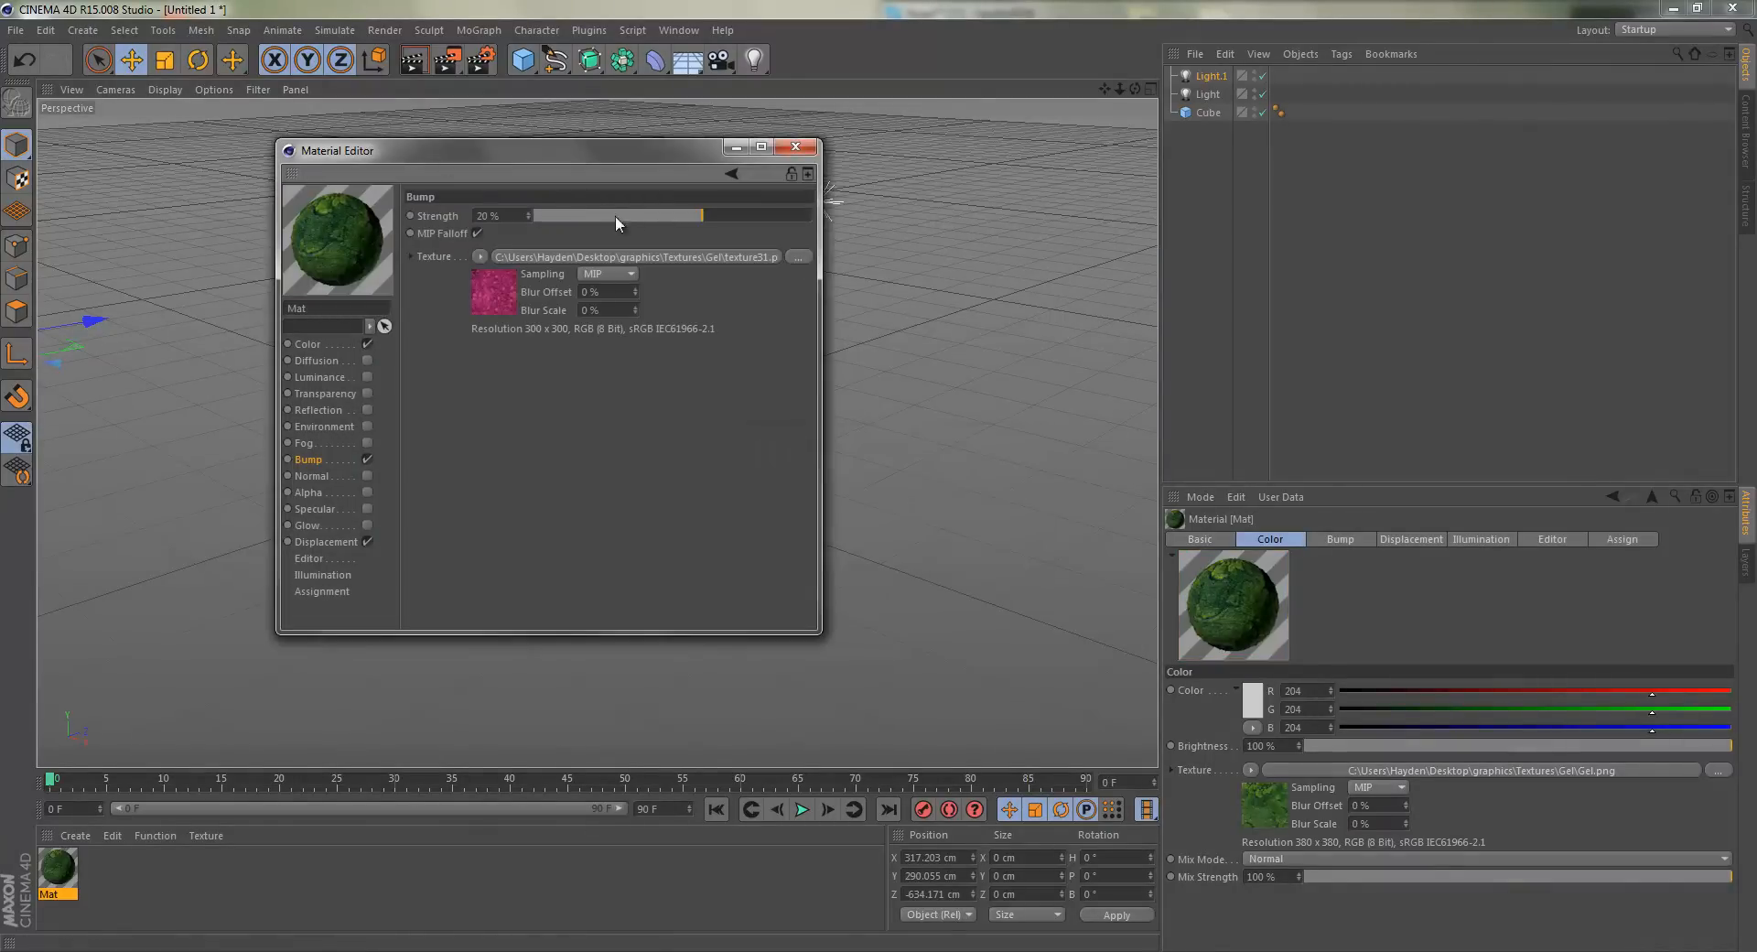
pyautogui.moveTo(617, 214); pyautogui.dragTo(703, 215)
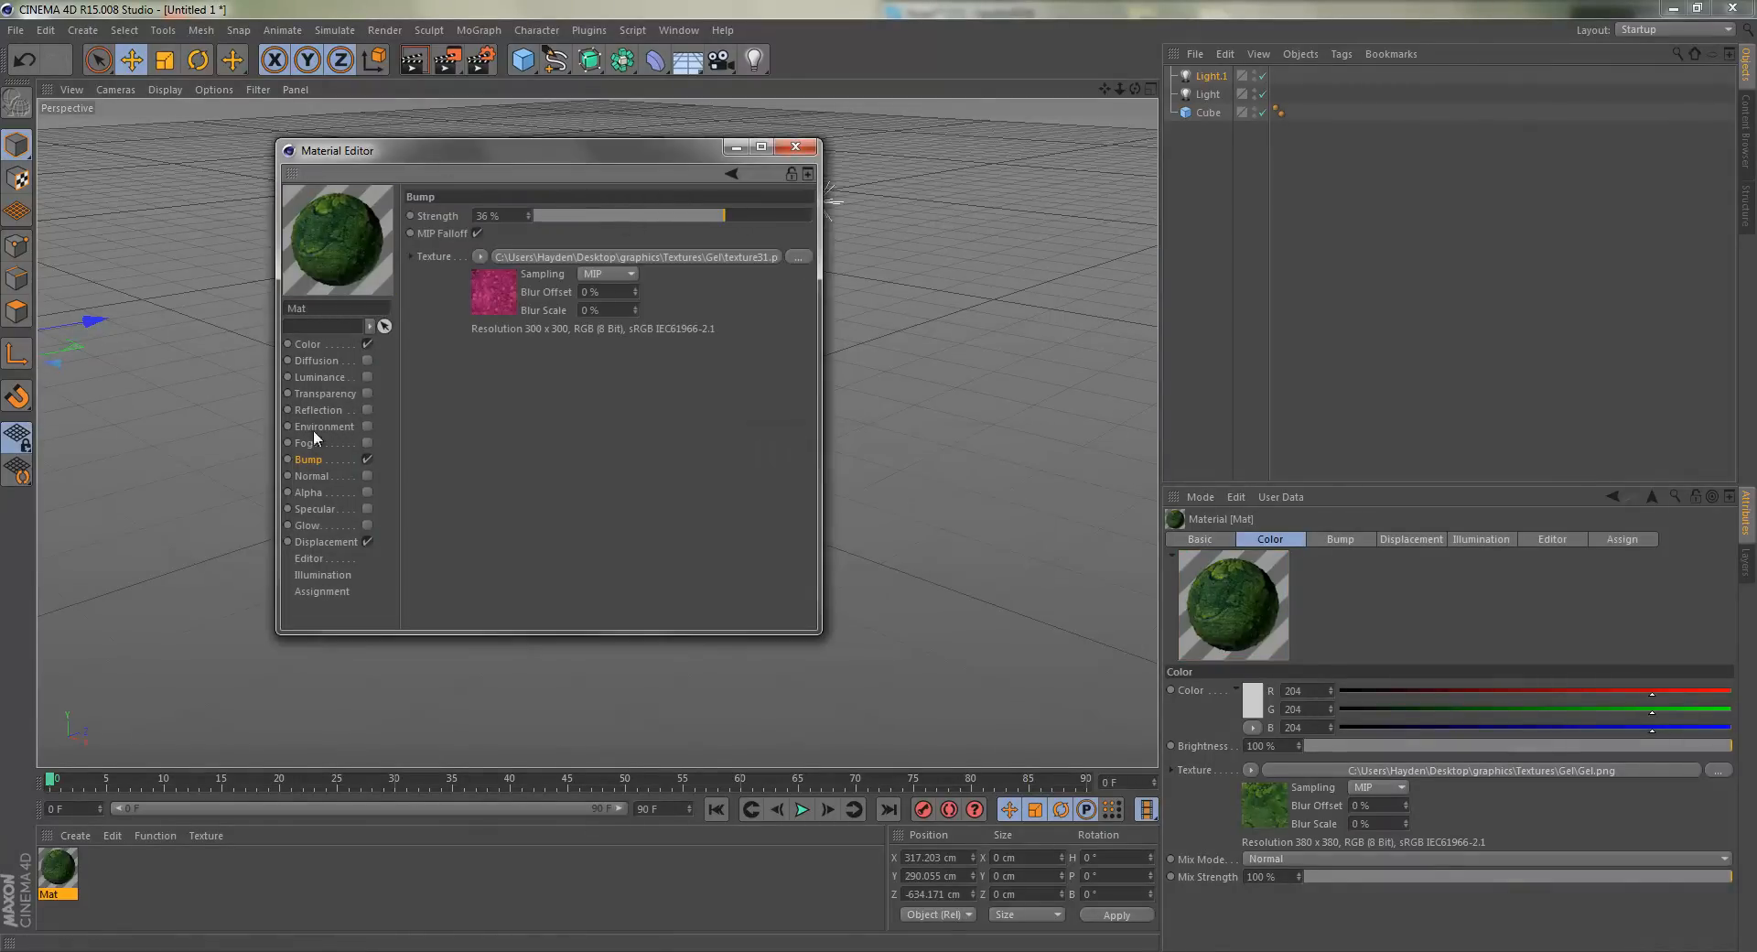
pyautogui.click(796, 146)
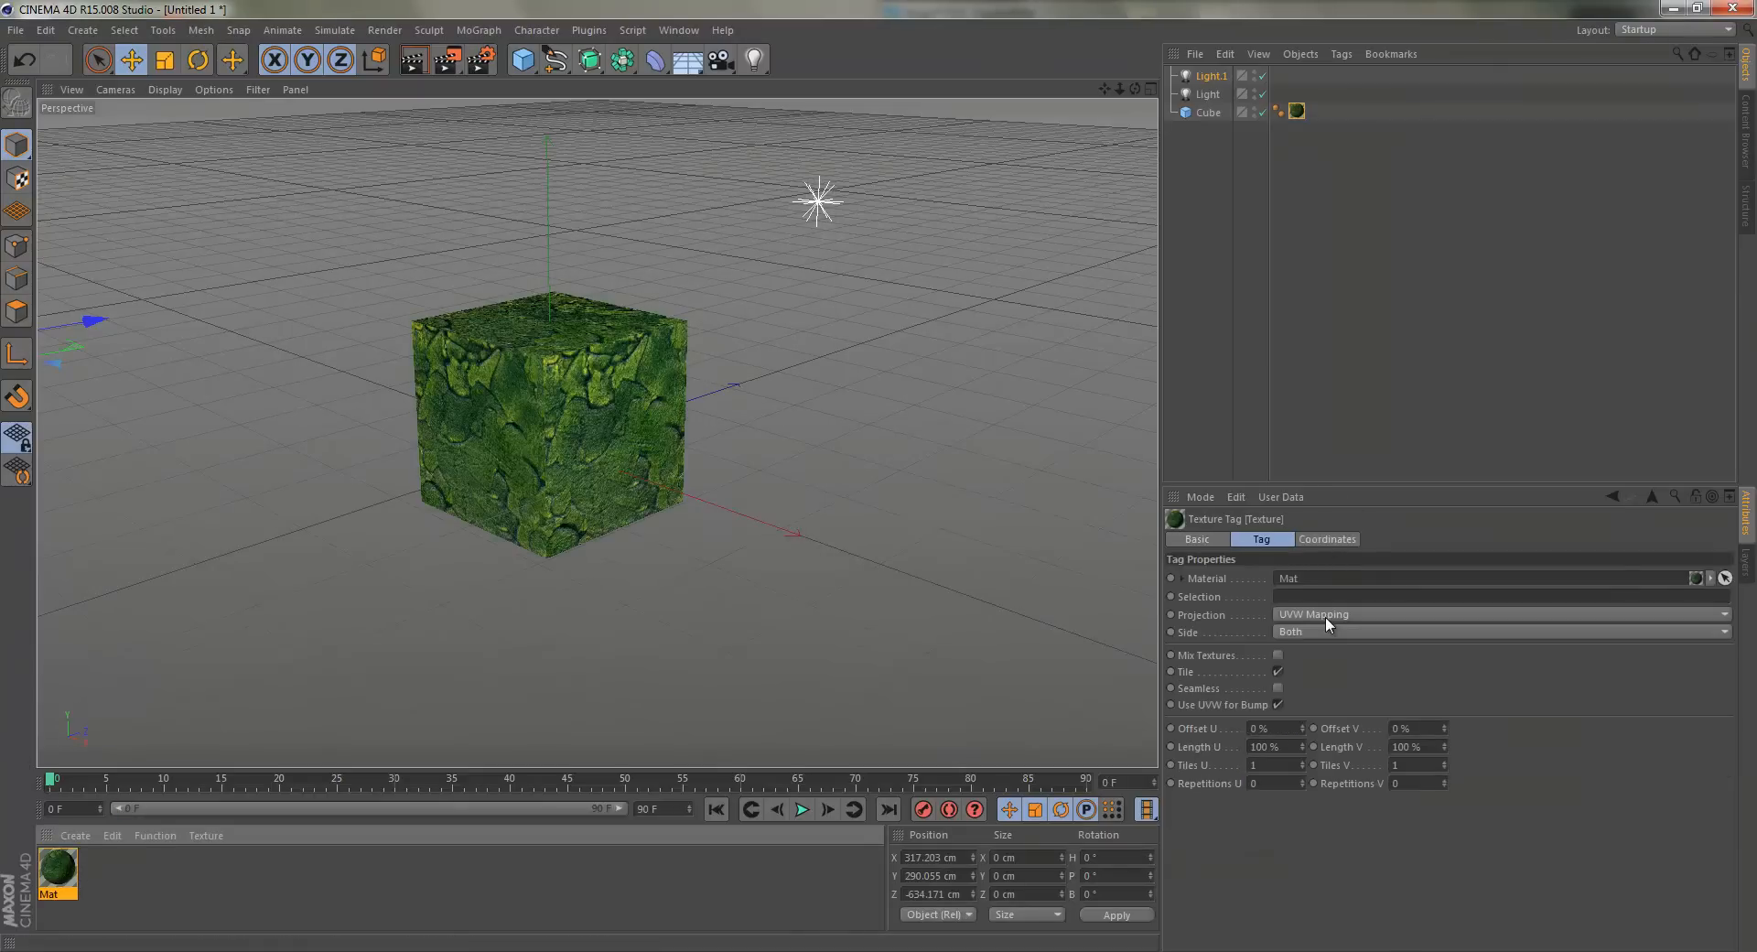
# Set the cube's texture tag projection to Cubic and return to Render Settings.
pyautogui.click(1497, 615)
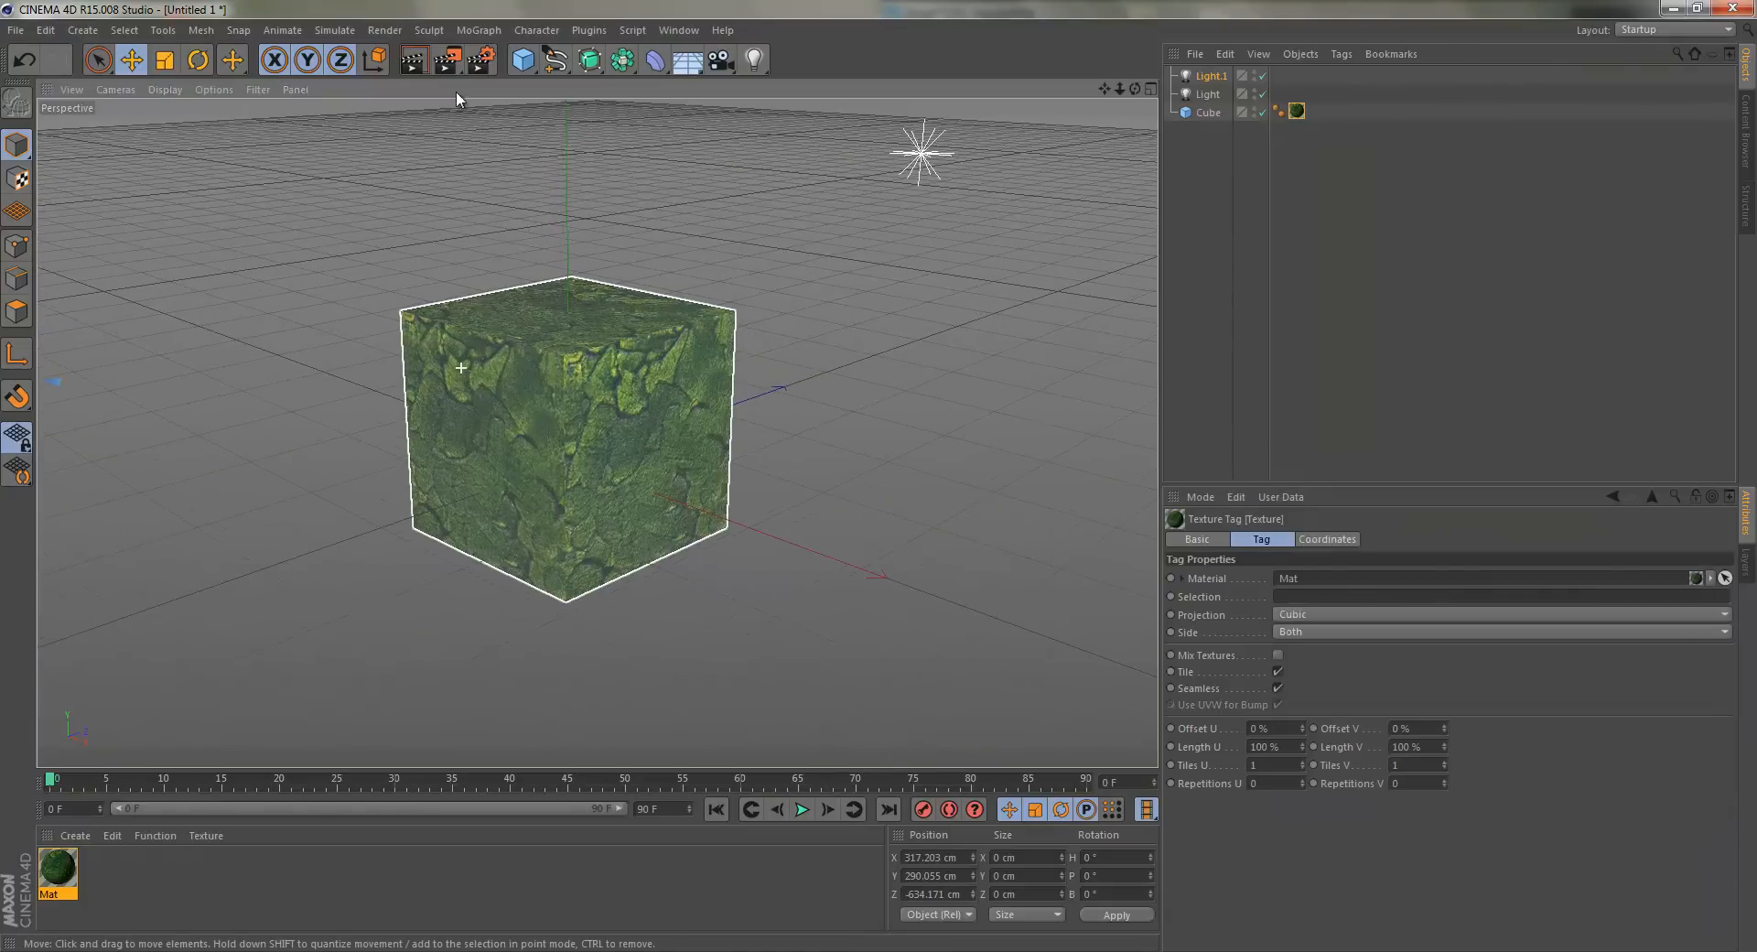
pyautogui.click(383, 59)
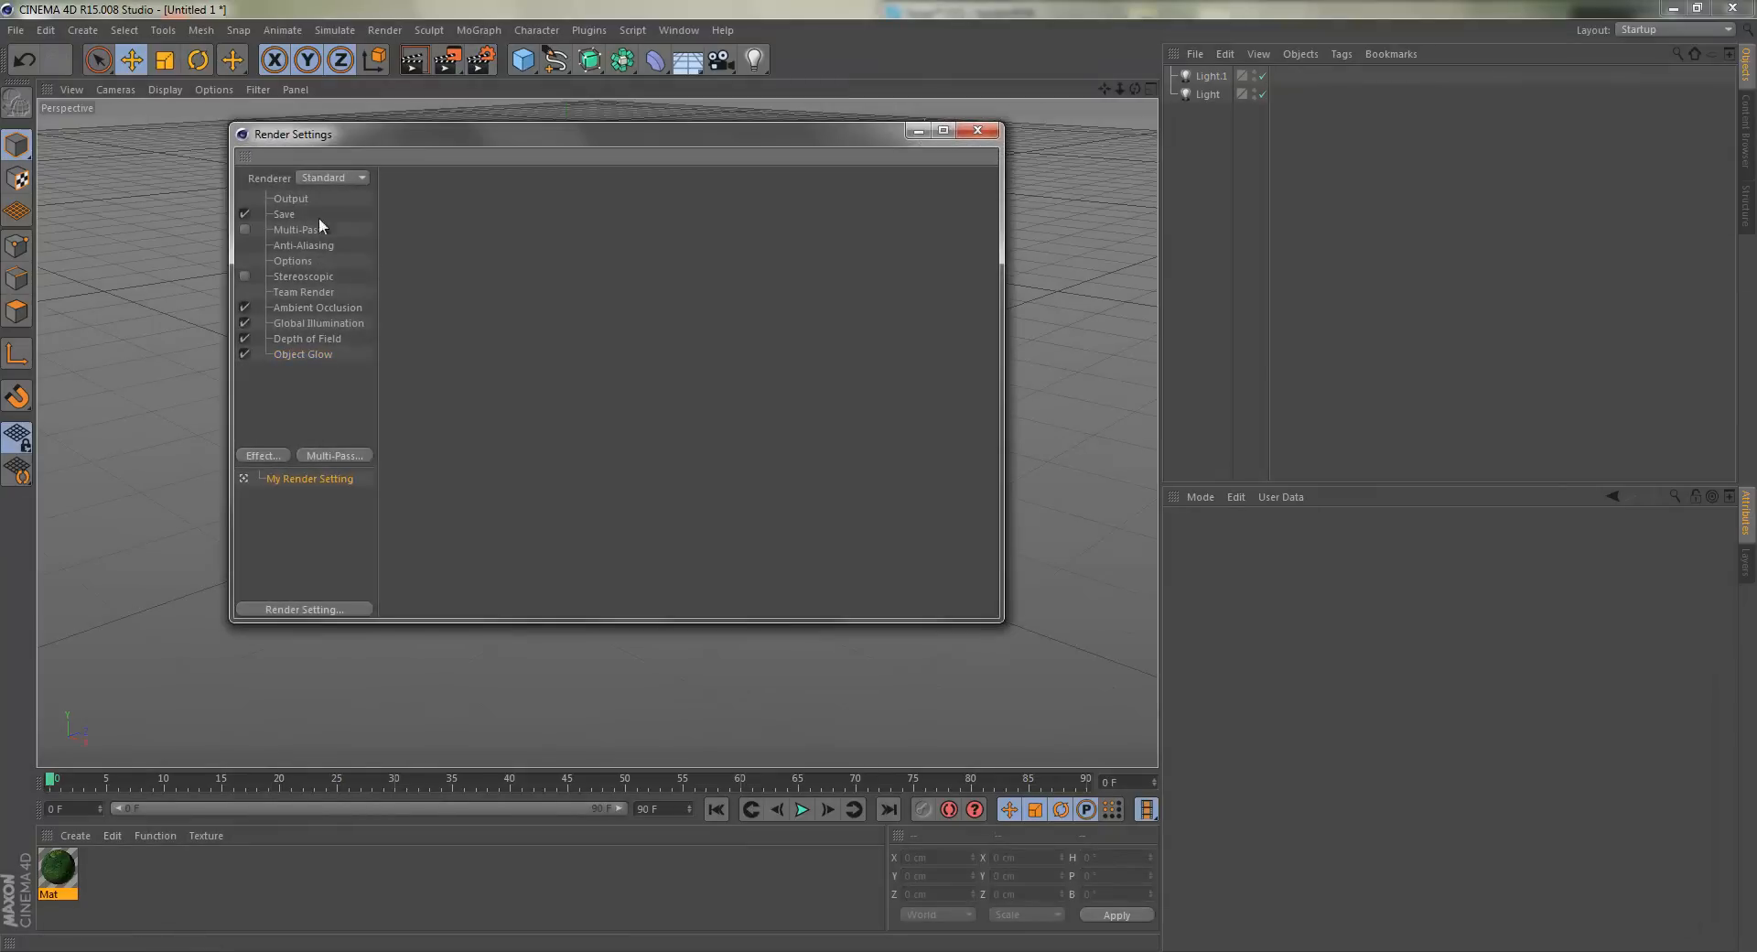
pyautogui.moveTo(344, 585)
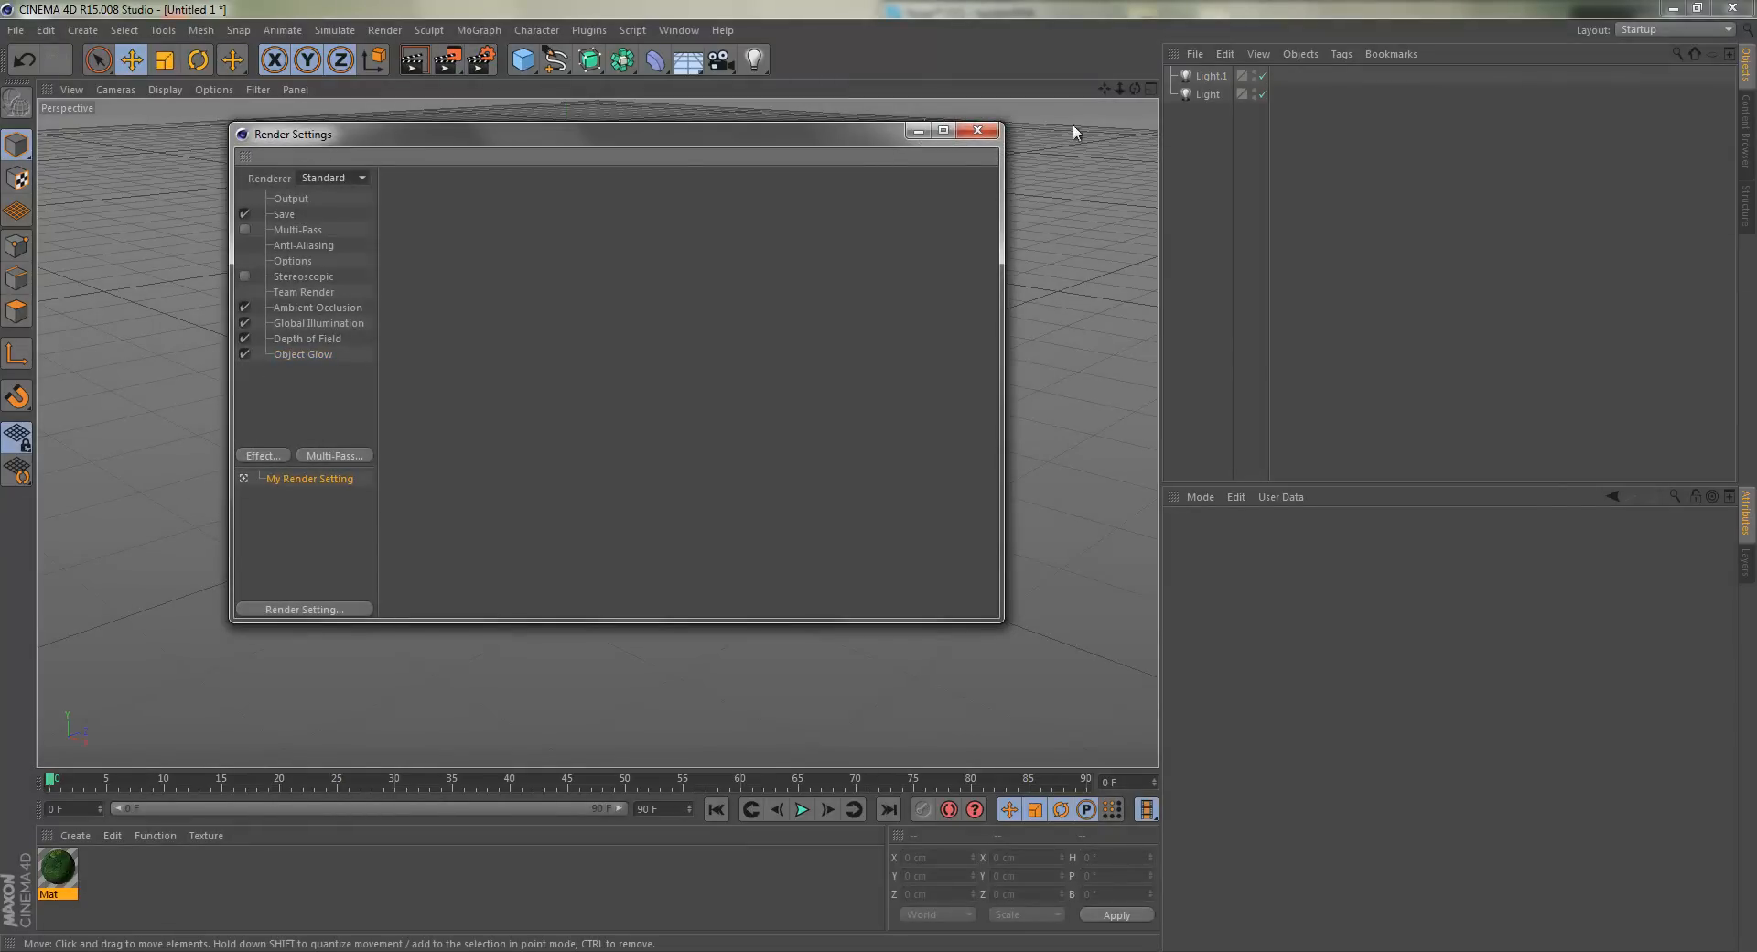
# Close the Render Settings window after reviewing the effects list.
pyautogui.click(977, 130)
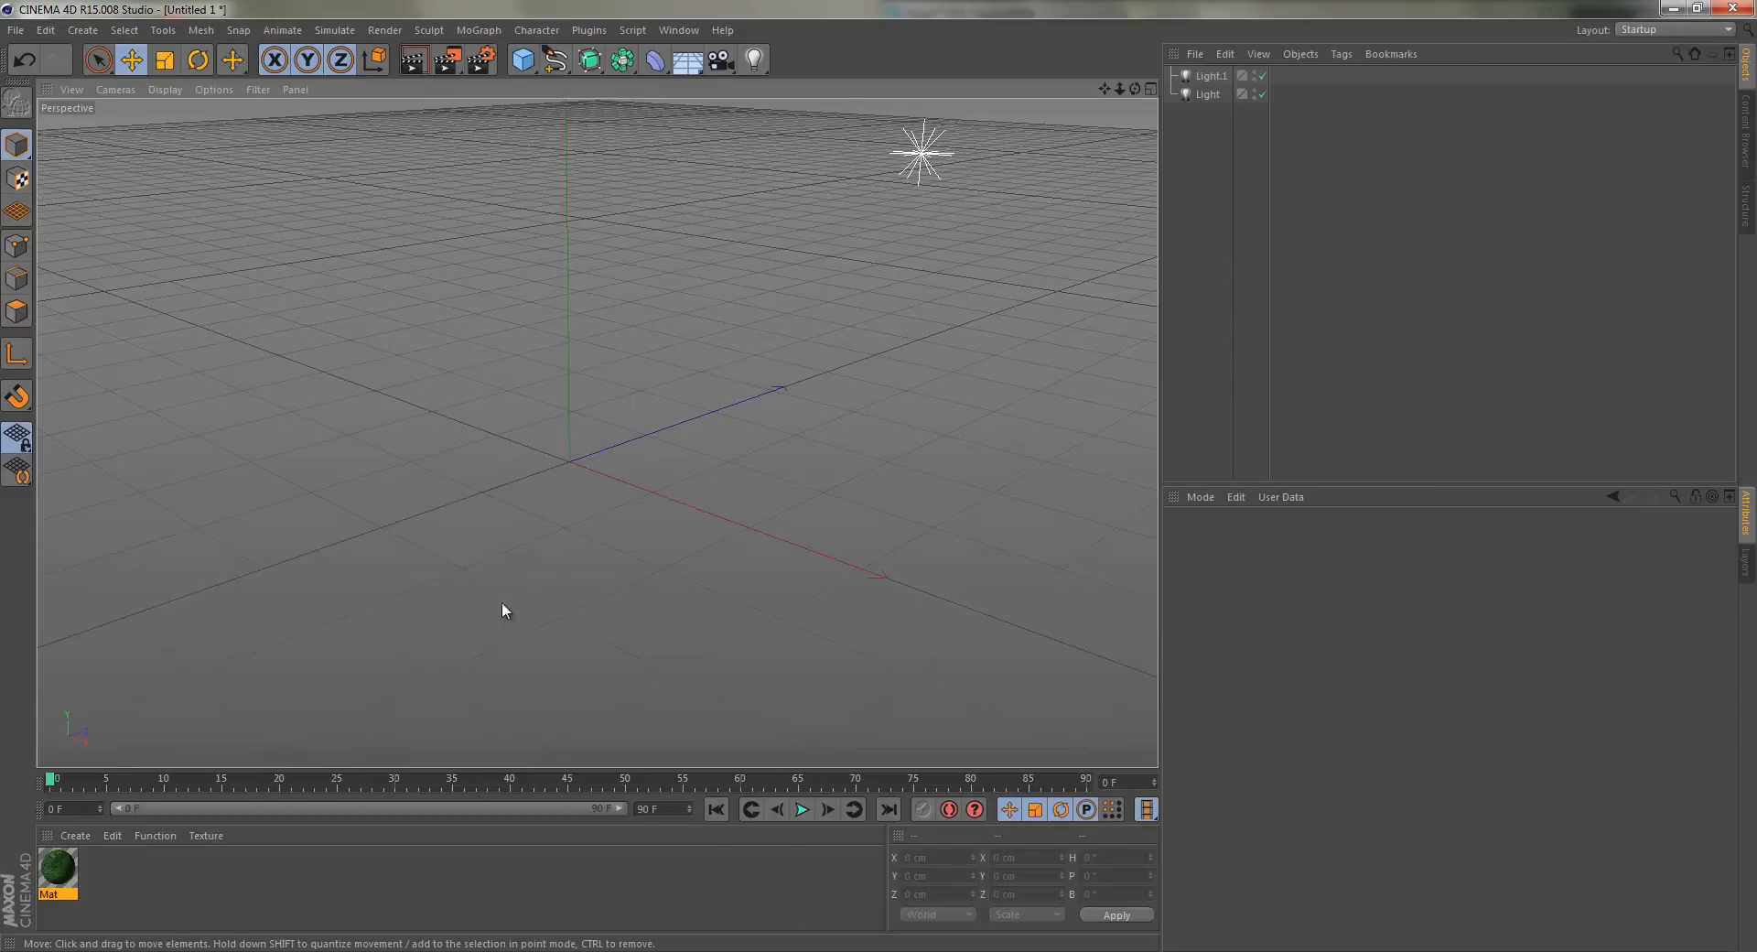
pyautogui.moveTo(445, 677)
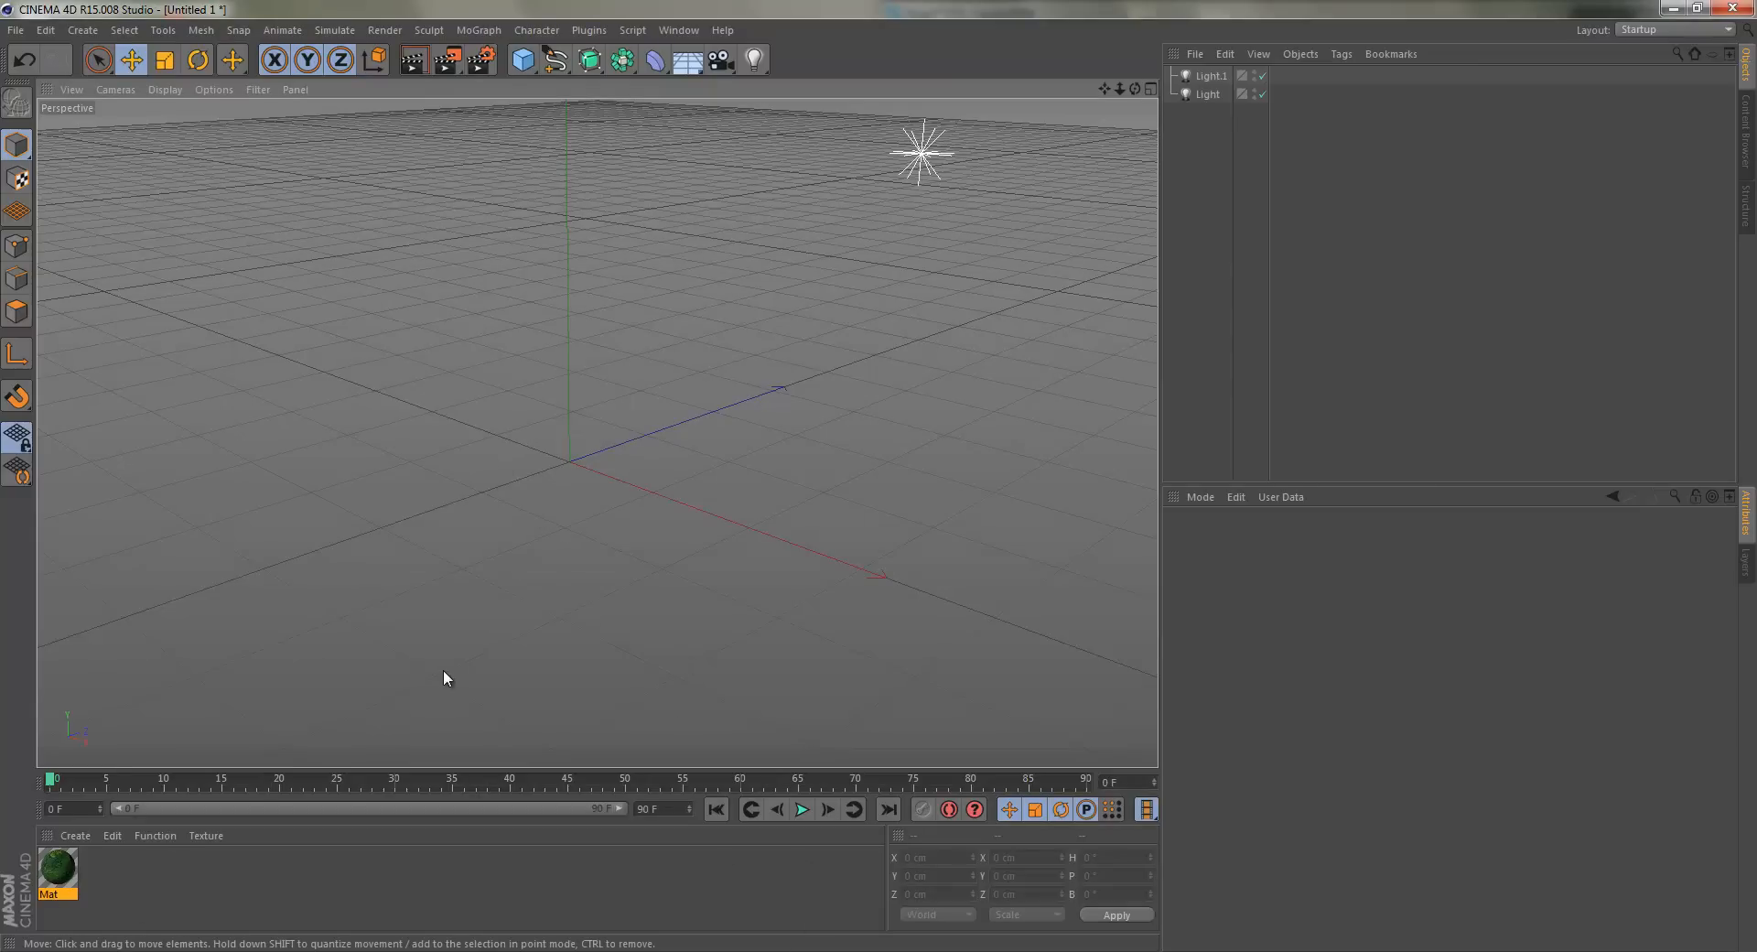